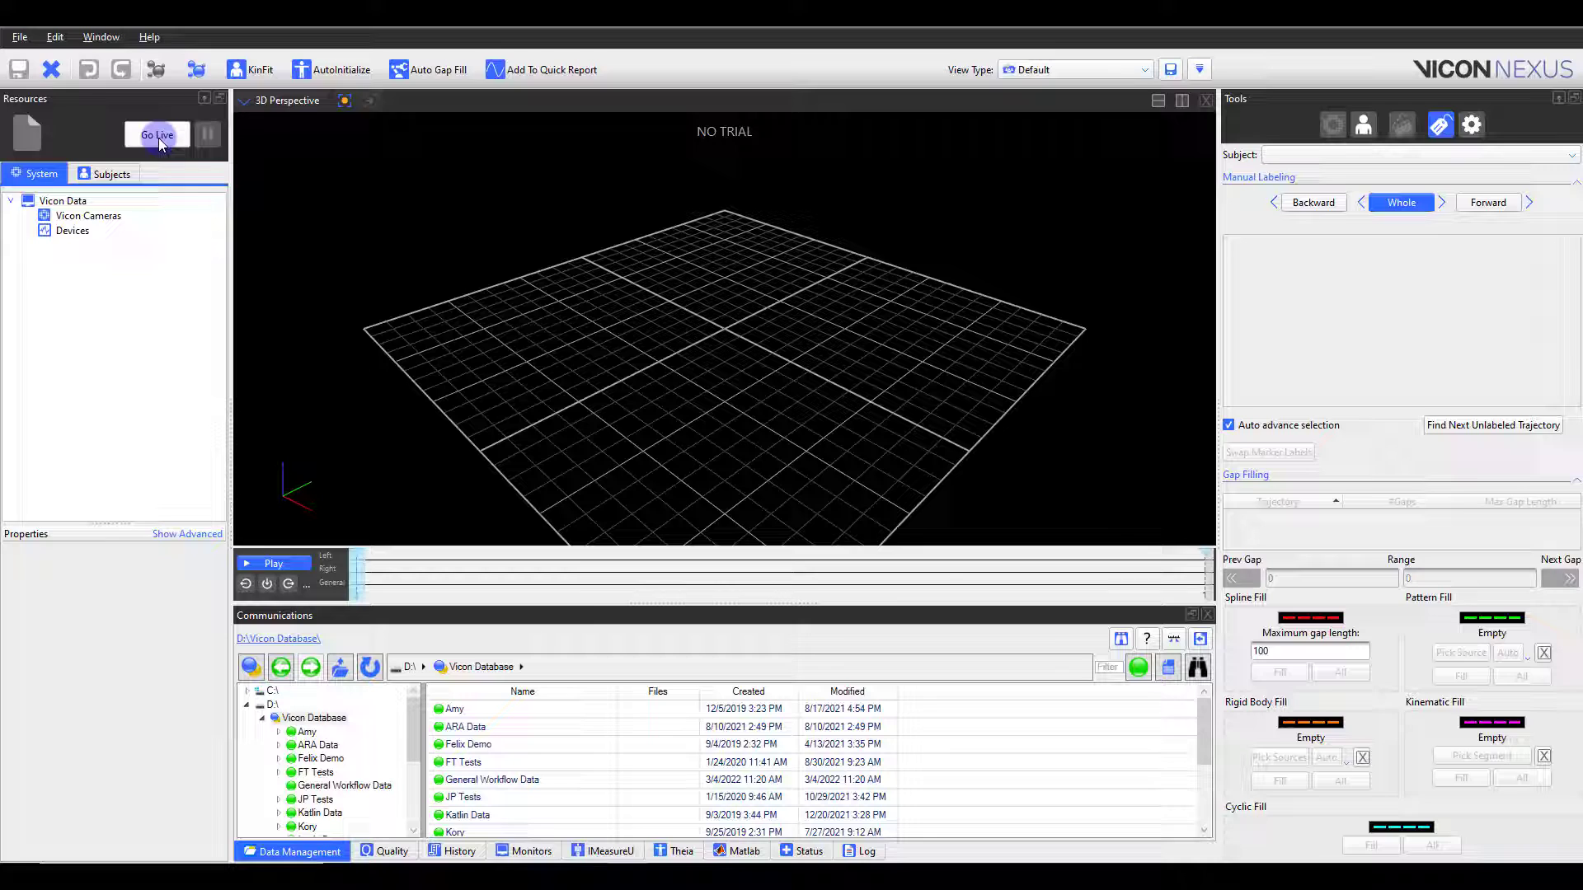
Go live on the local system so the Vantage cameras and devices appear, then browse the device options
{"action": "left_click", "coordinate": [157, 135]}
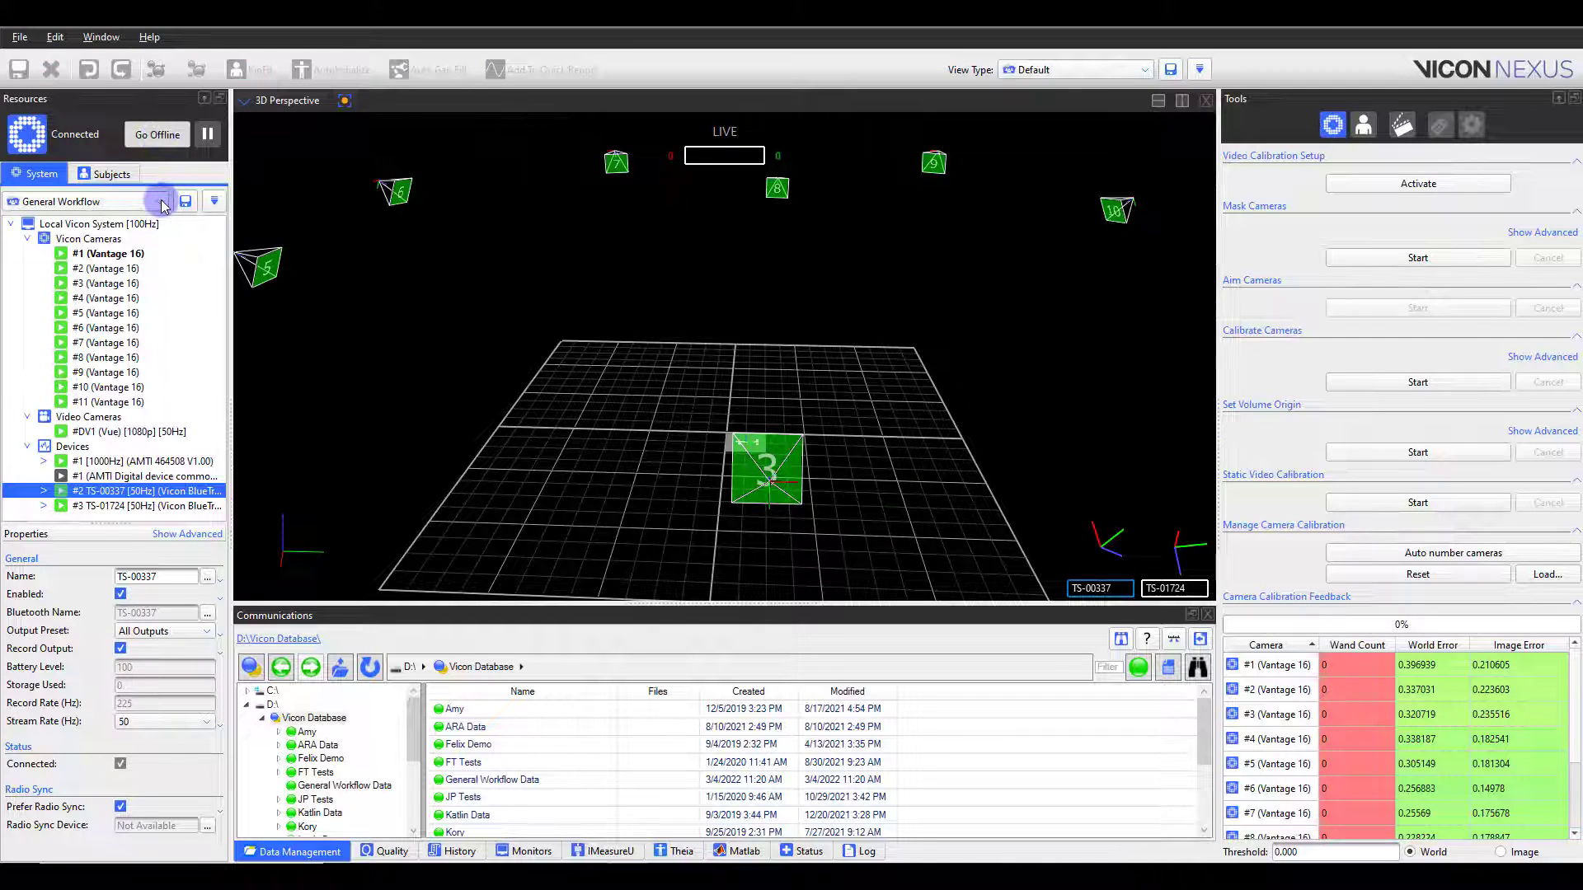
{"action": "mouse_move", "coordinate": [159, 206]}
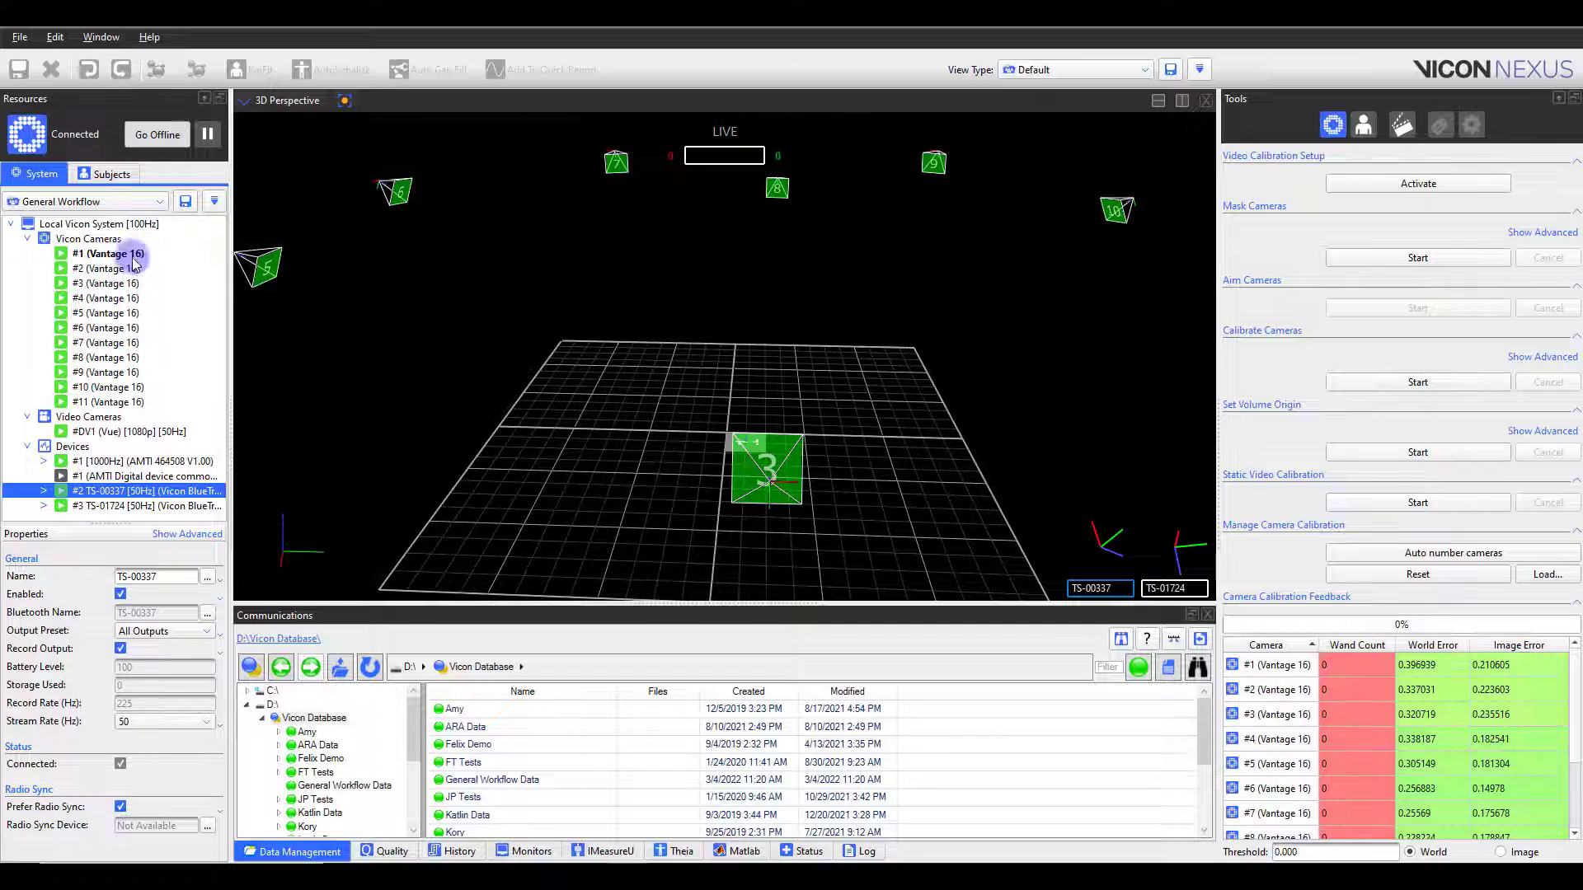
{"action": "mouse_move", "coordinate": [127, 386]}
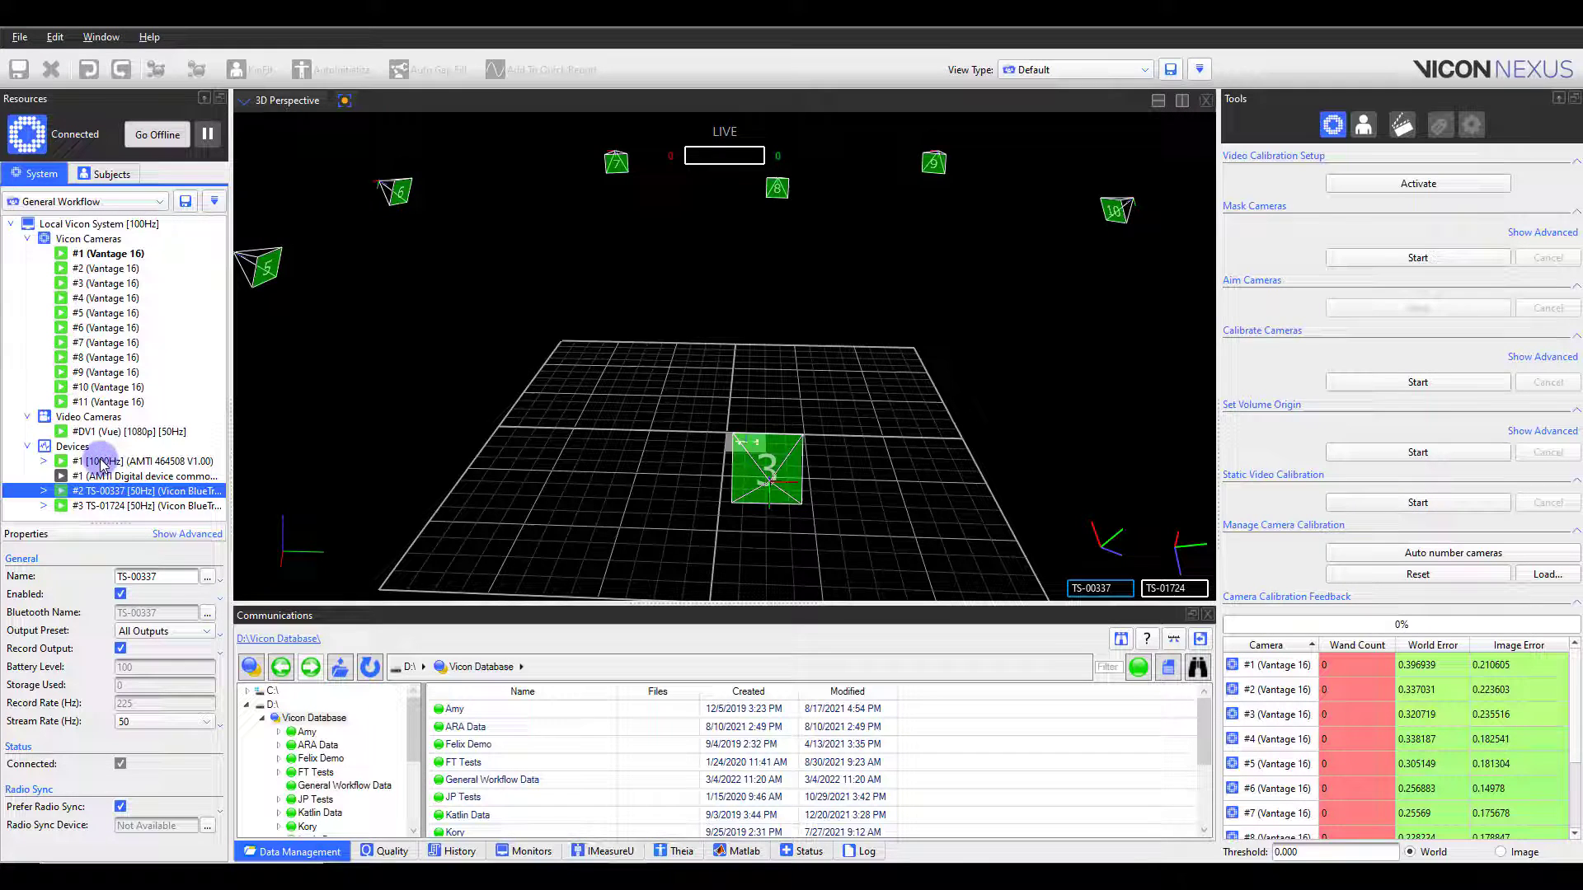
{"action": "right_click", "coordinate": [69, 445]}
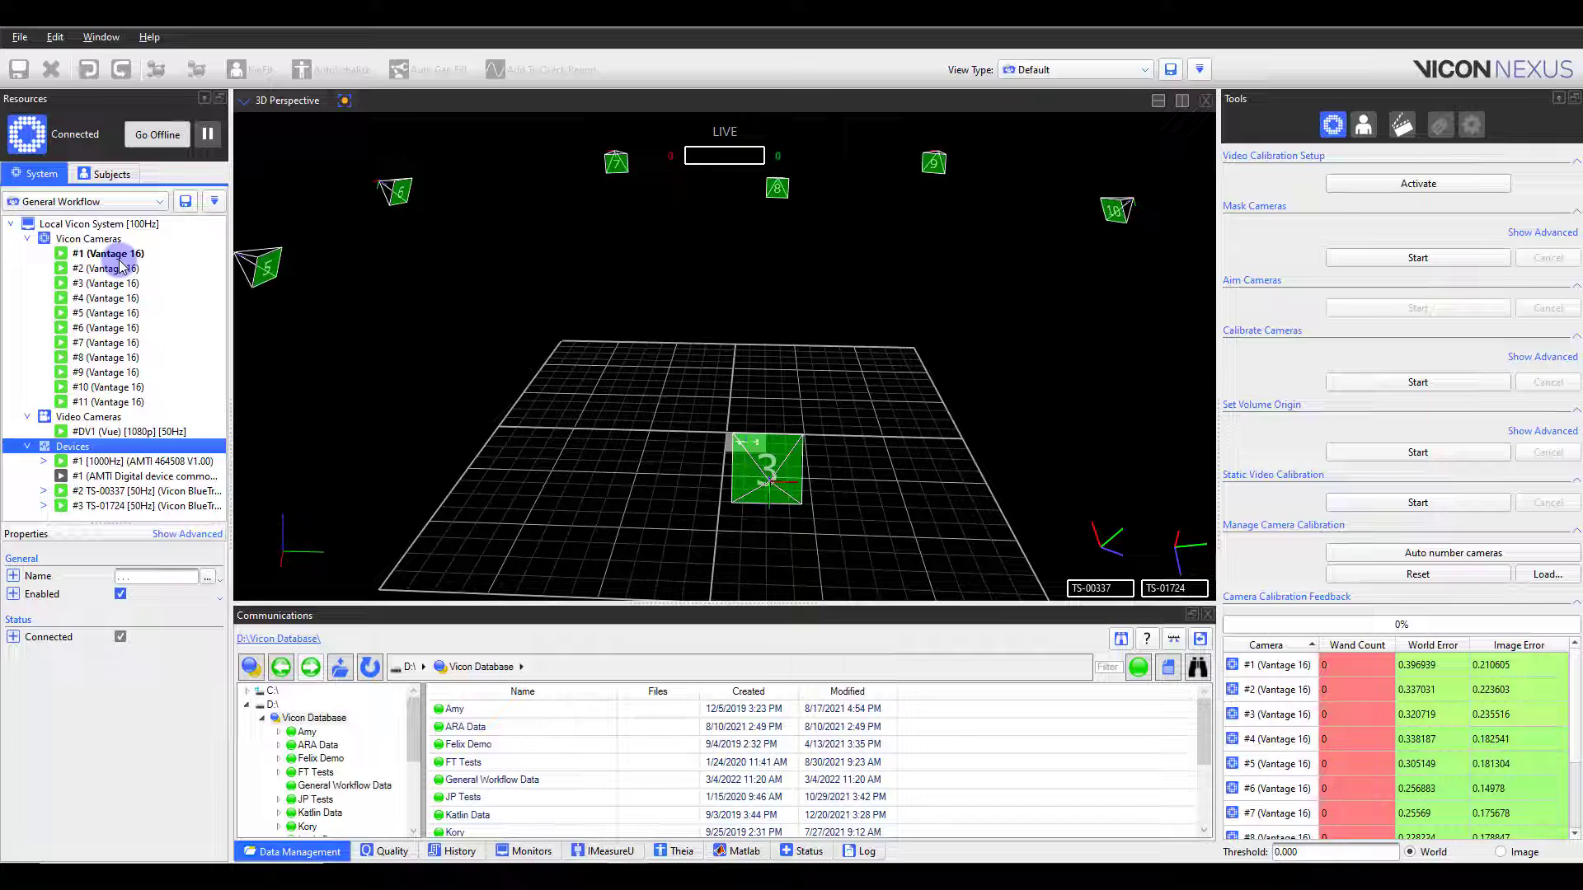
Display all eleven Vantage cameras as individual live Camera views
{"action": "left_click", "coordinate": [97, 401]}
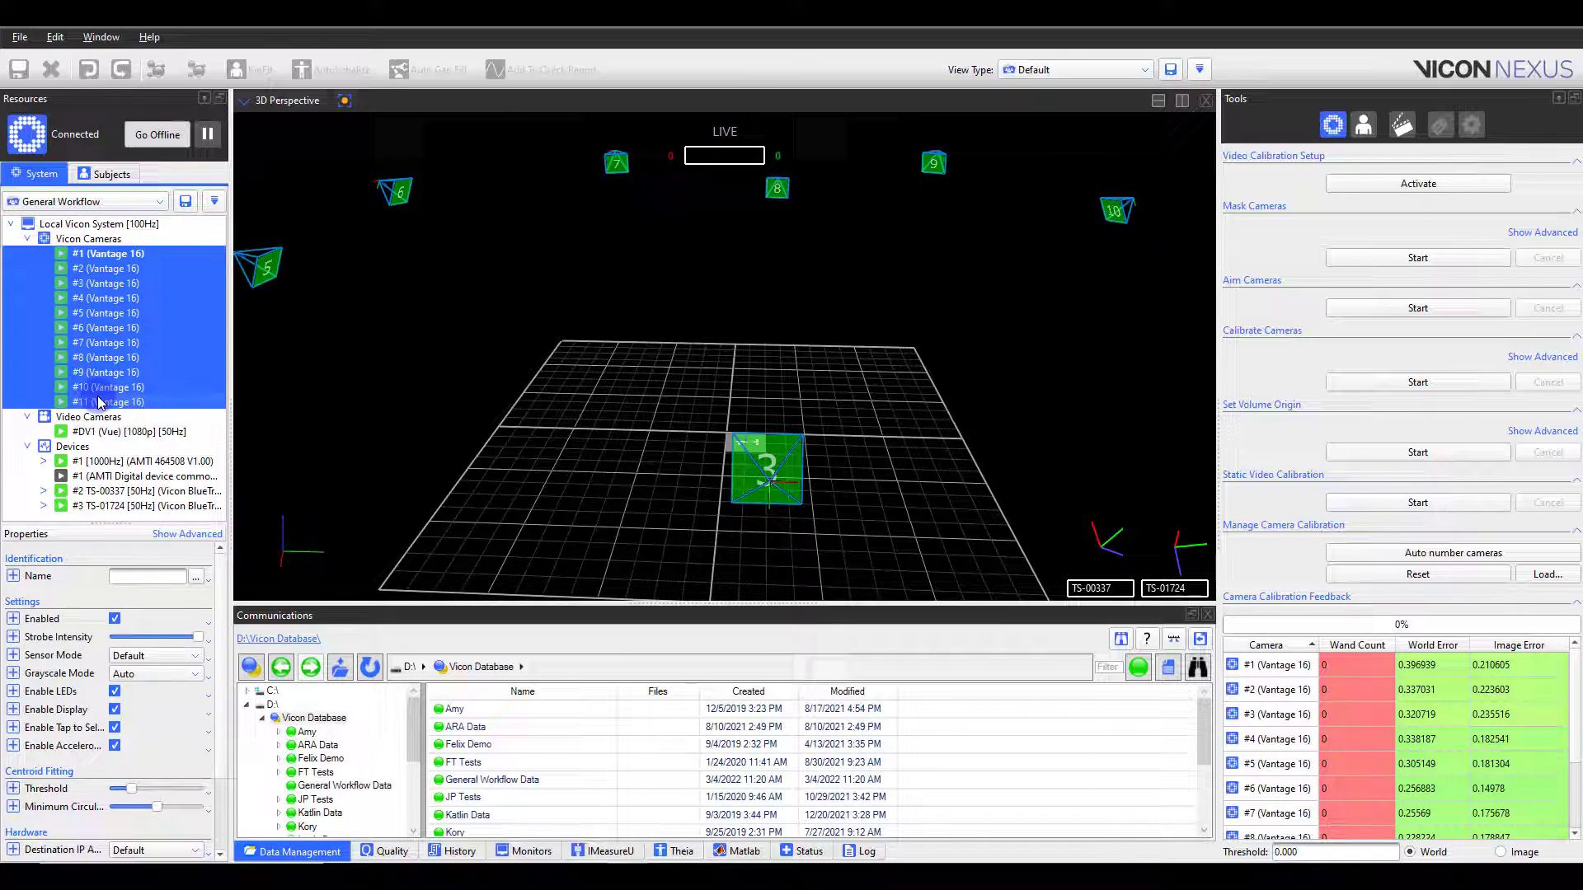
{"action": "left_click", "coordinate": [286, 99]}
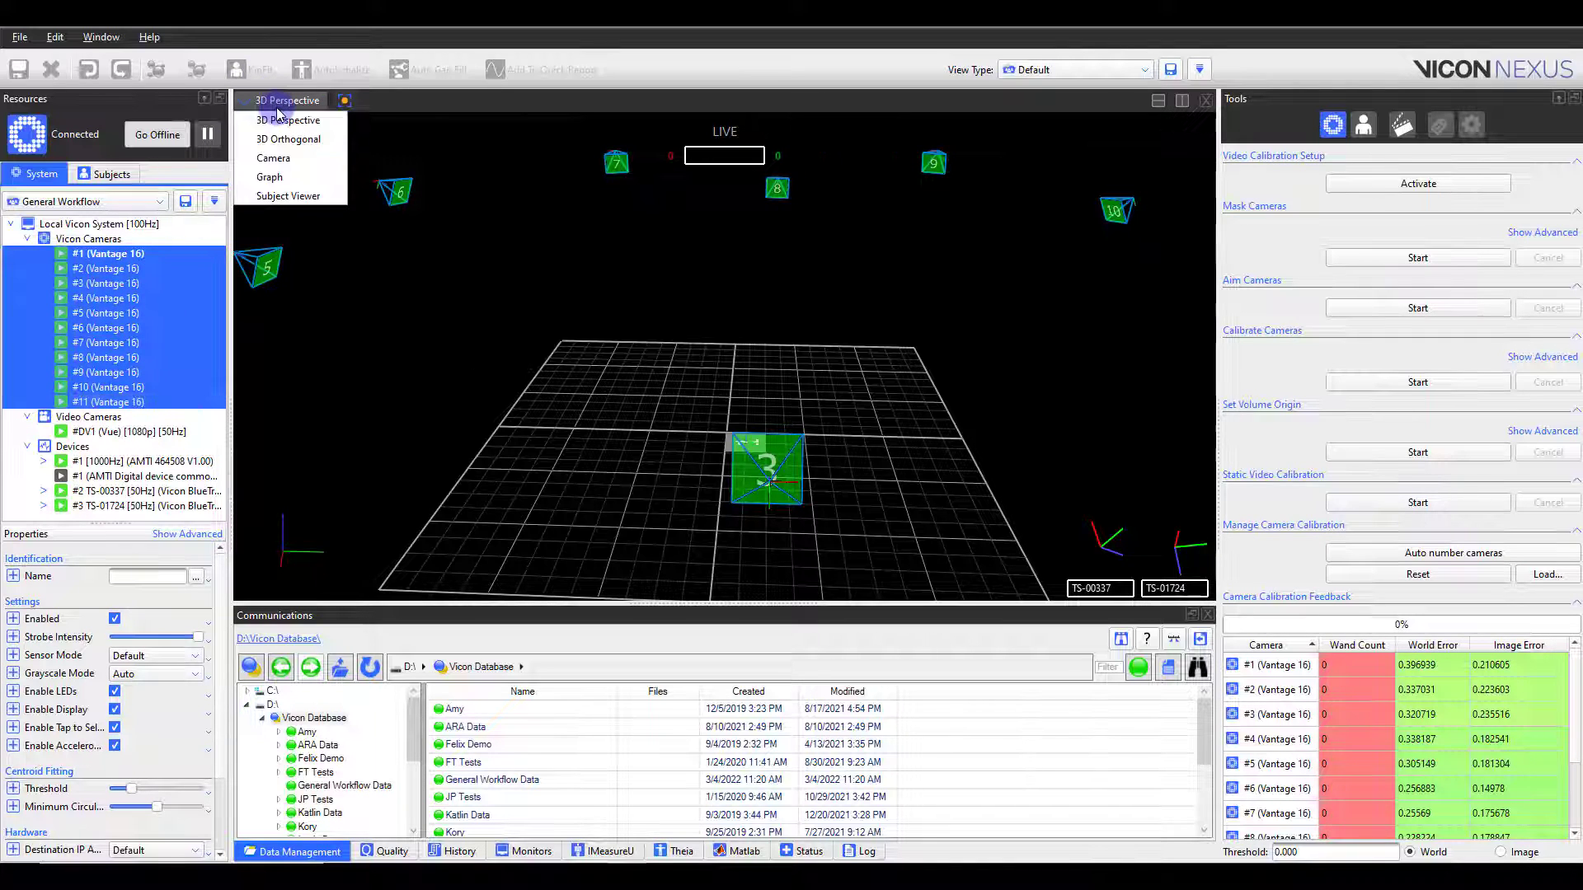
{"action": "left_click", "coordinate": [273, 158]}
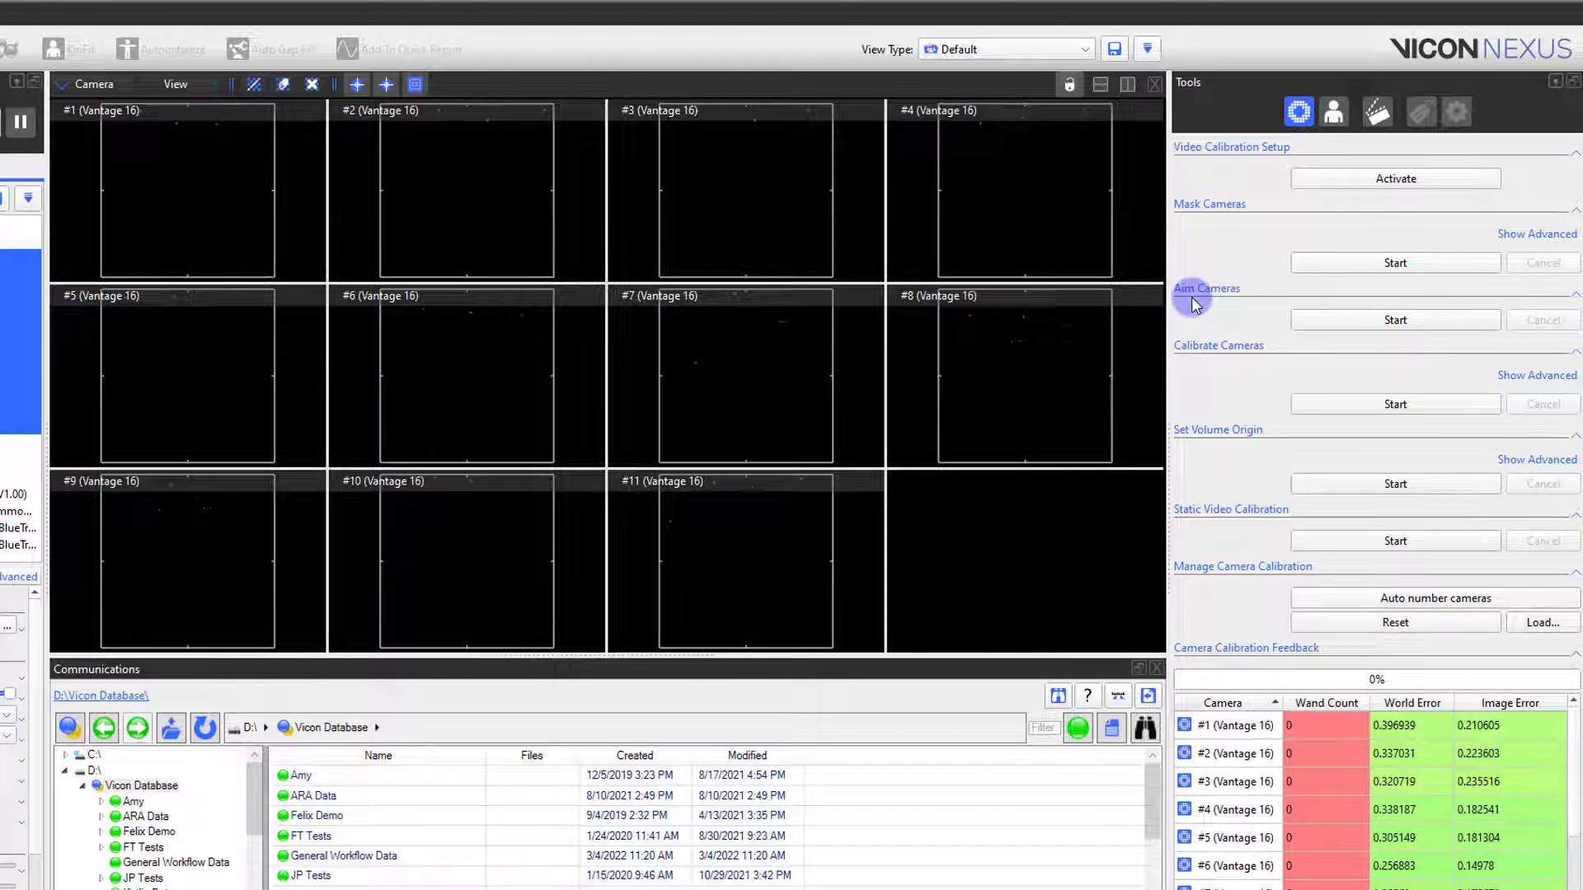
Run a Mask Cameras pass to blank out stray reflections in all eleven cameras
{"action": "left_click", "coordinate": [1395, 262]}
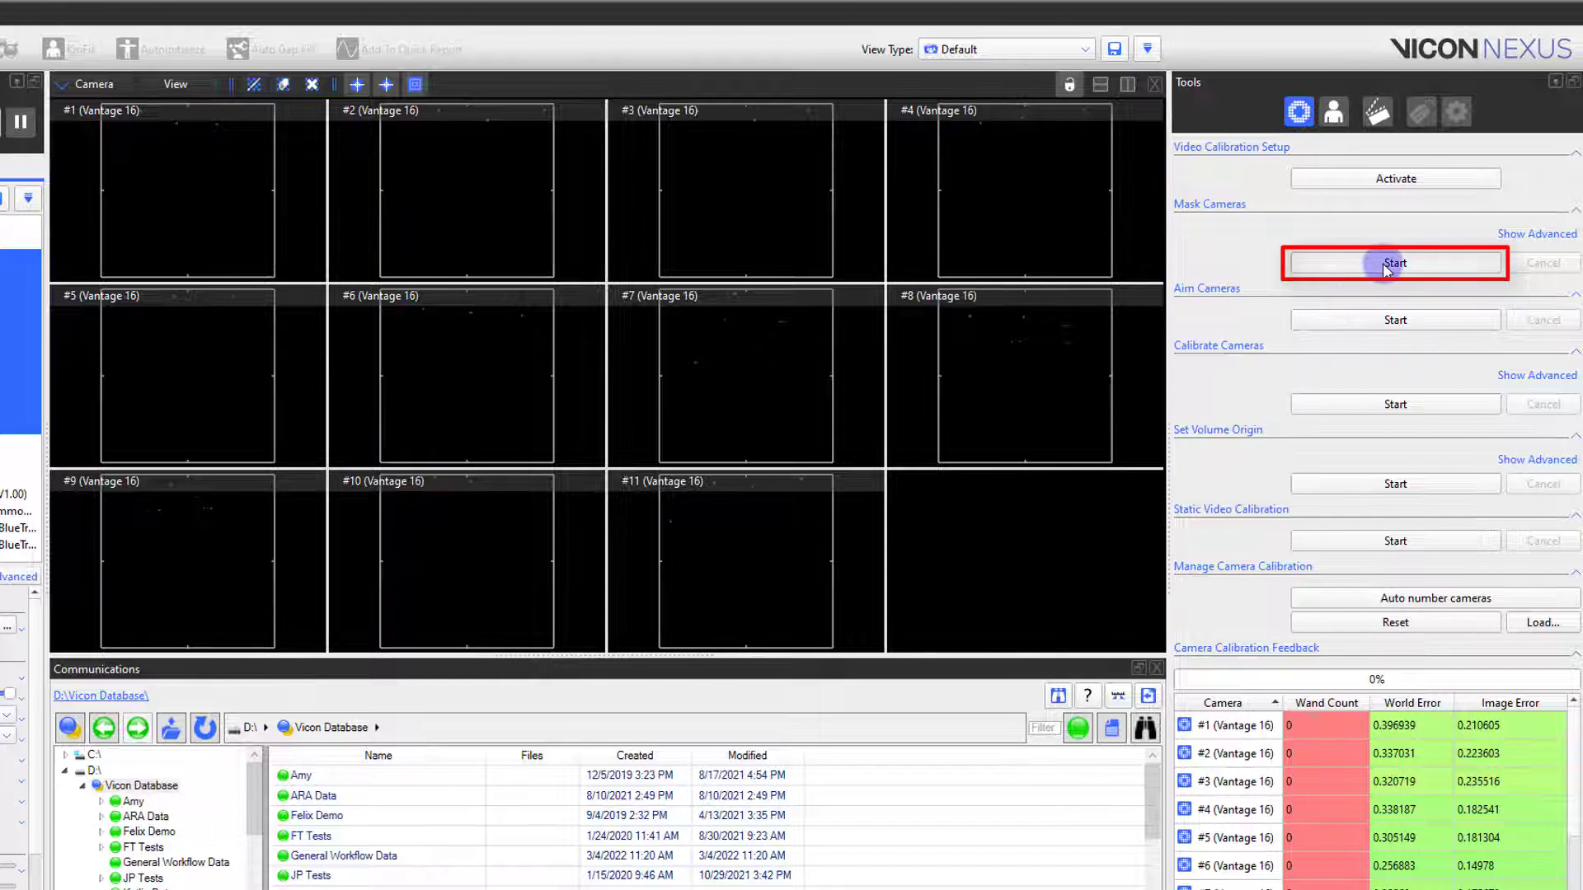
{"action": "left_click", "coordinate": [1395, 263]}
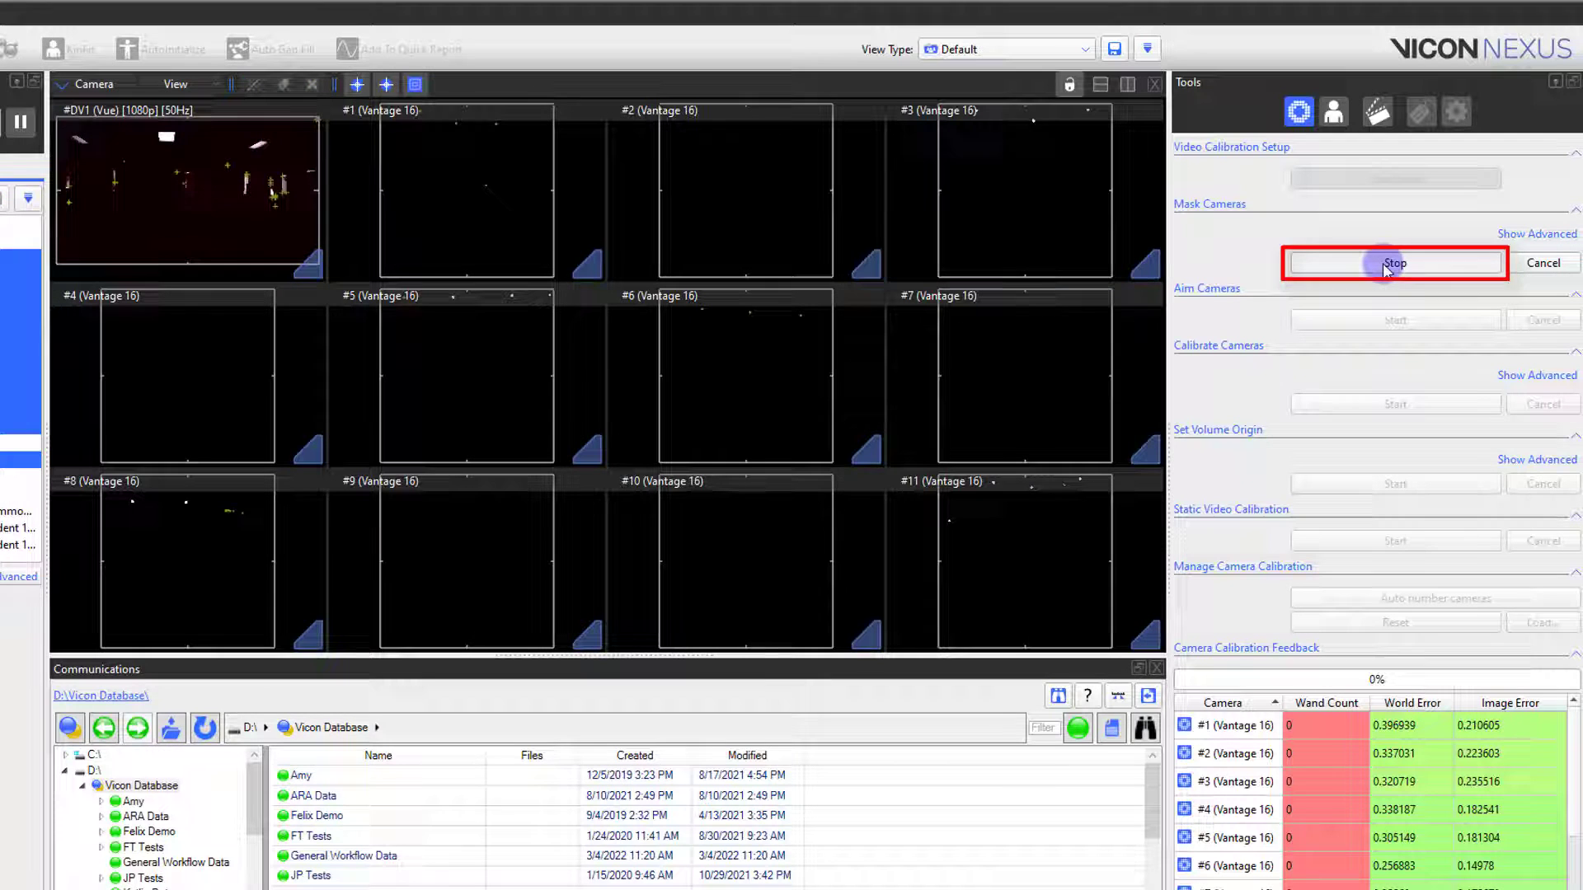
{"action": "left_click", "coordinate": [1391, 262]}
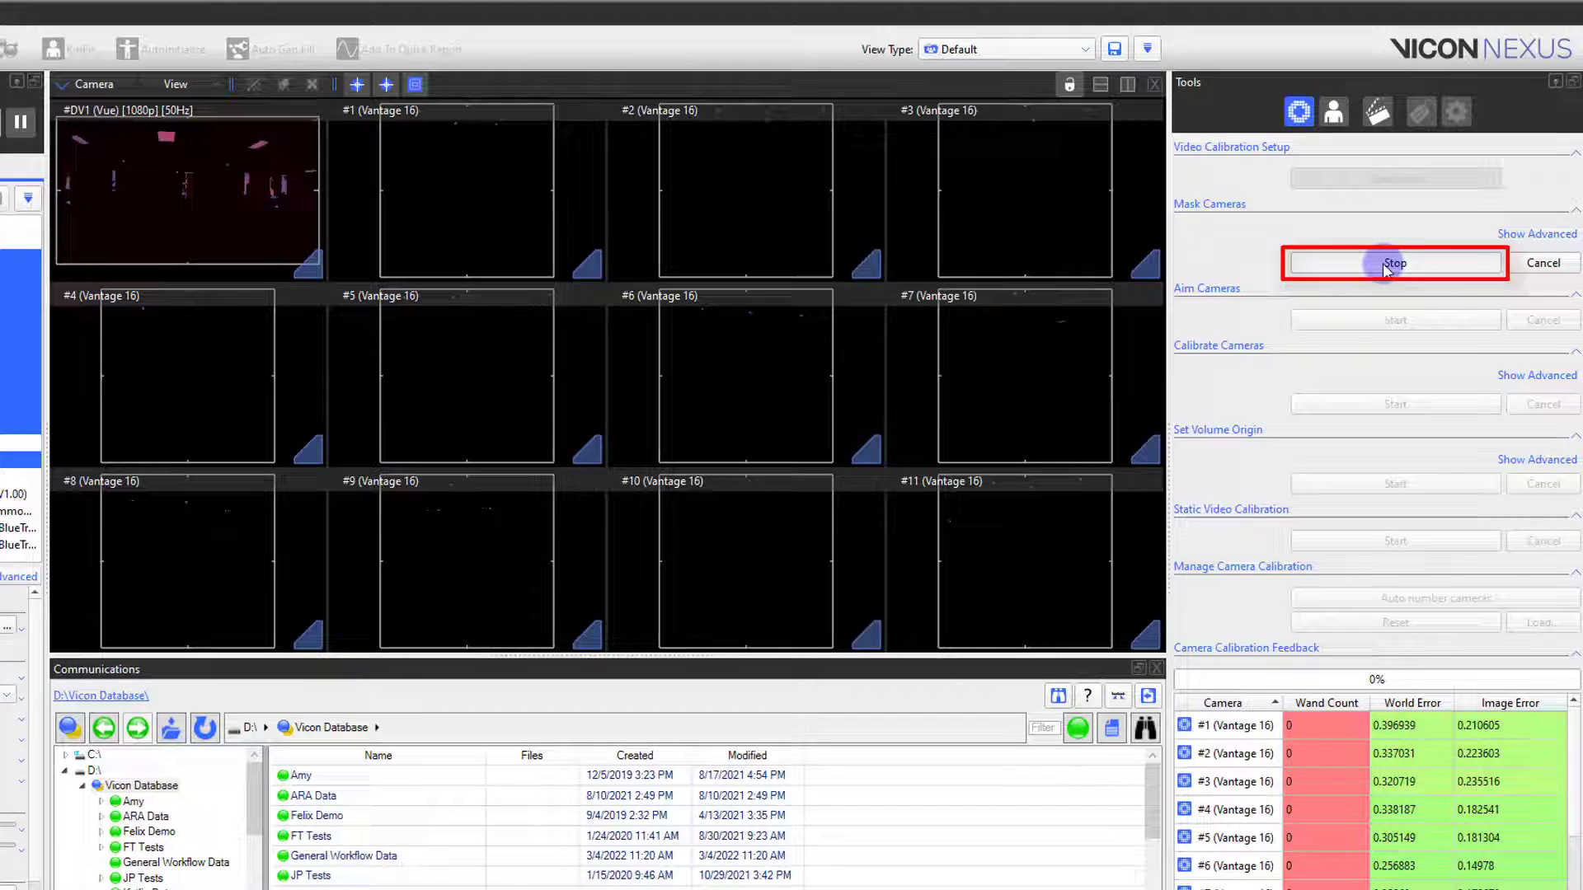
{"action": "left_click", "coordinate": [1395, 262]}
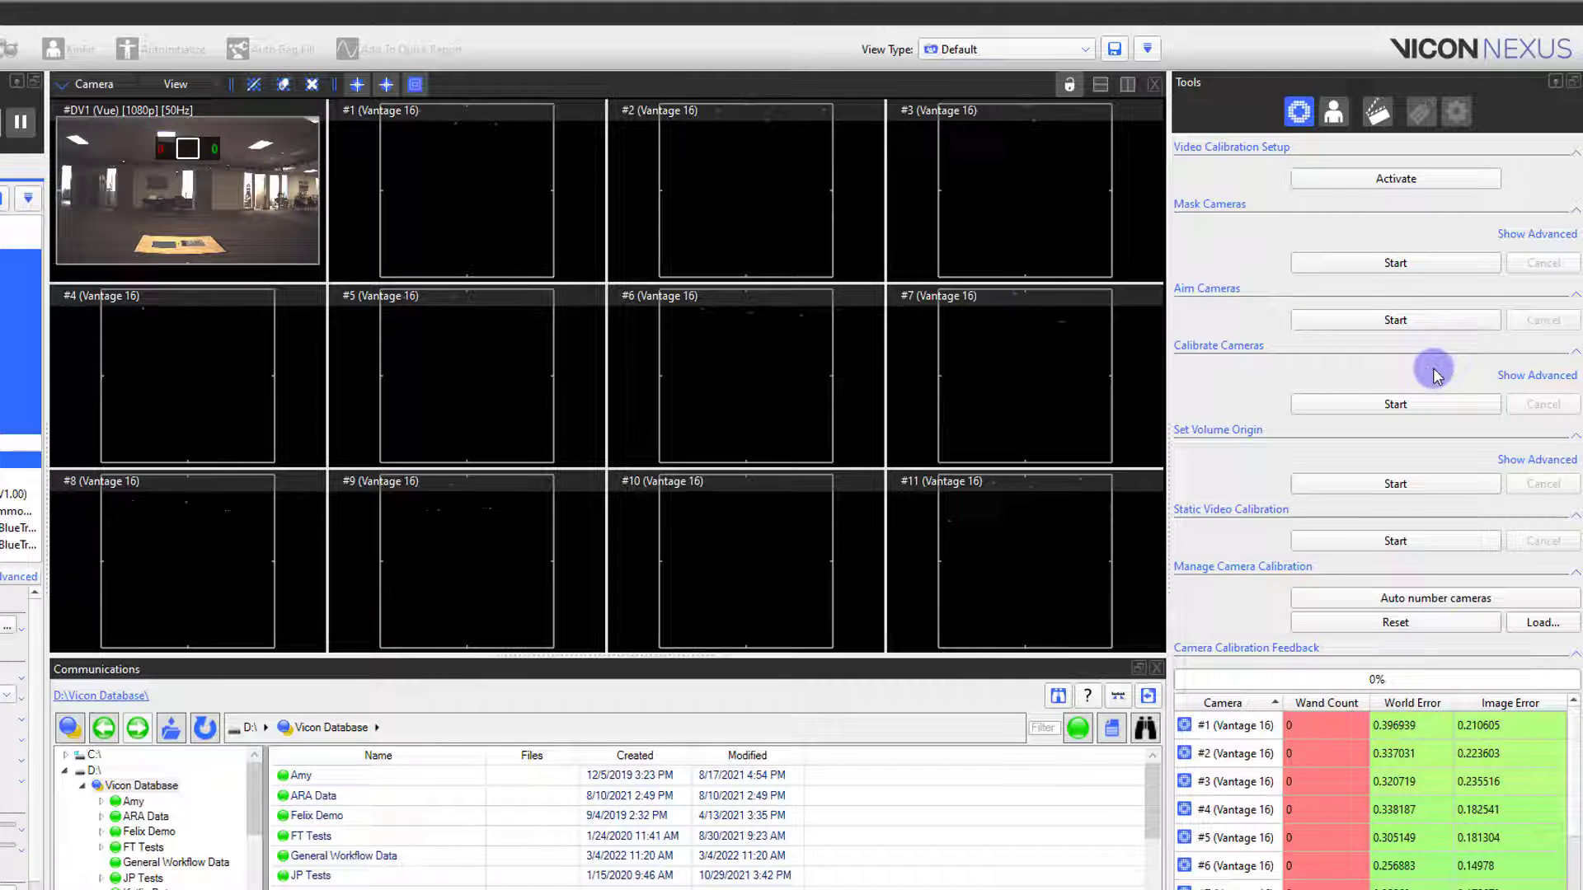
{"action": "mouse_move", "coordinate": [1533, 376]}
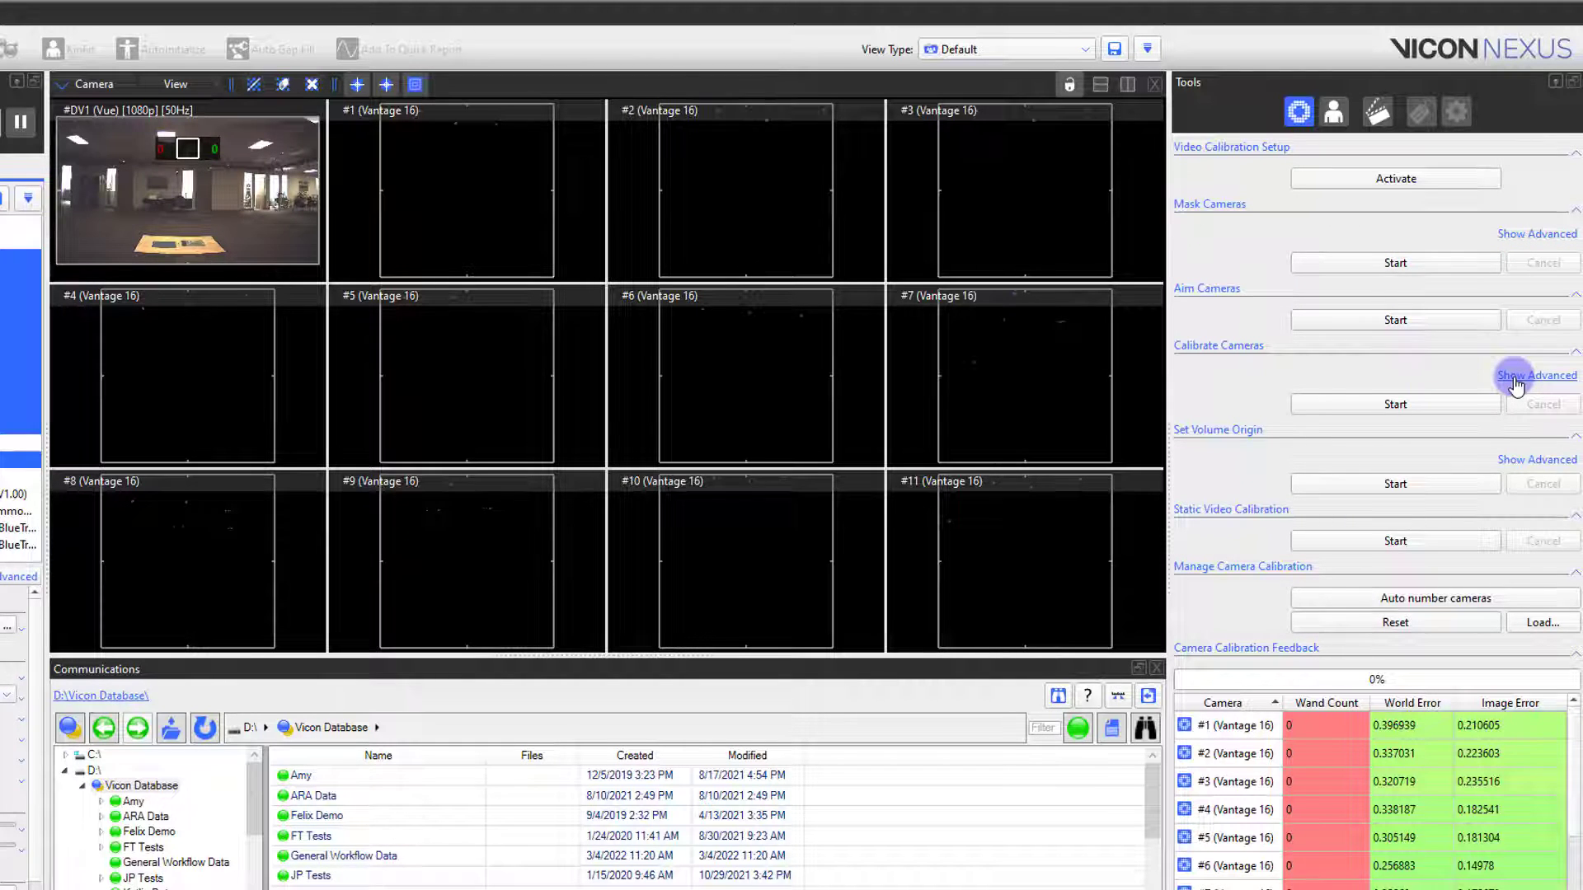
Check the advanced wand settings, then start the wand calibration of all cameras
{"action": "left_click", "coordinate": [1537, 376]}
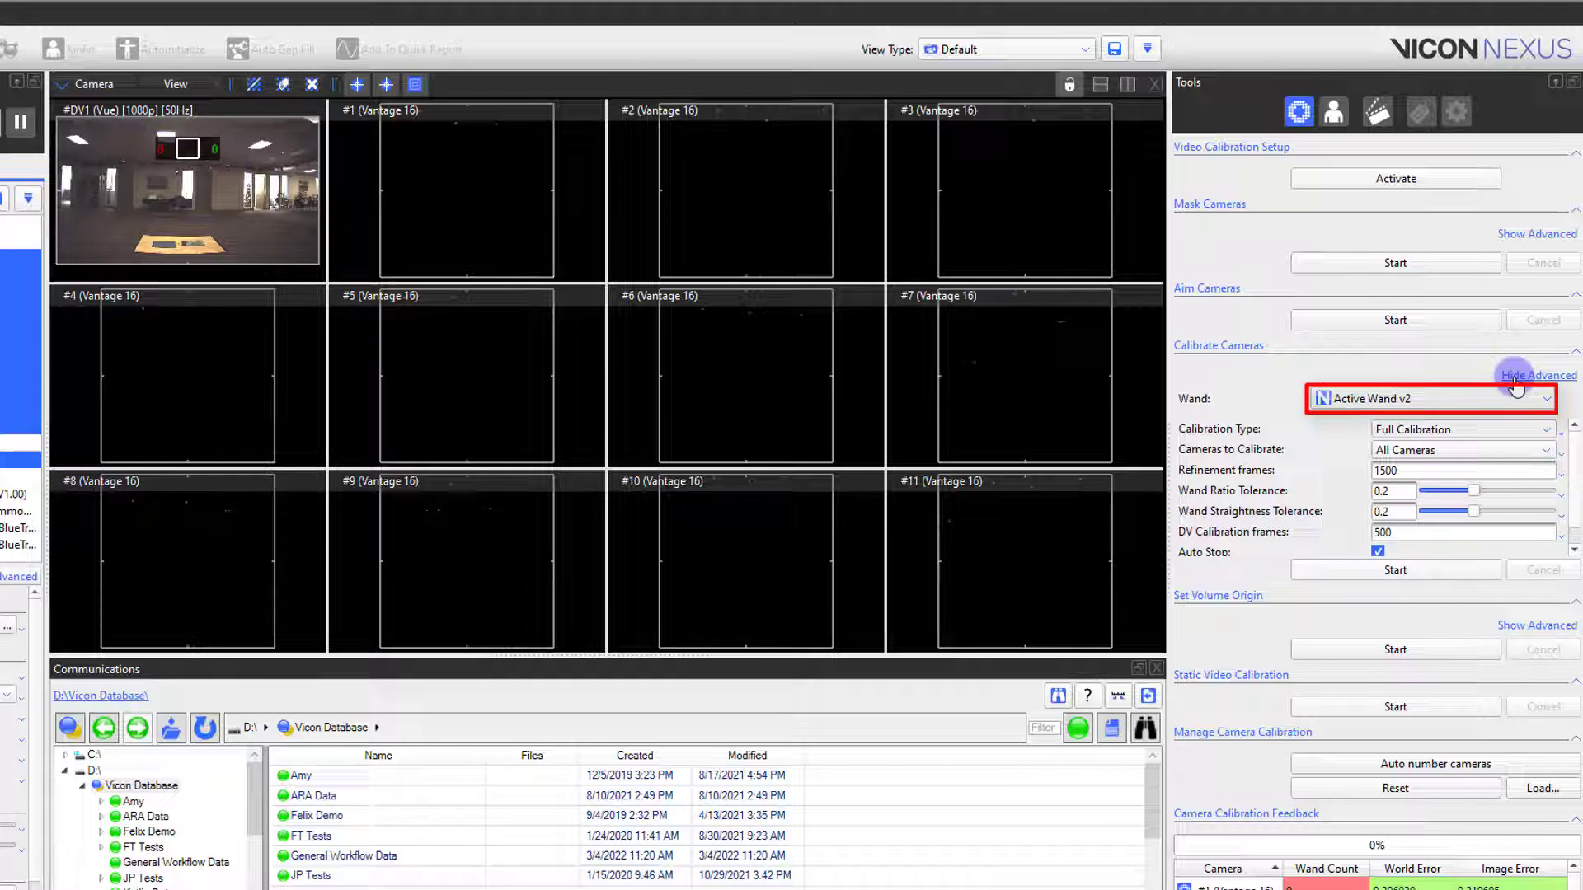
{"action": "left_click", "coordinate": [1536, 376]}
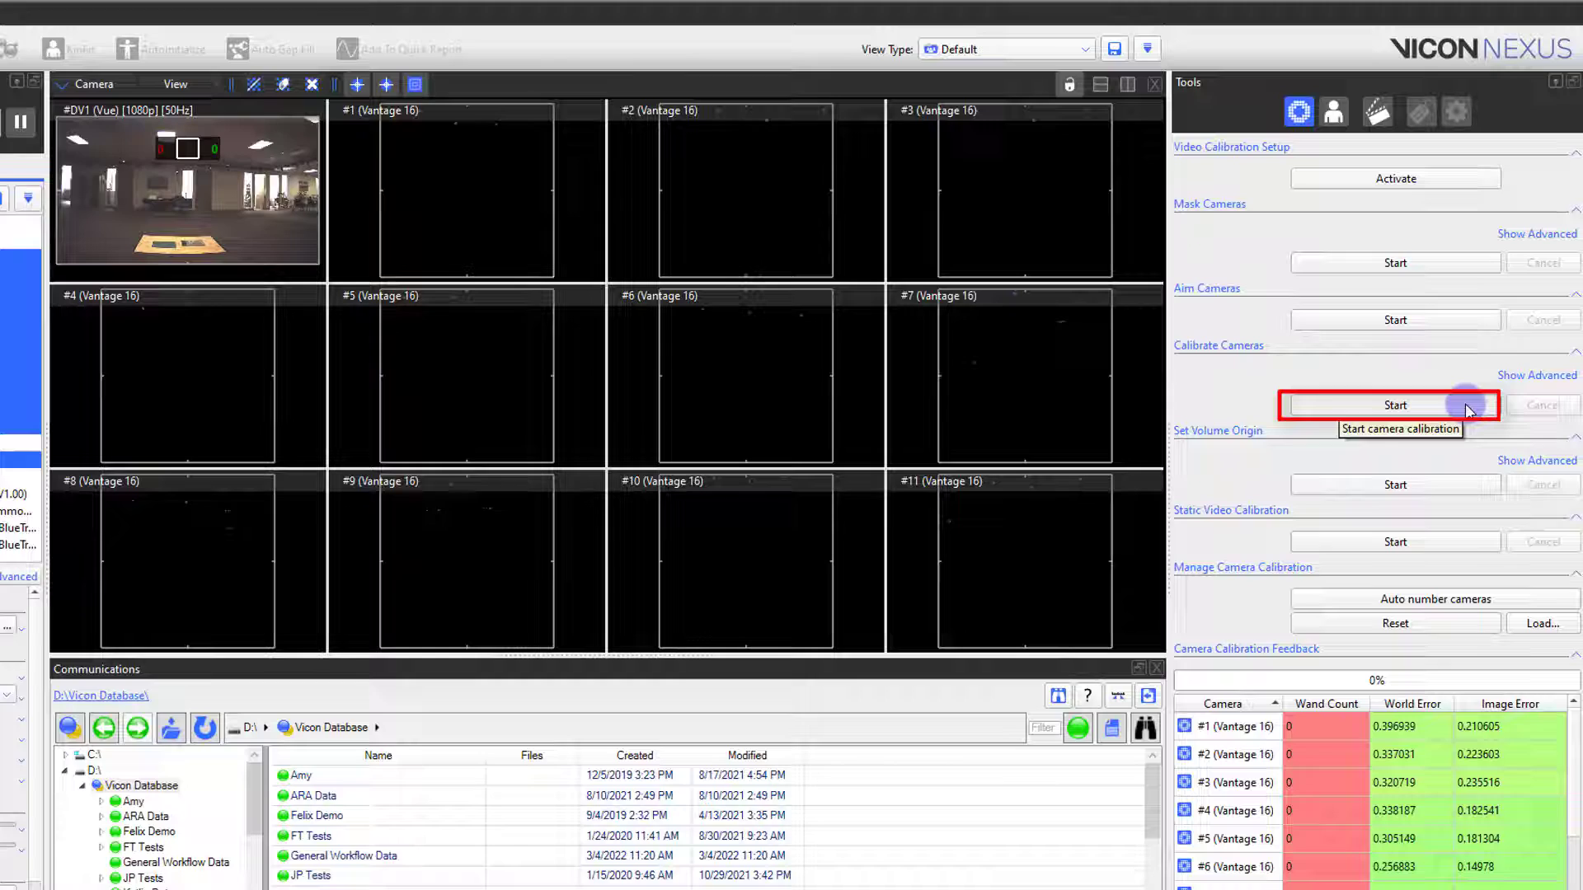
{"action": "left_click", "coordinate": [1395, 406]}
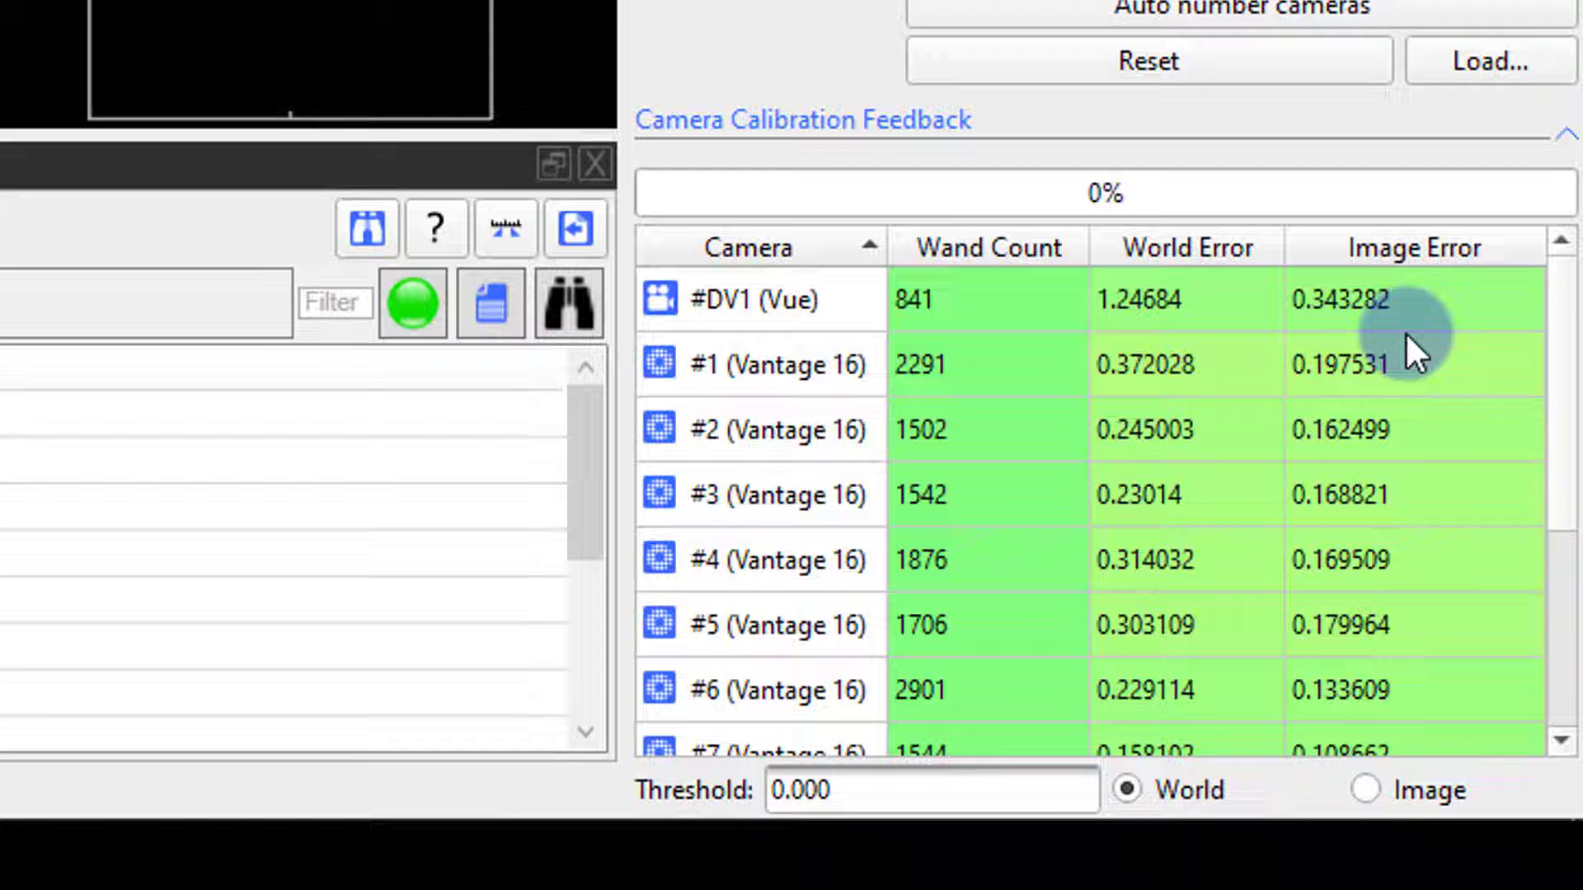
{"action": "scroll", "scroll_direction": "down", "scroll_amount": 3}
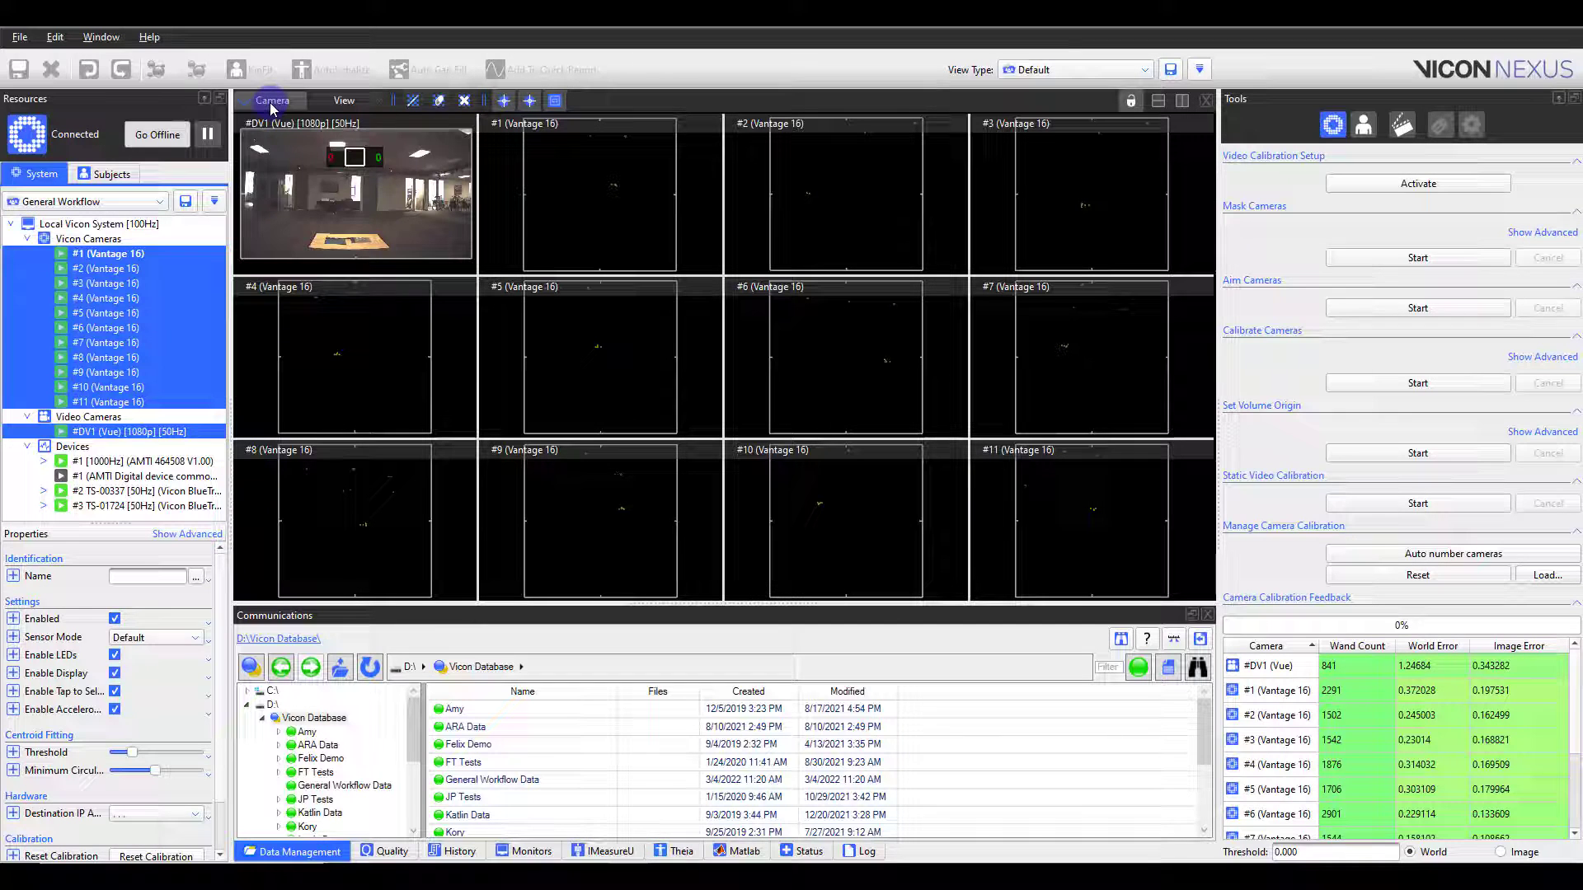
In 3D Perspective, set the volume origin at the wand's floor position and inspect the cameras
{"action": "left_click", "coordinate": [274, 101]}
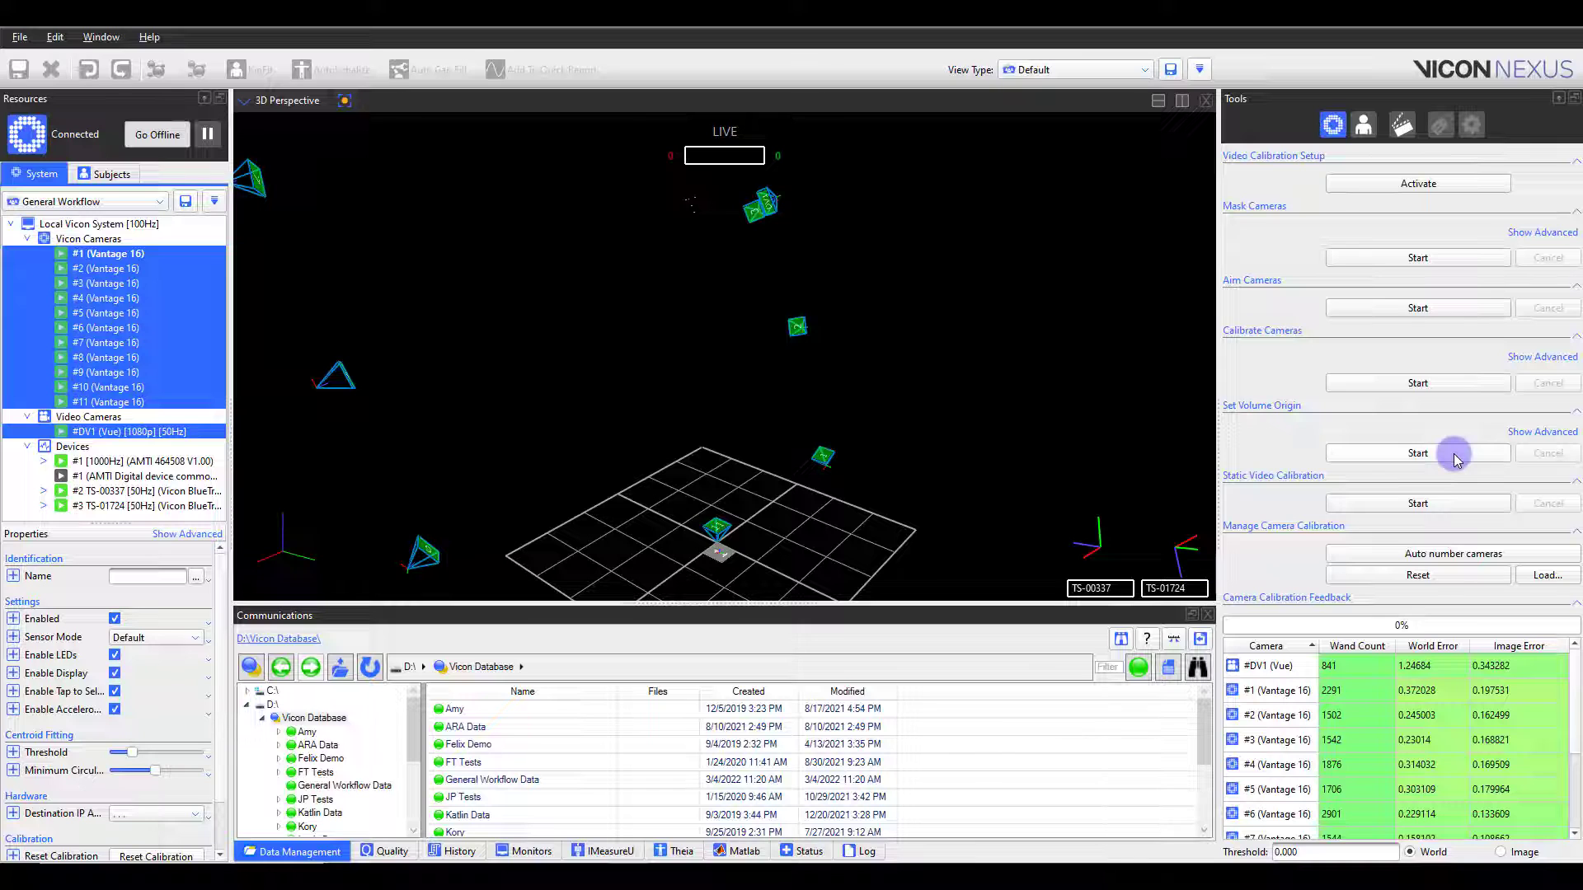
{"action": "left_click", "coordinate": [1418, 452]}
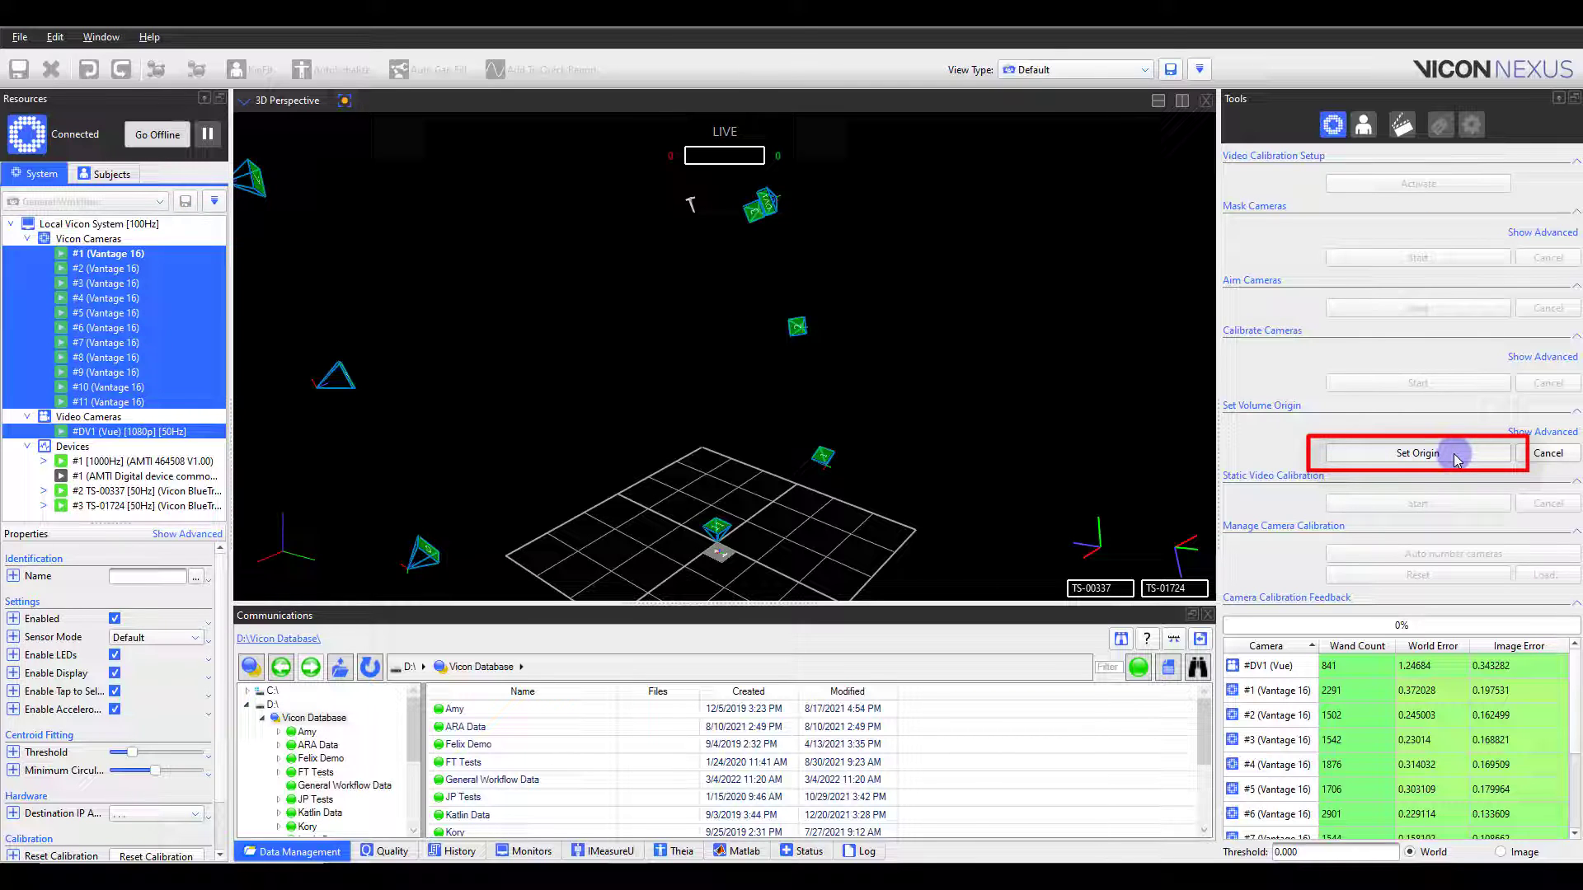
{"action": "left_click", "coordinate": [1418, 452]}
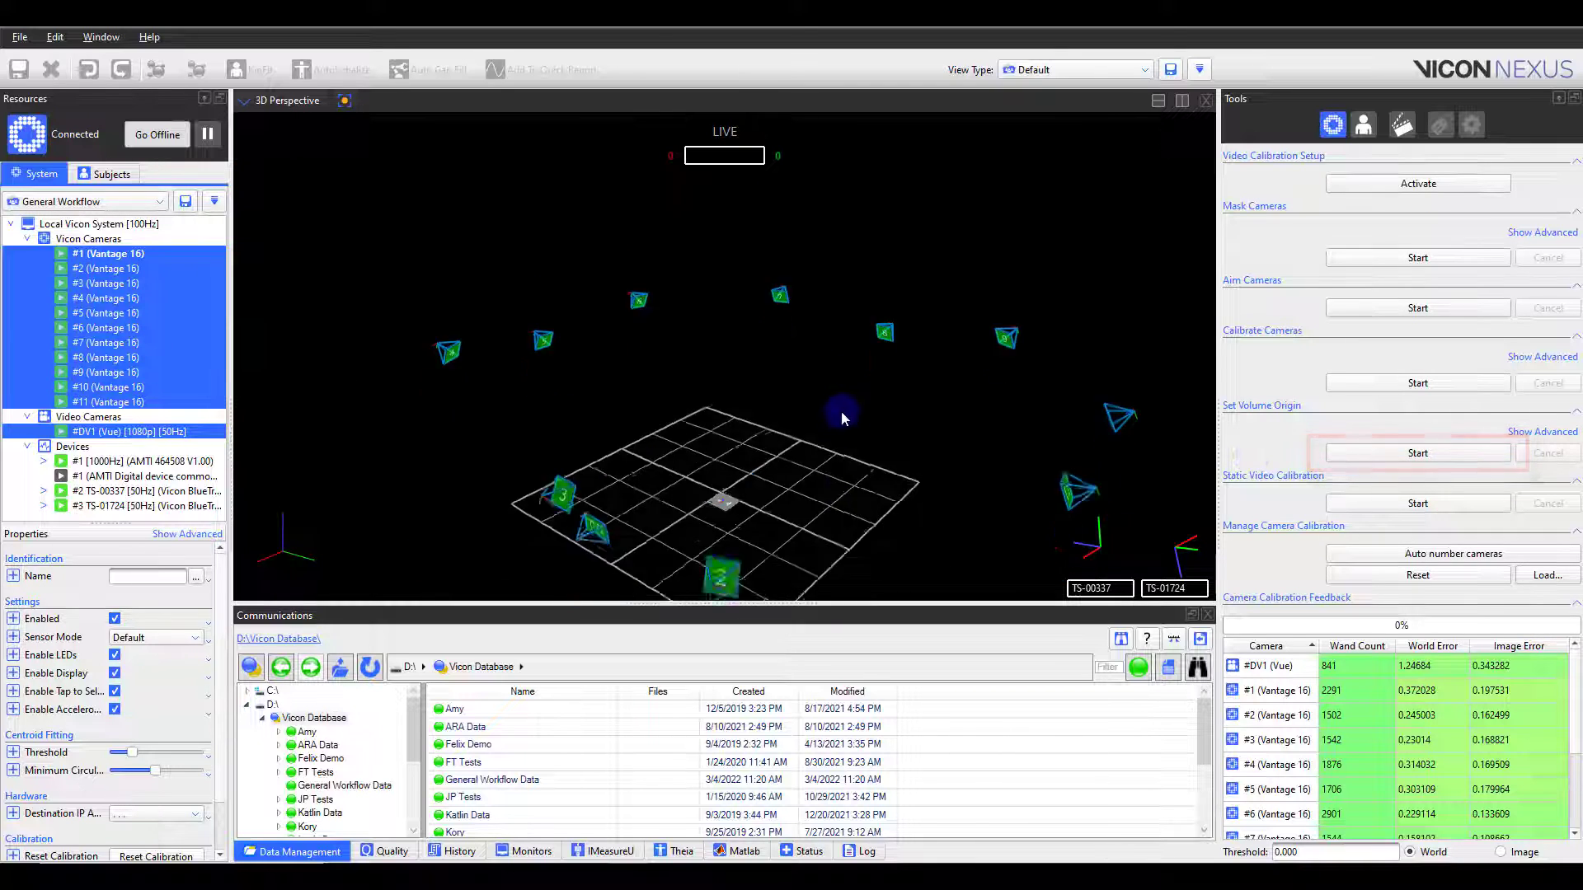
{"action": "left_click_drag", "start_coordinate": [842, 419], "coordinate": [846, 460]}
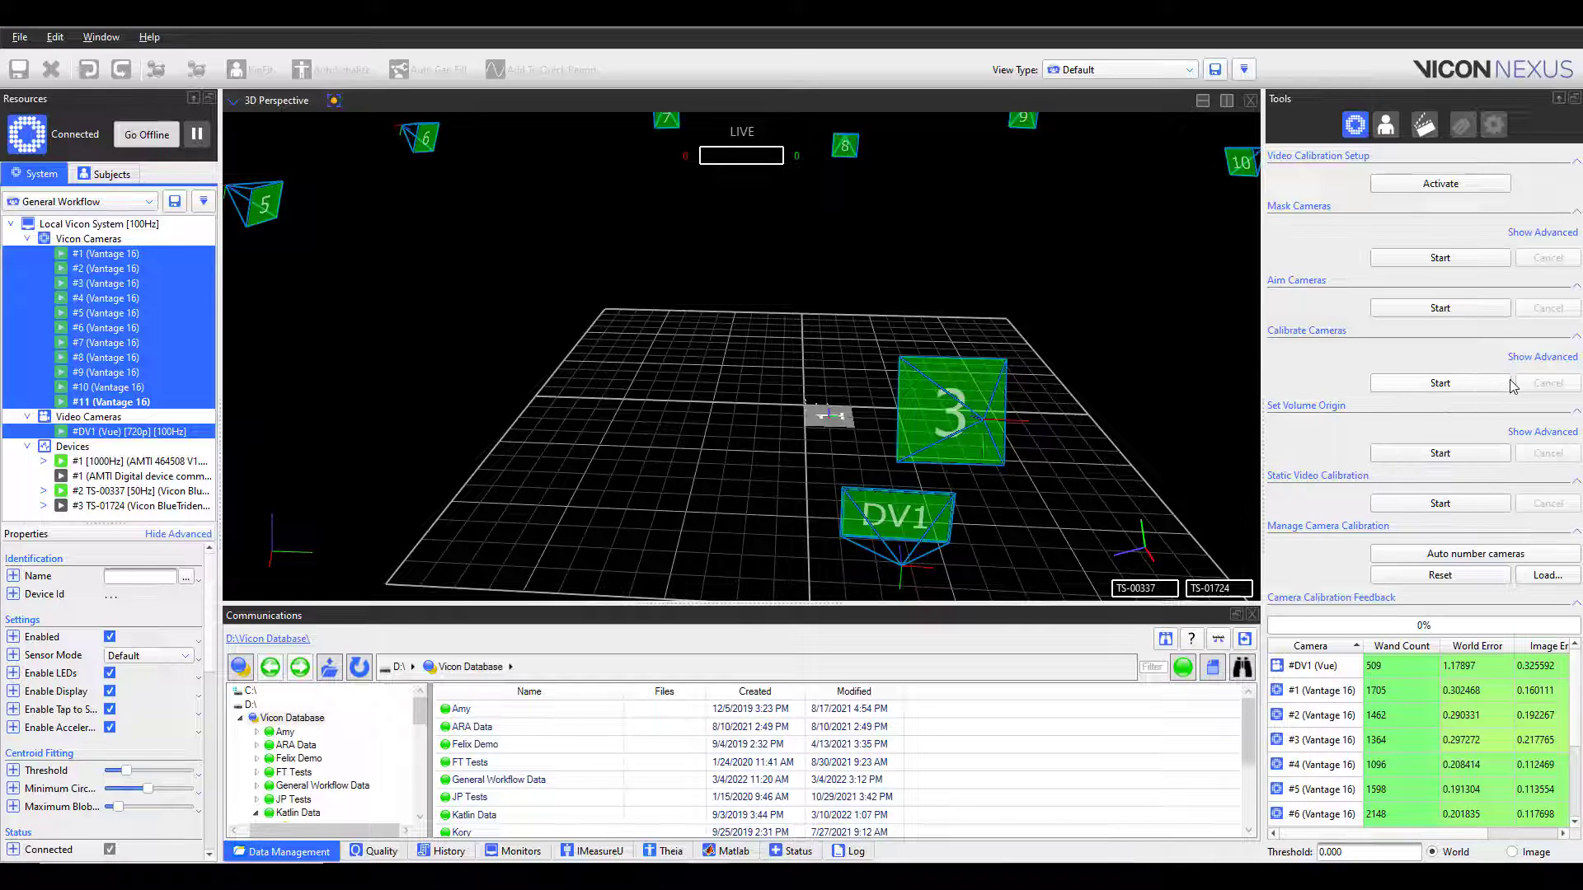
Auto-detect the floor plane from the floor markers in the advanced Set Volume Origin options
{"action": "left_click", "coordinate": [1543, 432]}
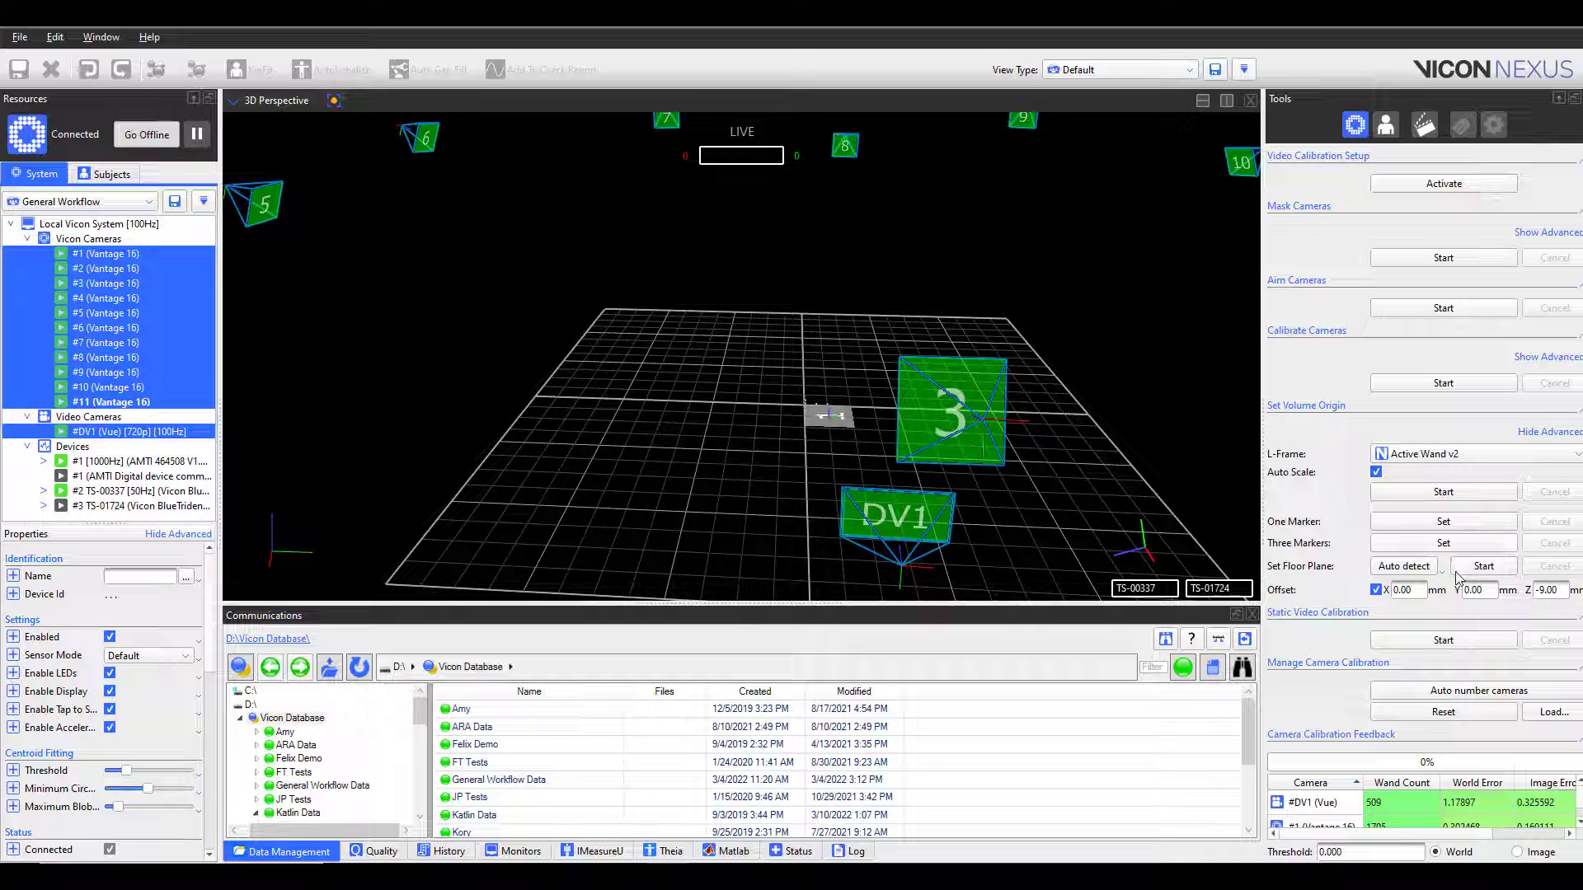
{"action": "mouse_move", "coordinate": [1457, 574]}
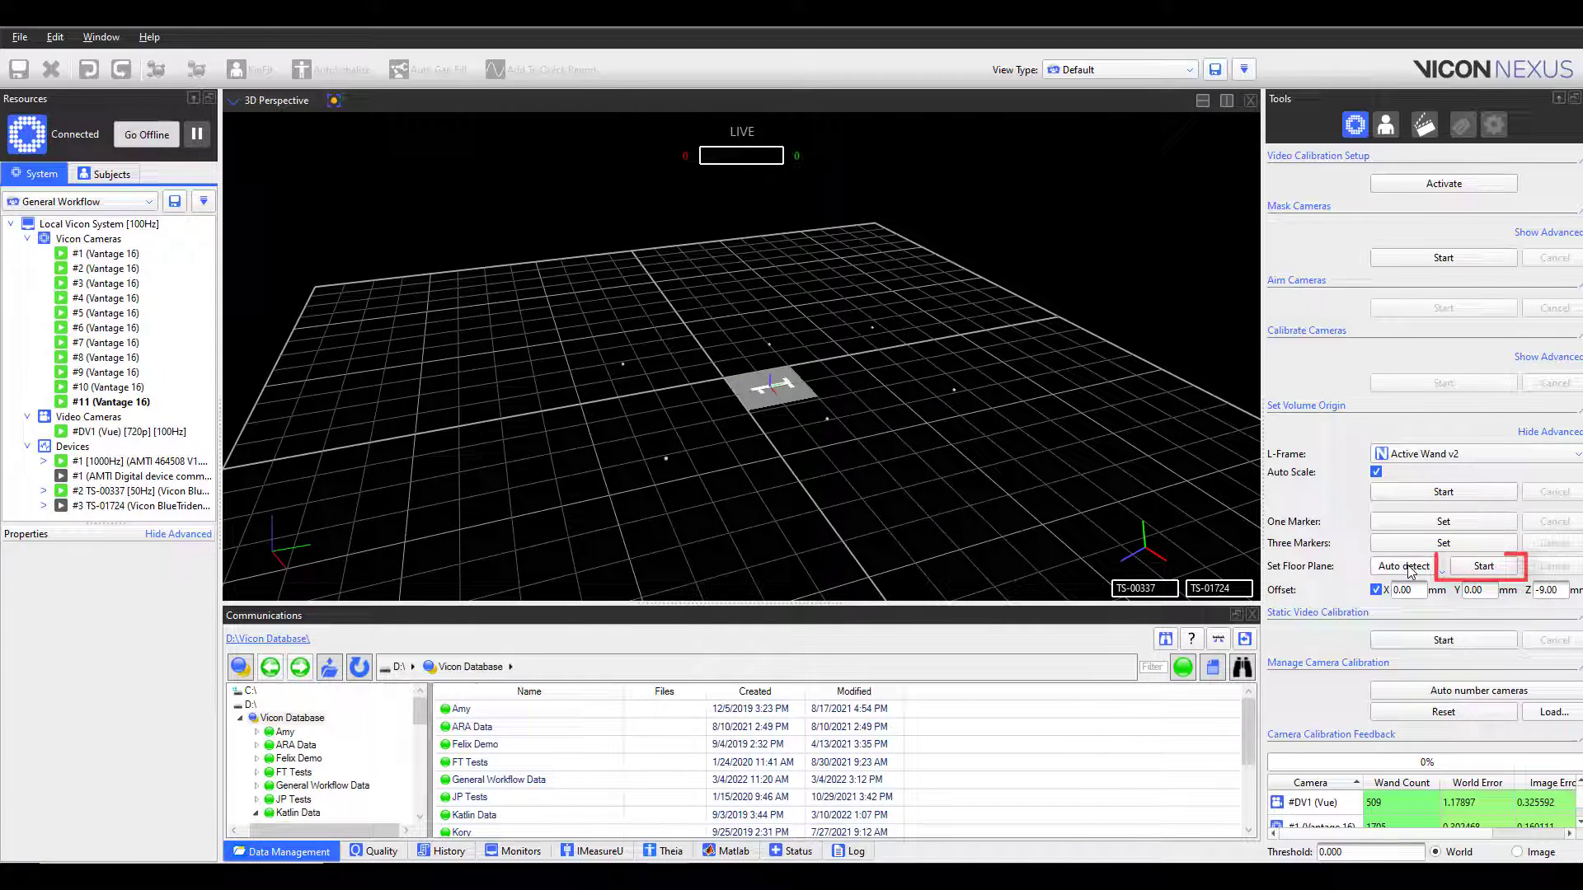
{"action": "left_click", "coordinate": [1484, 567]}
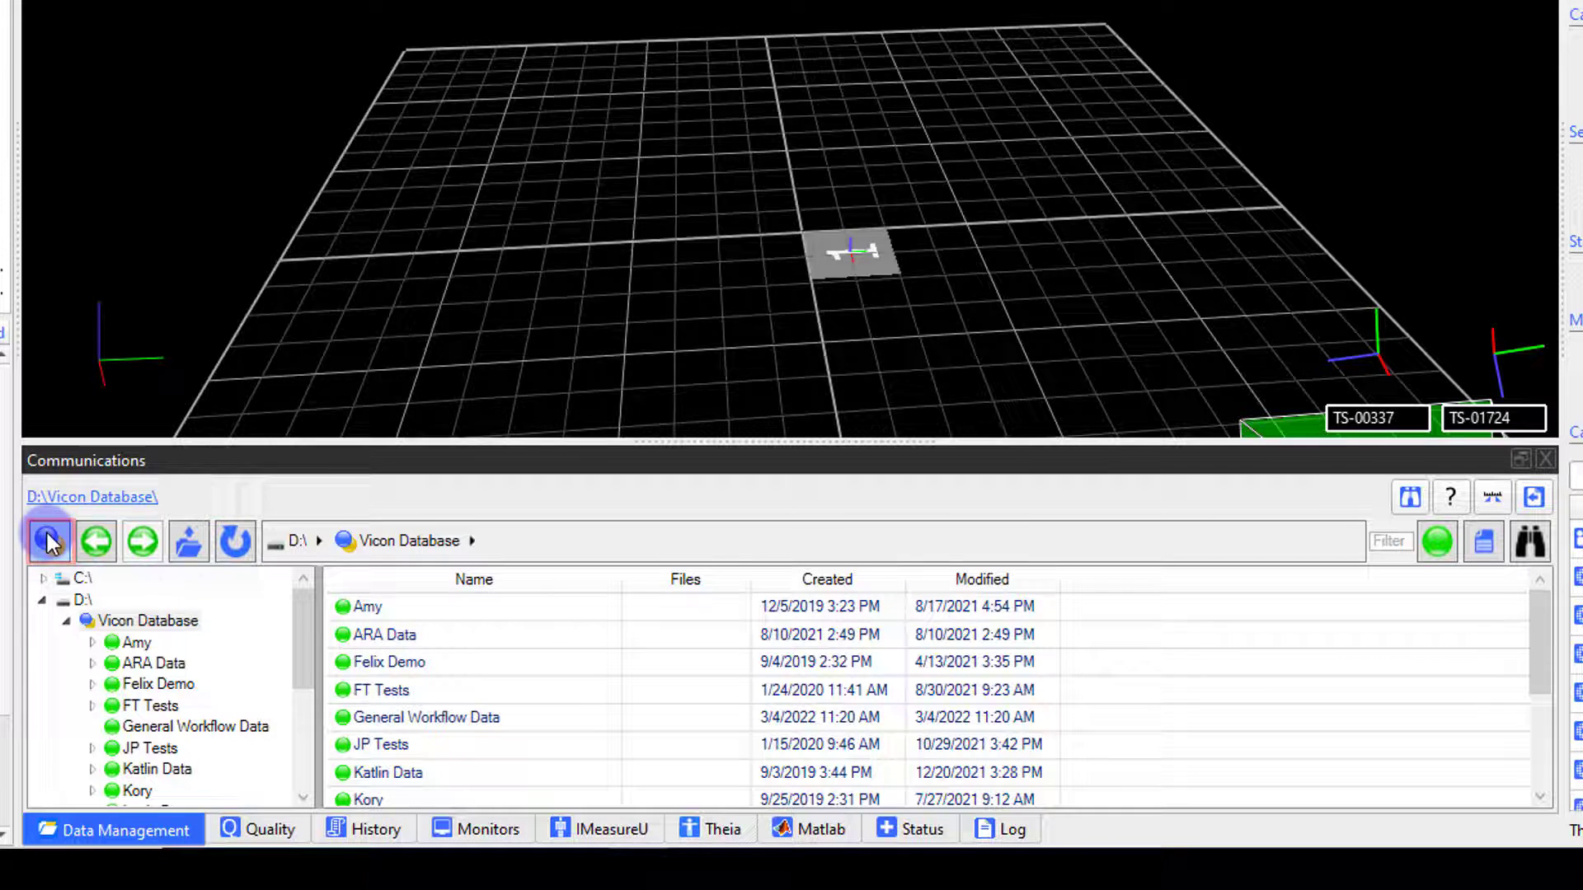
Create Subject001 under General Workflow Data with a new Session 1 inside it
{"action": "left_click", "coordinate": [46, 540]}
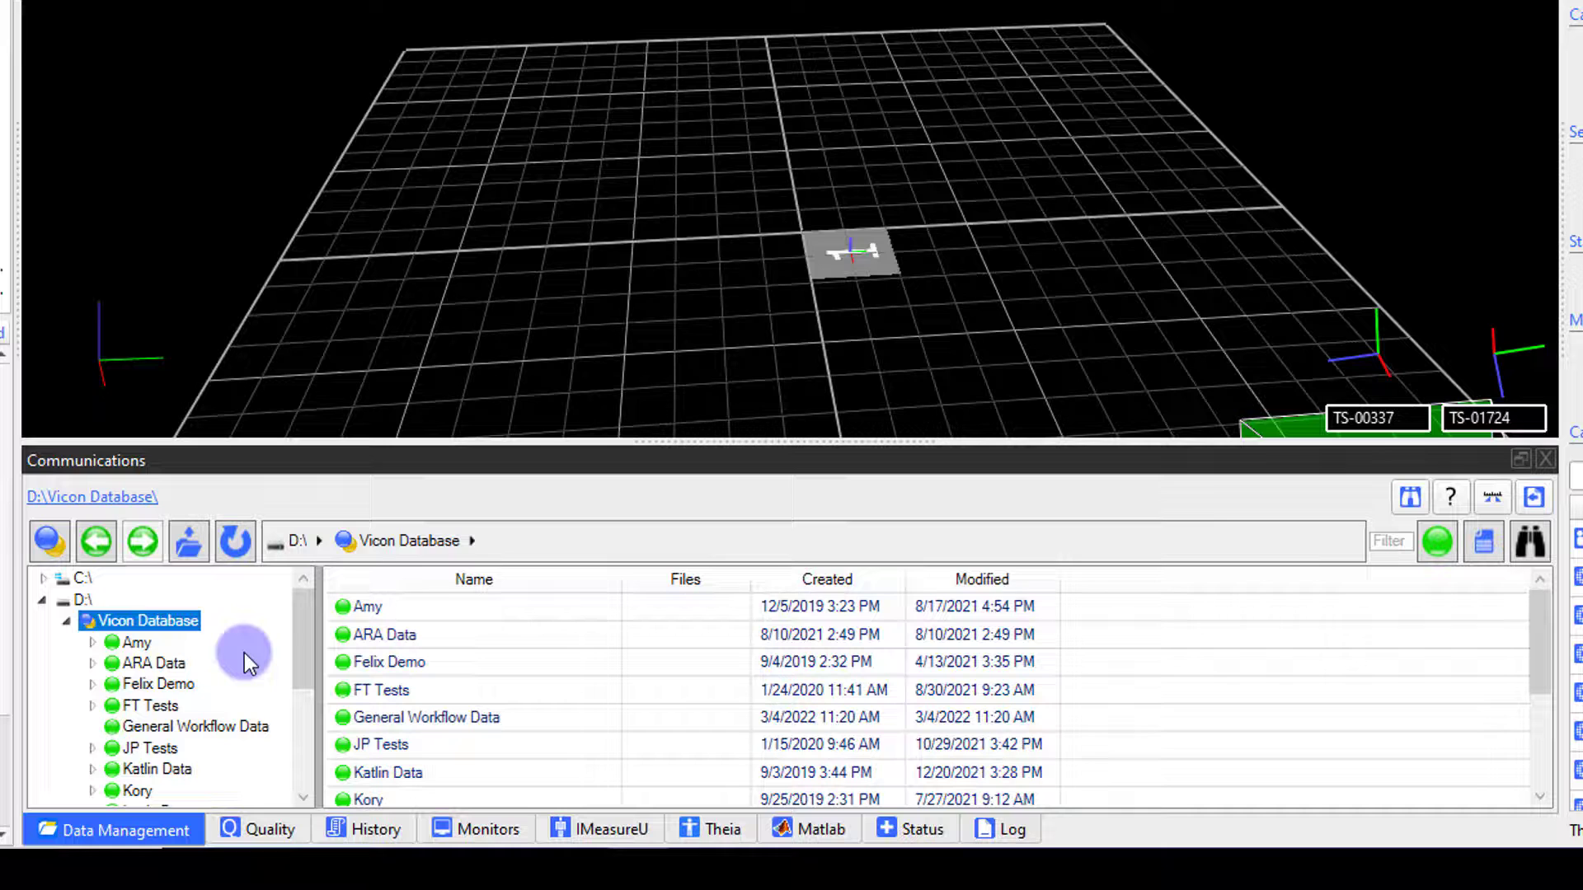
{"action": "scroll", "scroll_direction": "down", "scroll_amount": 3}
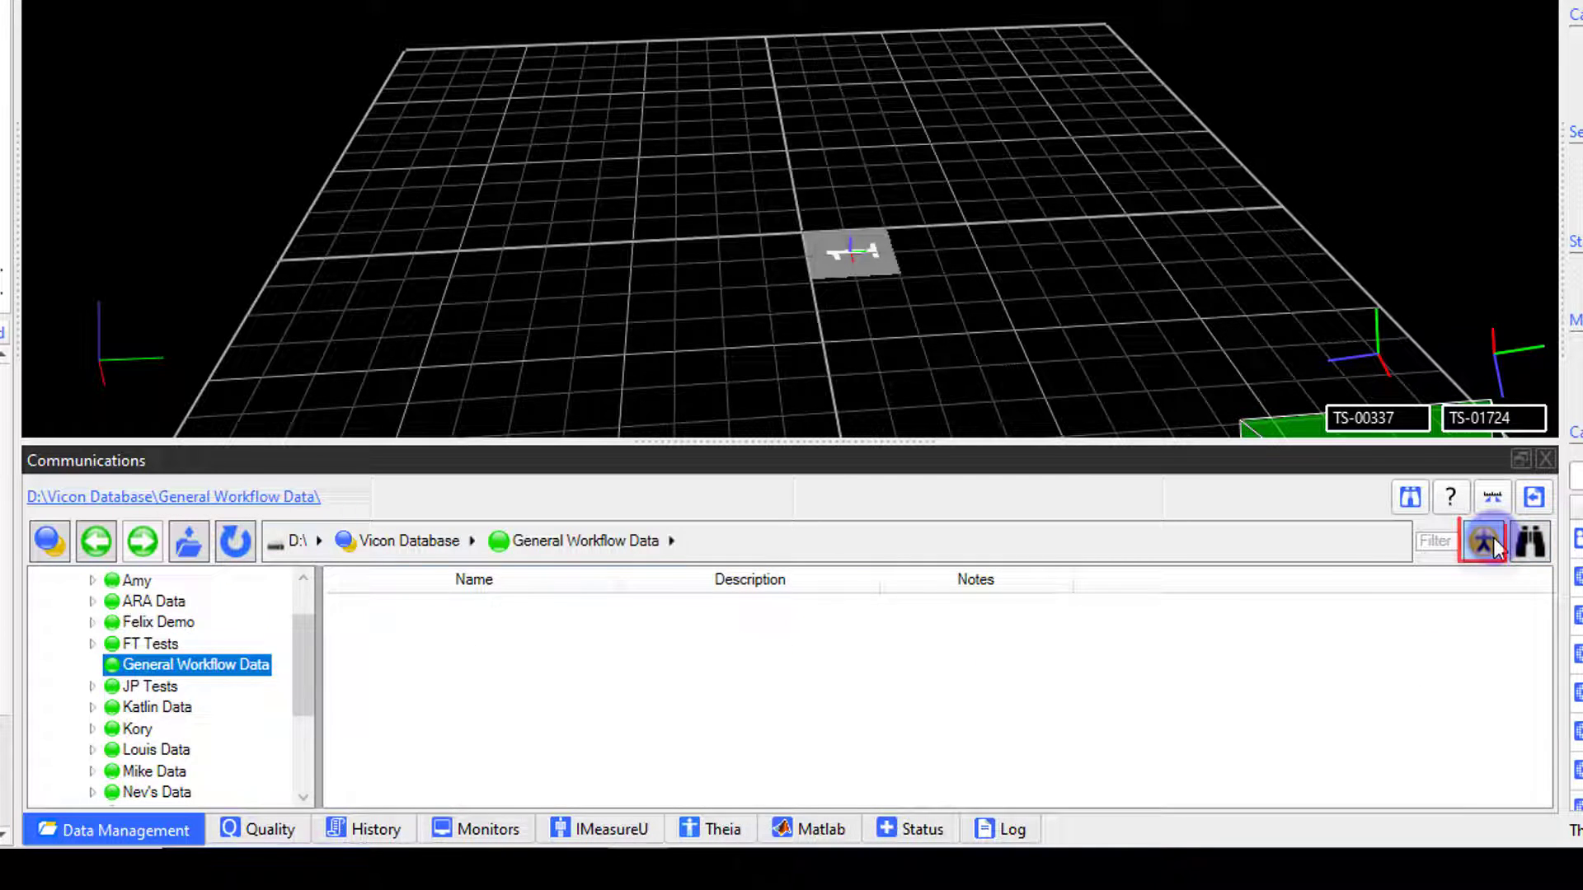
{"action": "left_click", "coordinate": [1484, 539]}
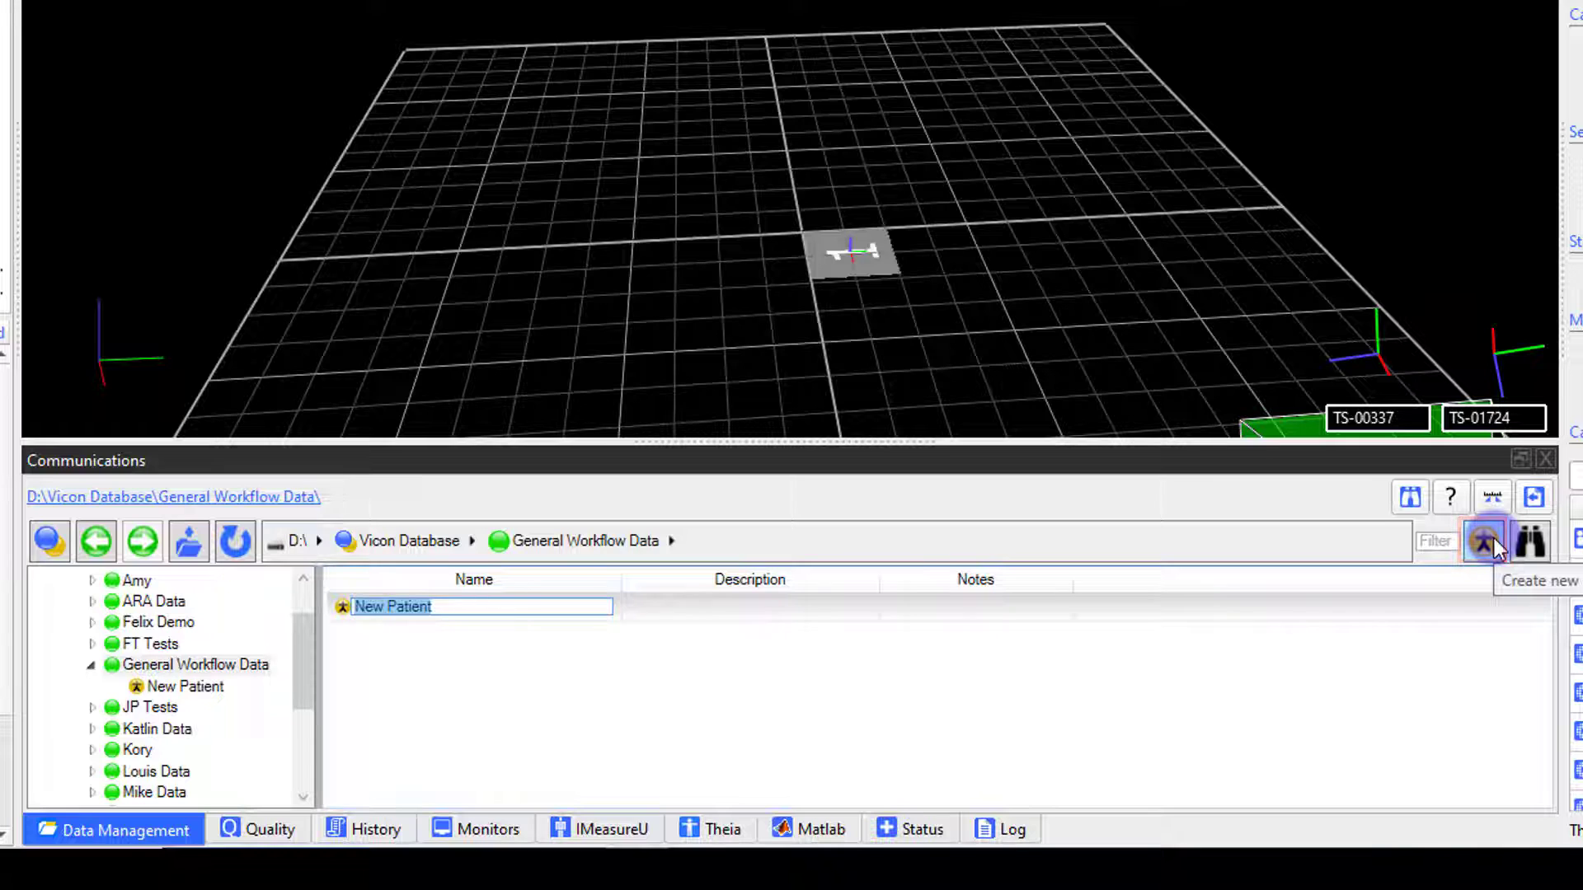
{"action": "type", "text": "Subjec"}
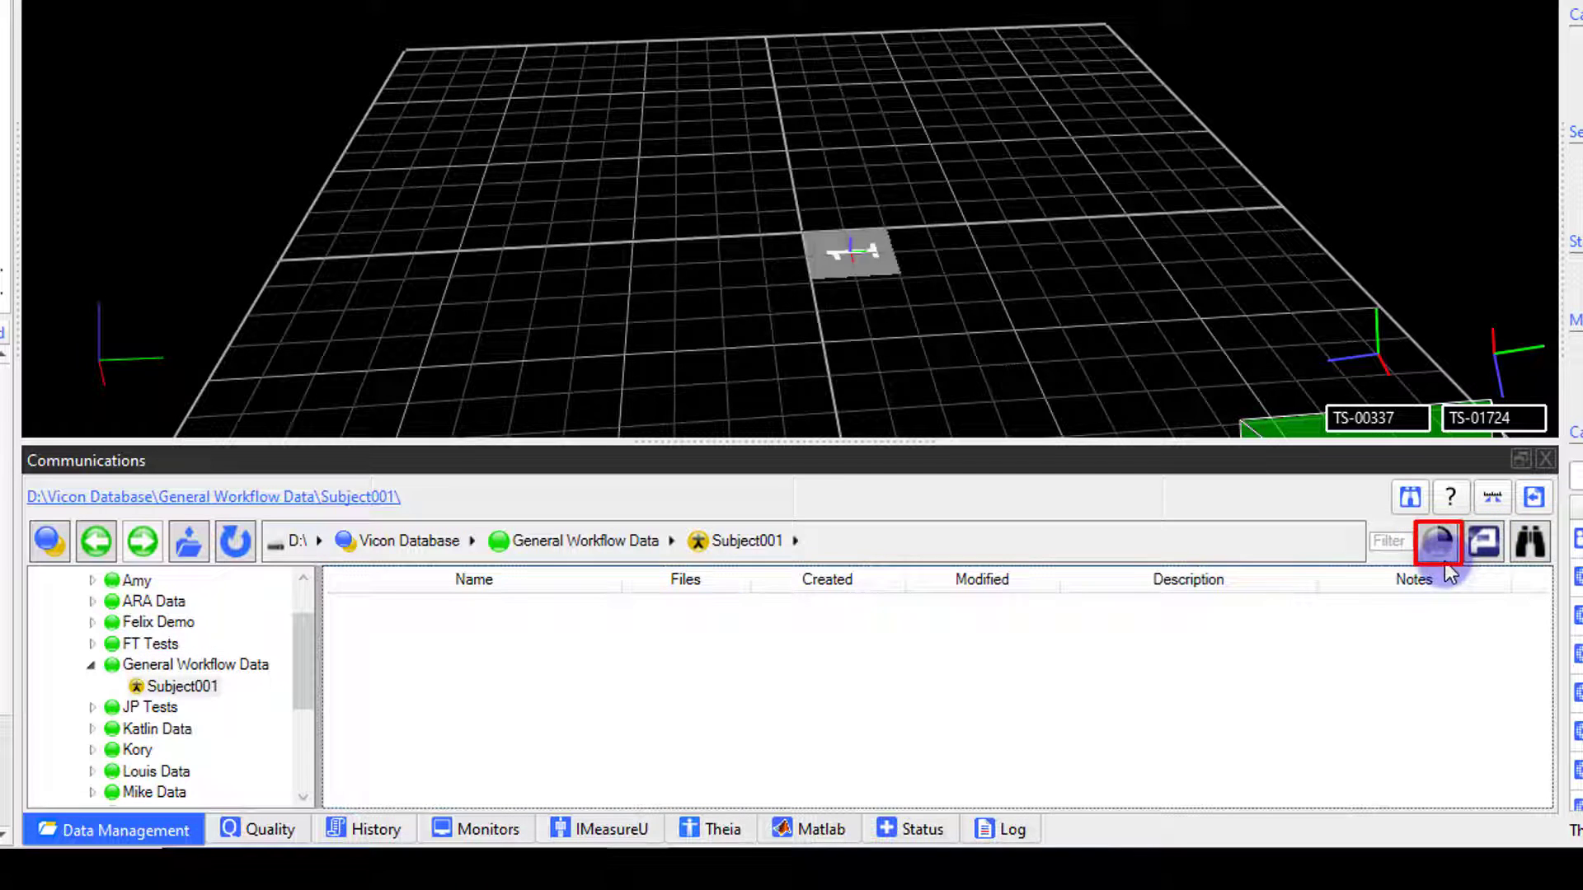
{"action": "left_click", "coordinate": [1437, 543]}
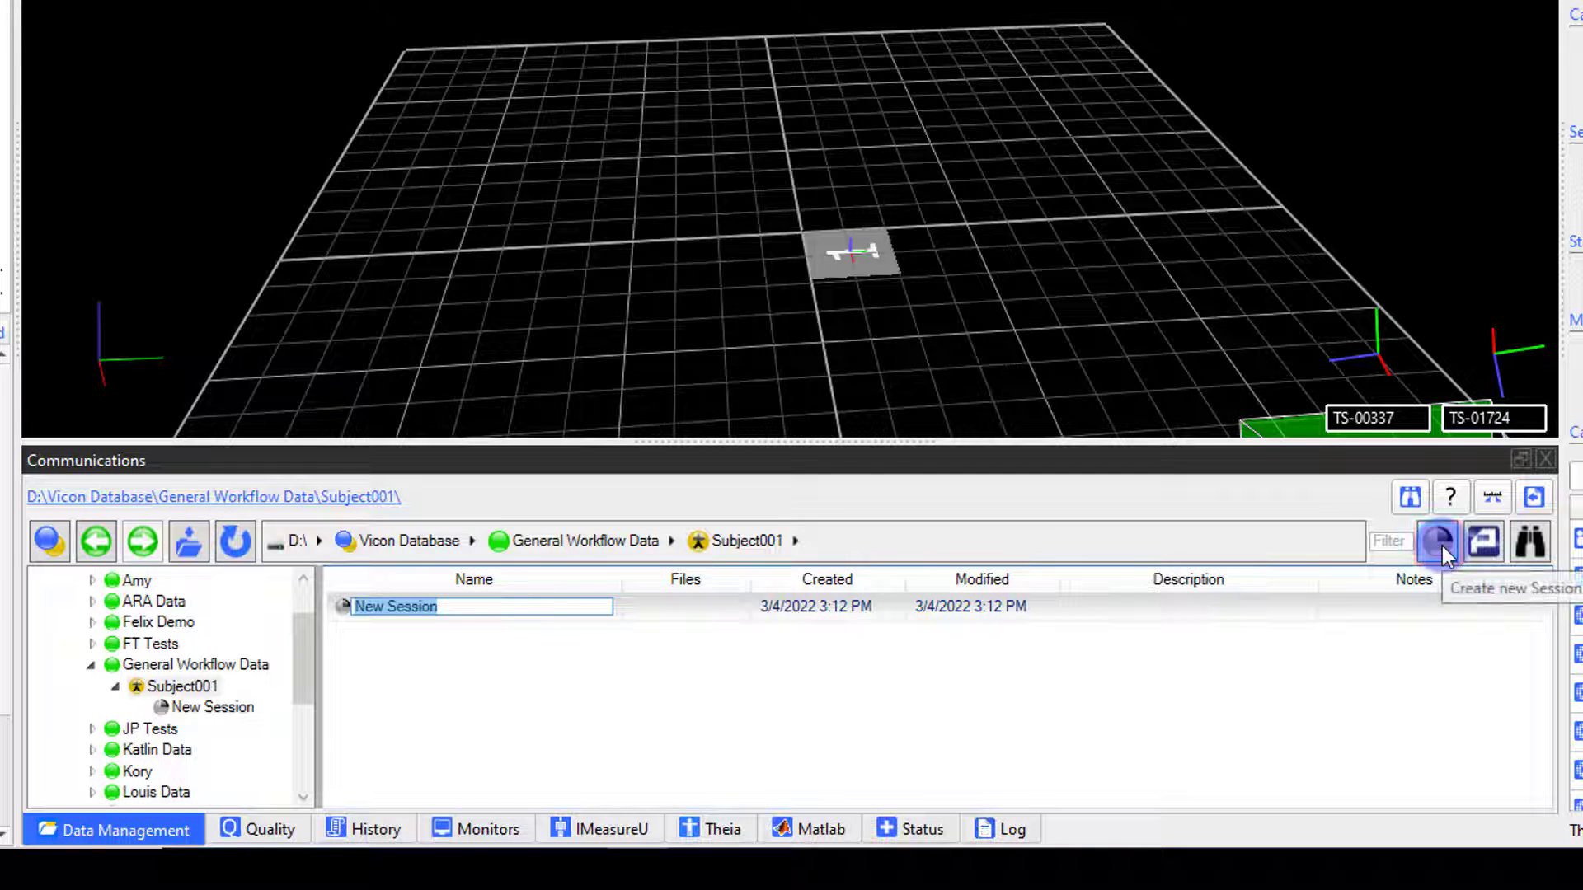
{"action": "type", "text": "Session"}
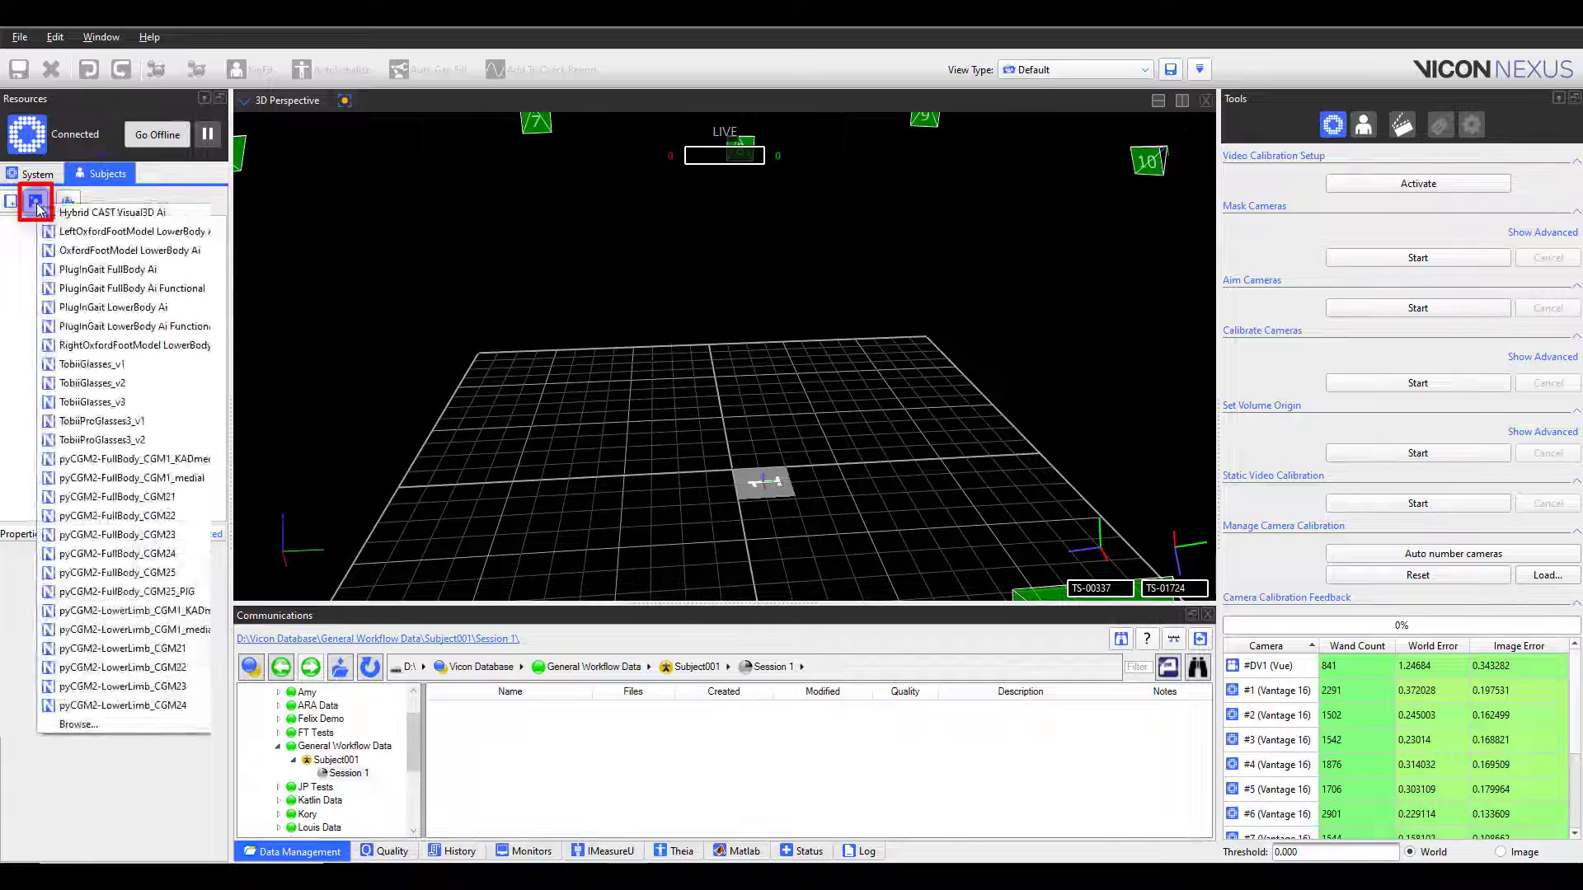
Create Subject001 from the PlugInGait LowerBody Ai template with Bodymass 80 kg and Height 1800 mm
{"action": "left_click", "coordinate": [127, 287]}
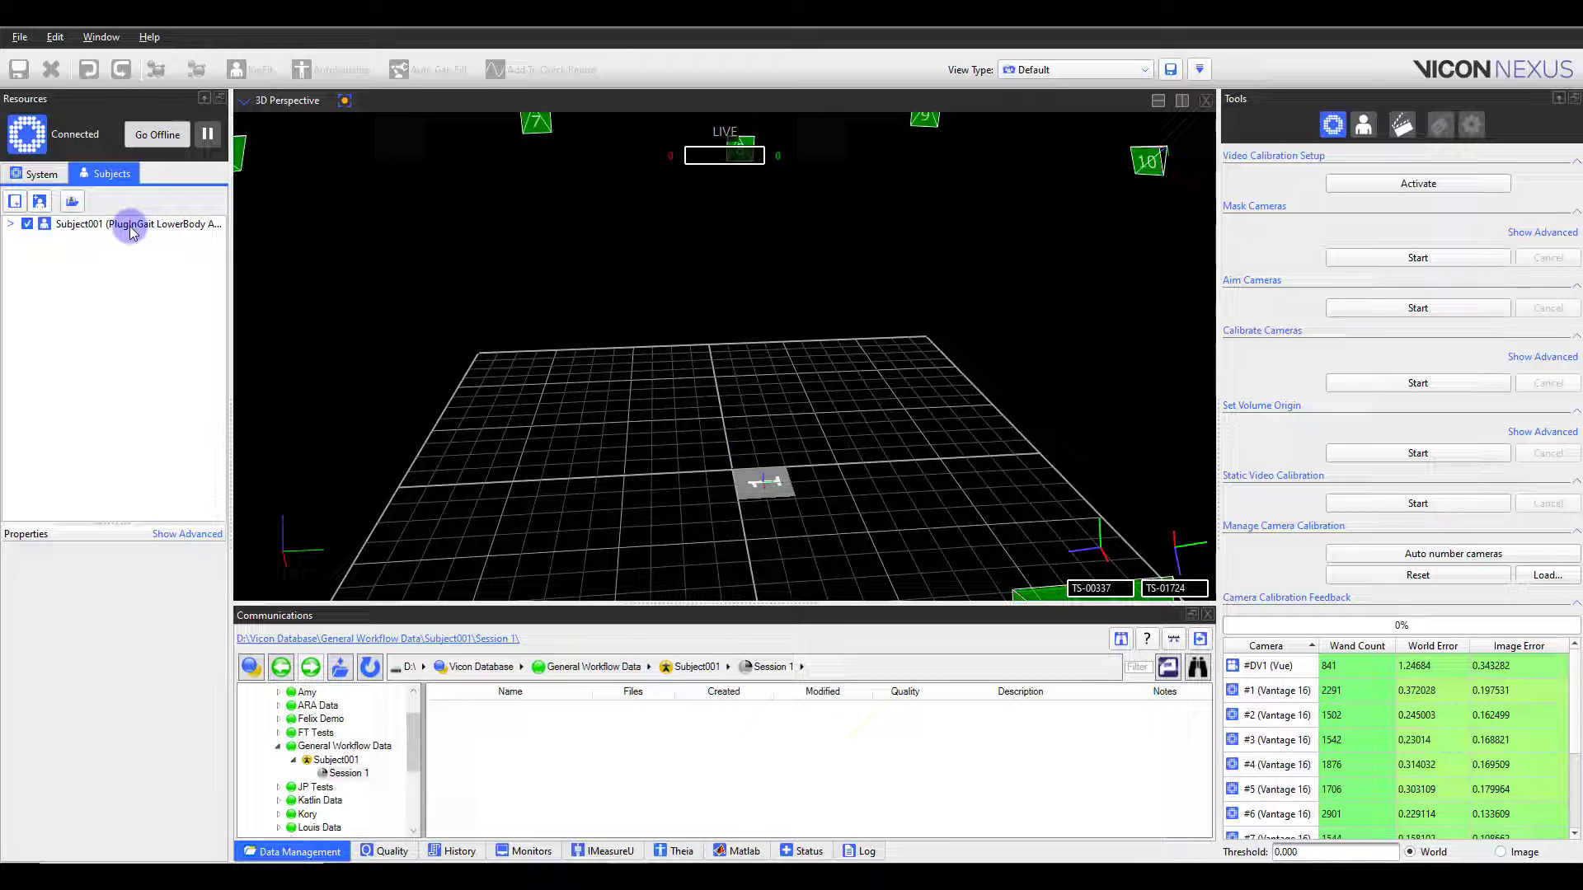
{"action": "left_click", "coordinate": [130, 224]}
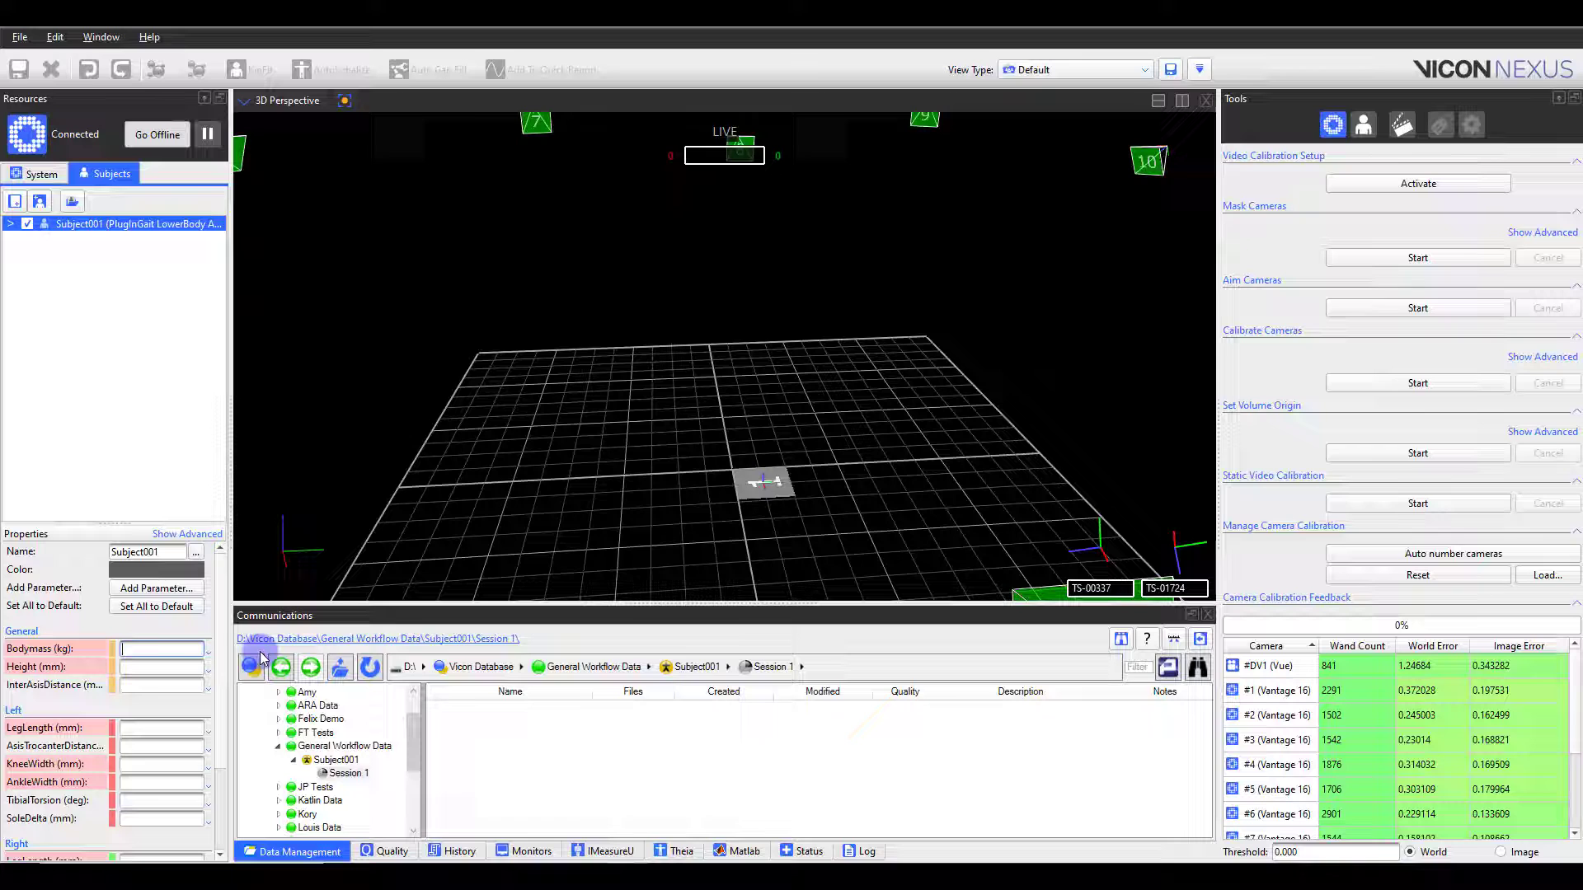
{"action": "type", "text": "80"}
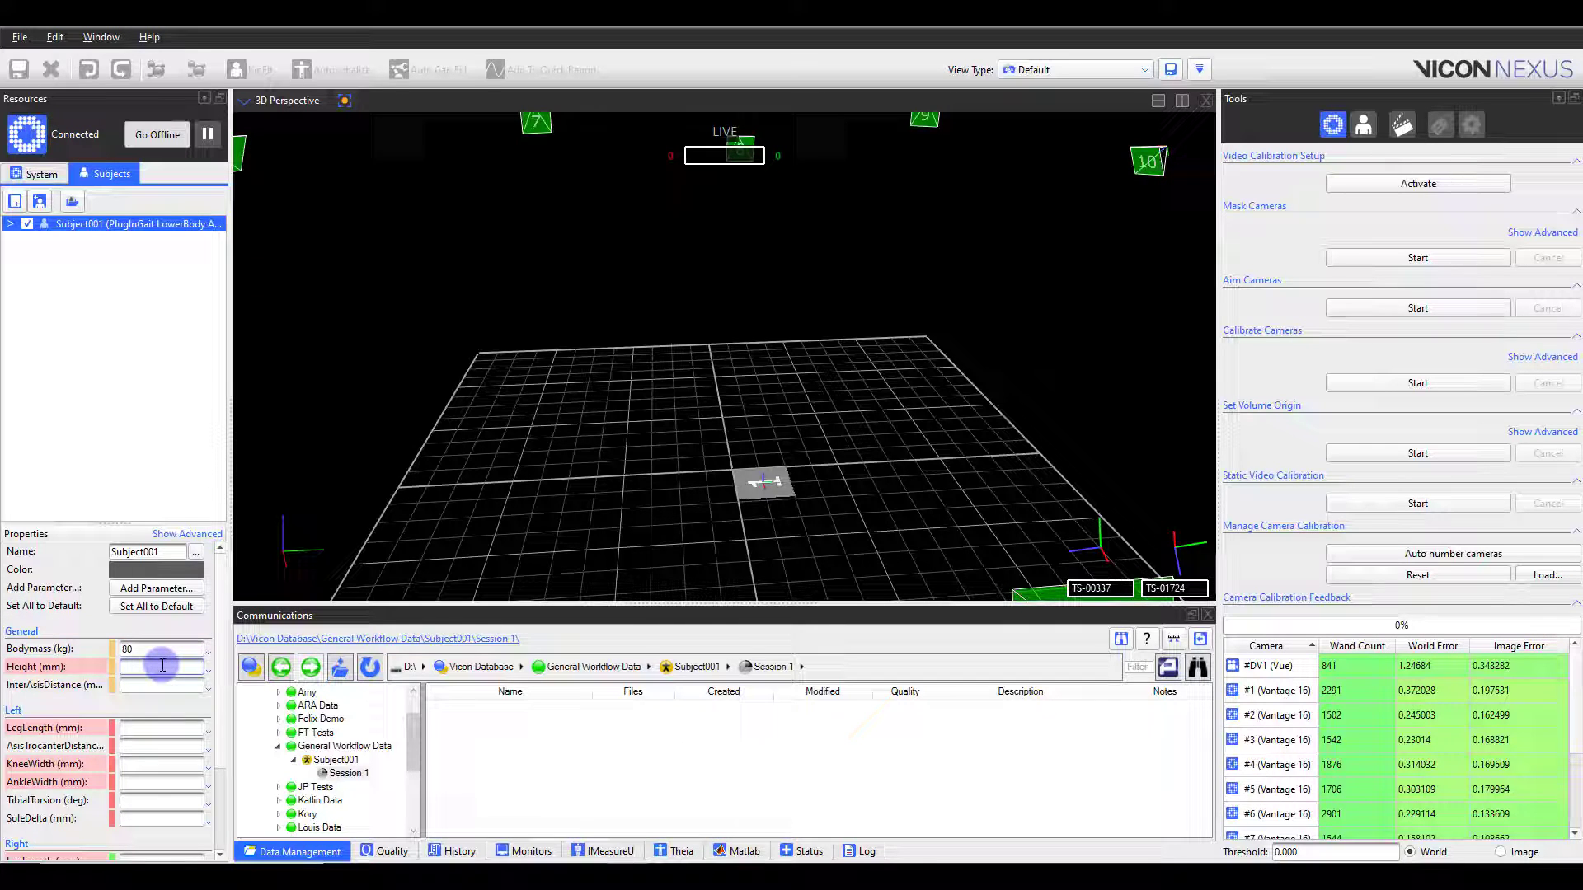
{"action": "type", "text": "1800"}
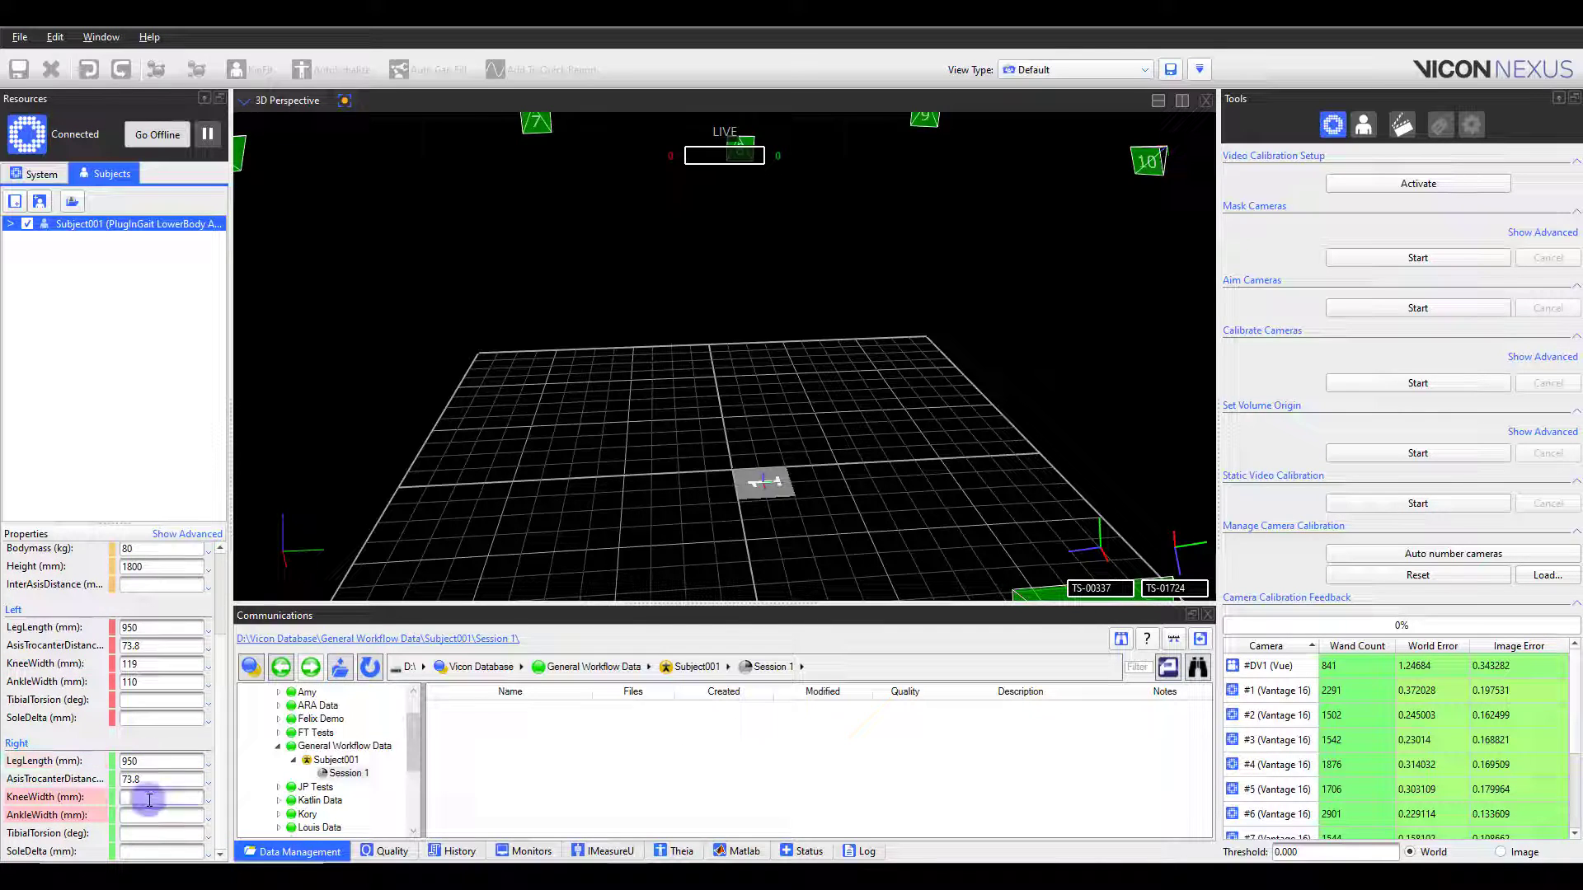
Save the Subject001 file with its measurements
{"action": "left_click", "coordinate": [184, 227]}
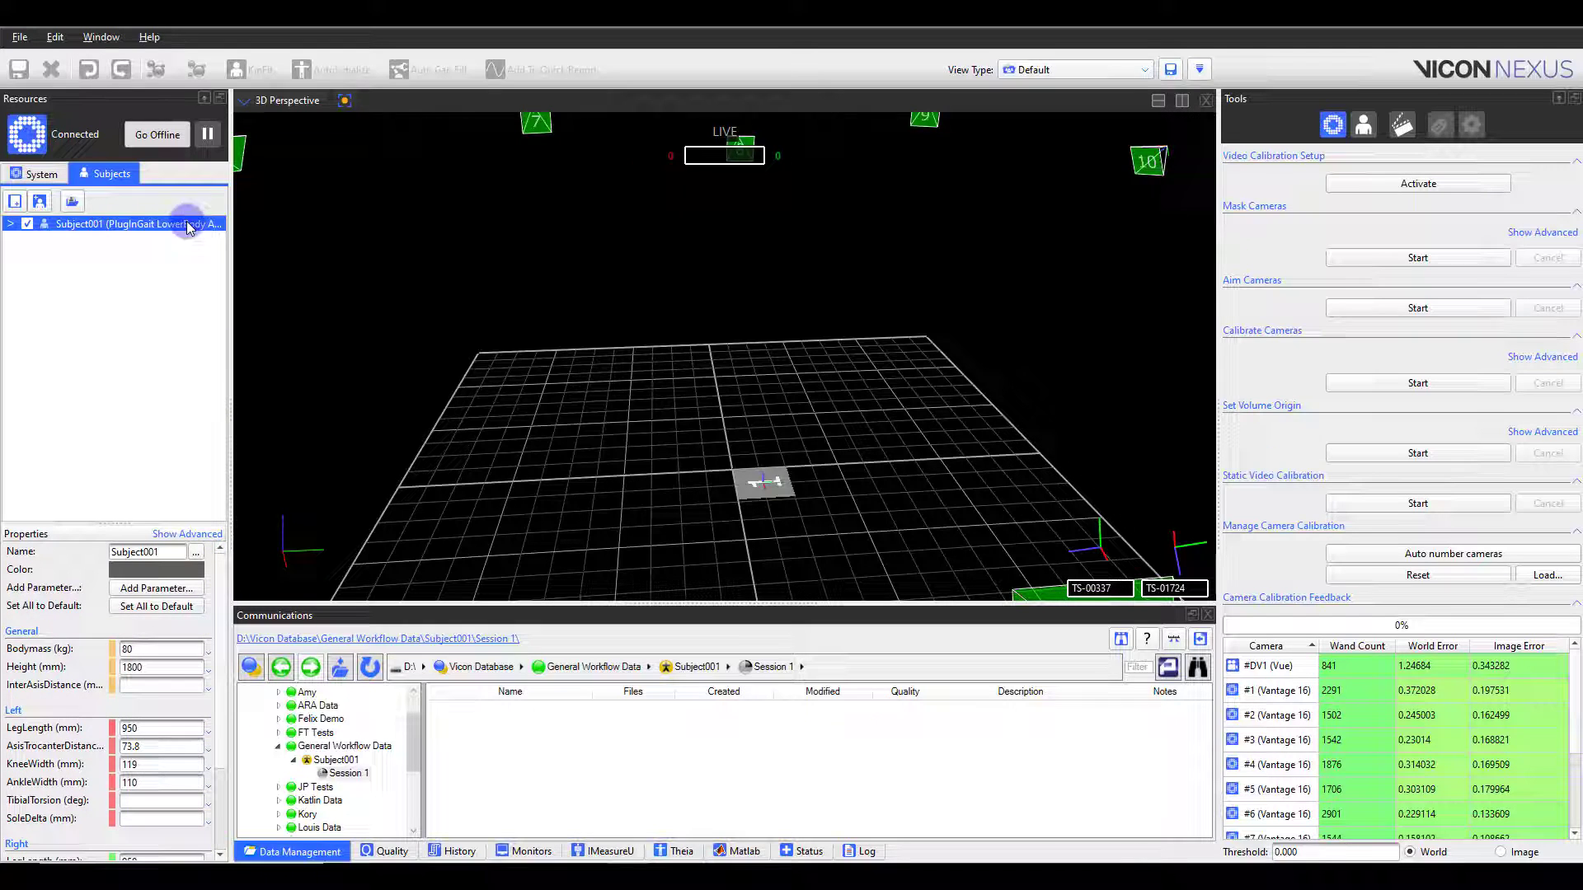
{"action": "right_click", "coordinate": [188, 224]}
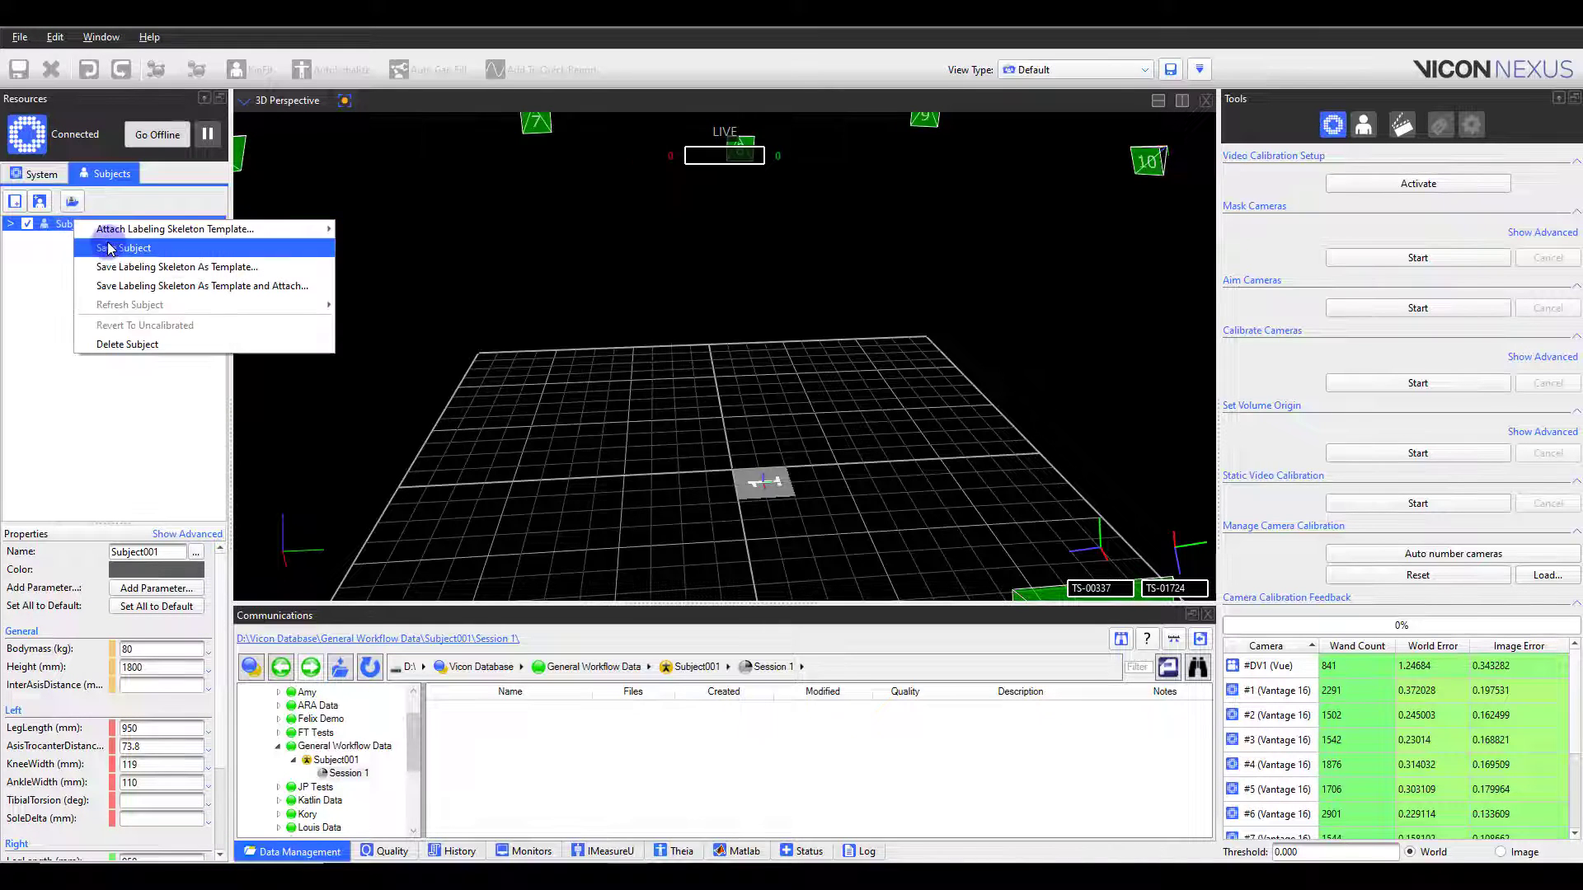
{"action": "left_click", "coordinate": [124, 247]}
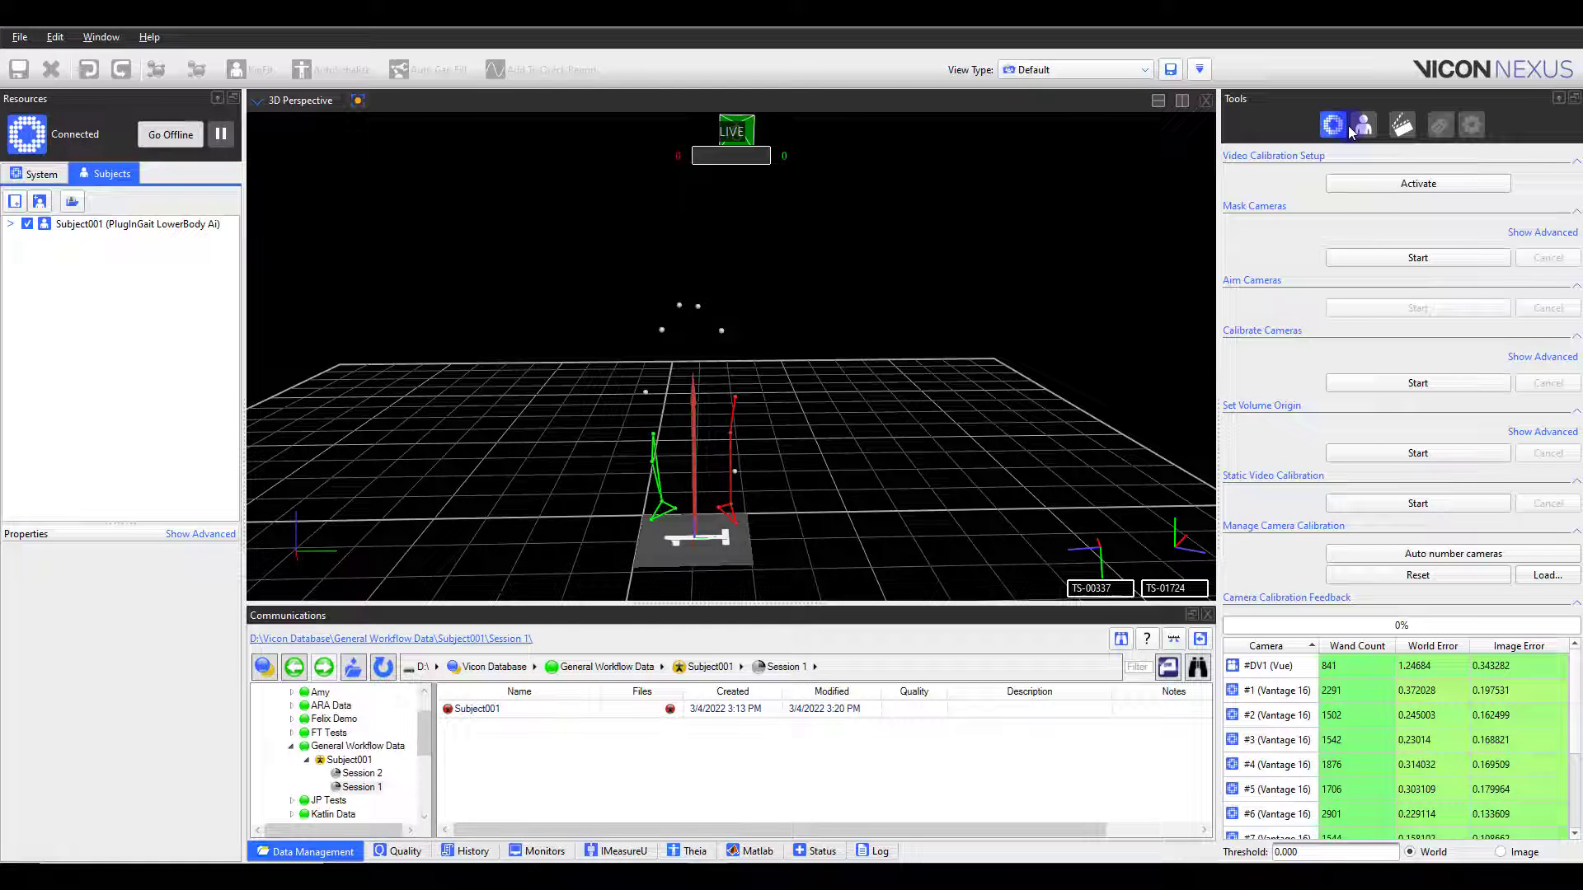
From Subject Preparation, capture a ~270-frame static Cal 01 trial of Subject001
{"action": "left_click", "coordinate": [1365, 126]}
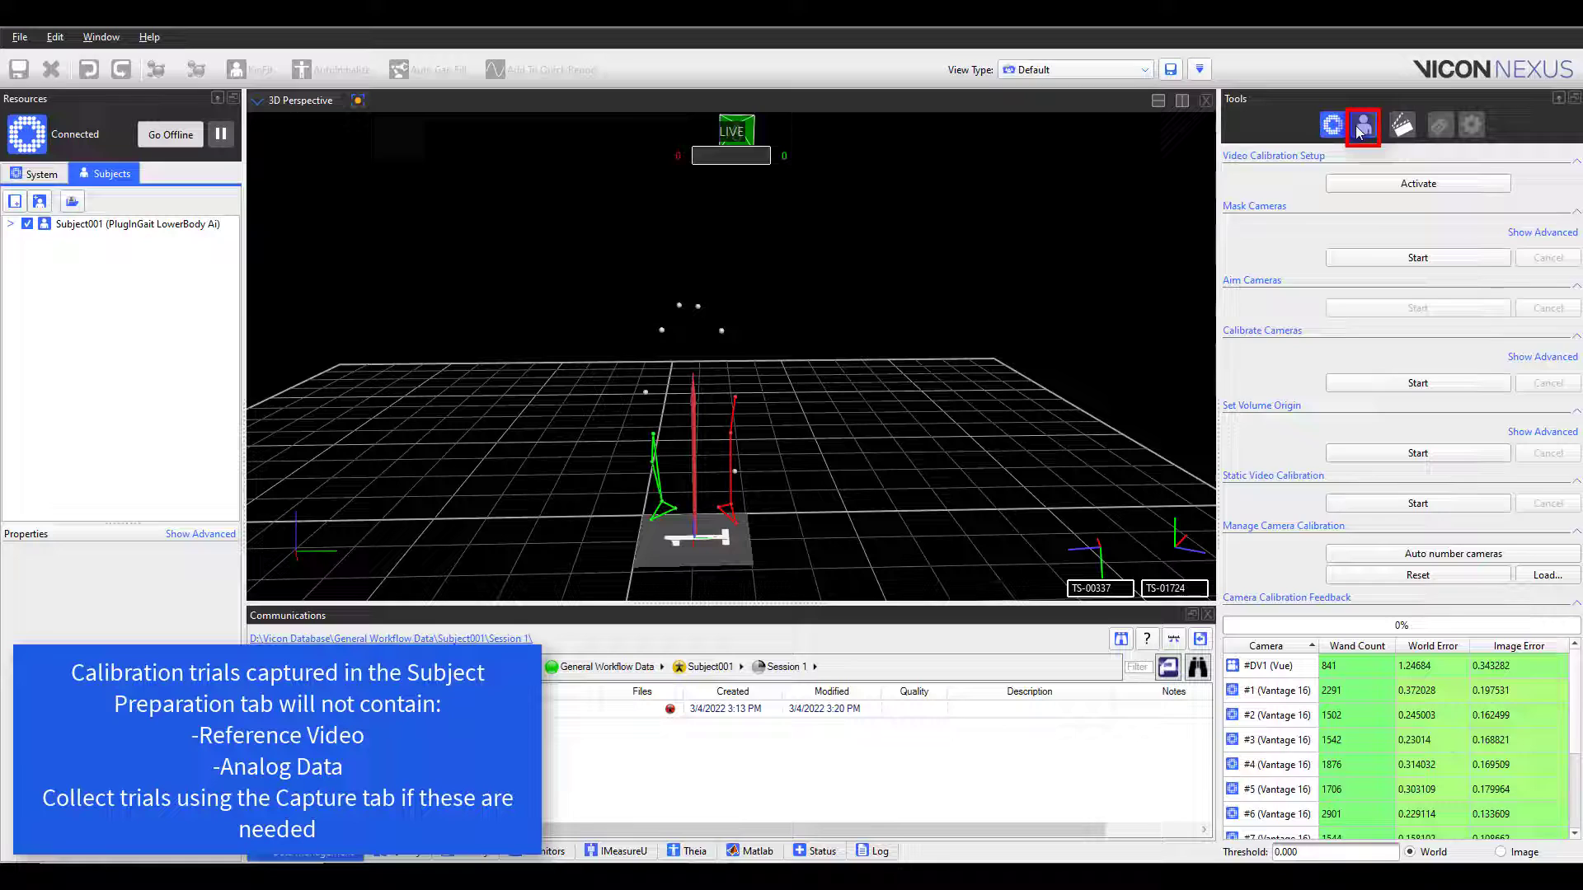
{"action": "left_click", "coordinate": [1365, 125]}
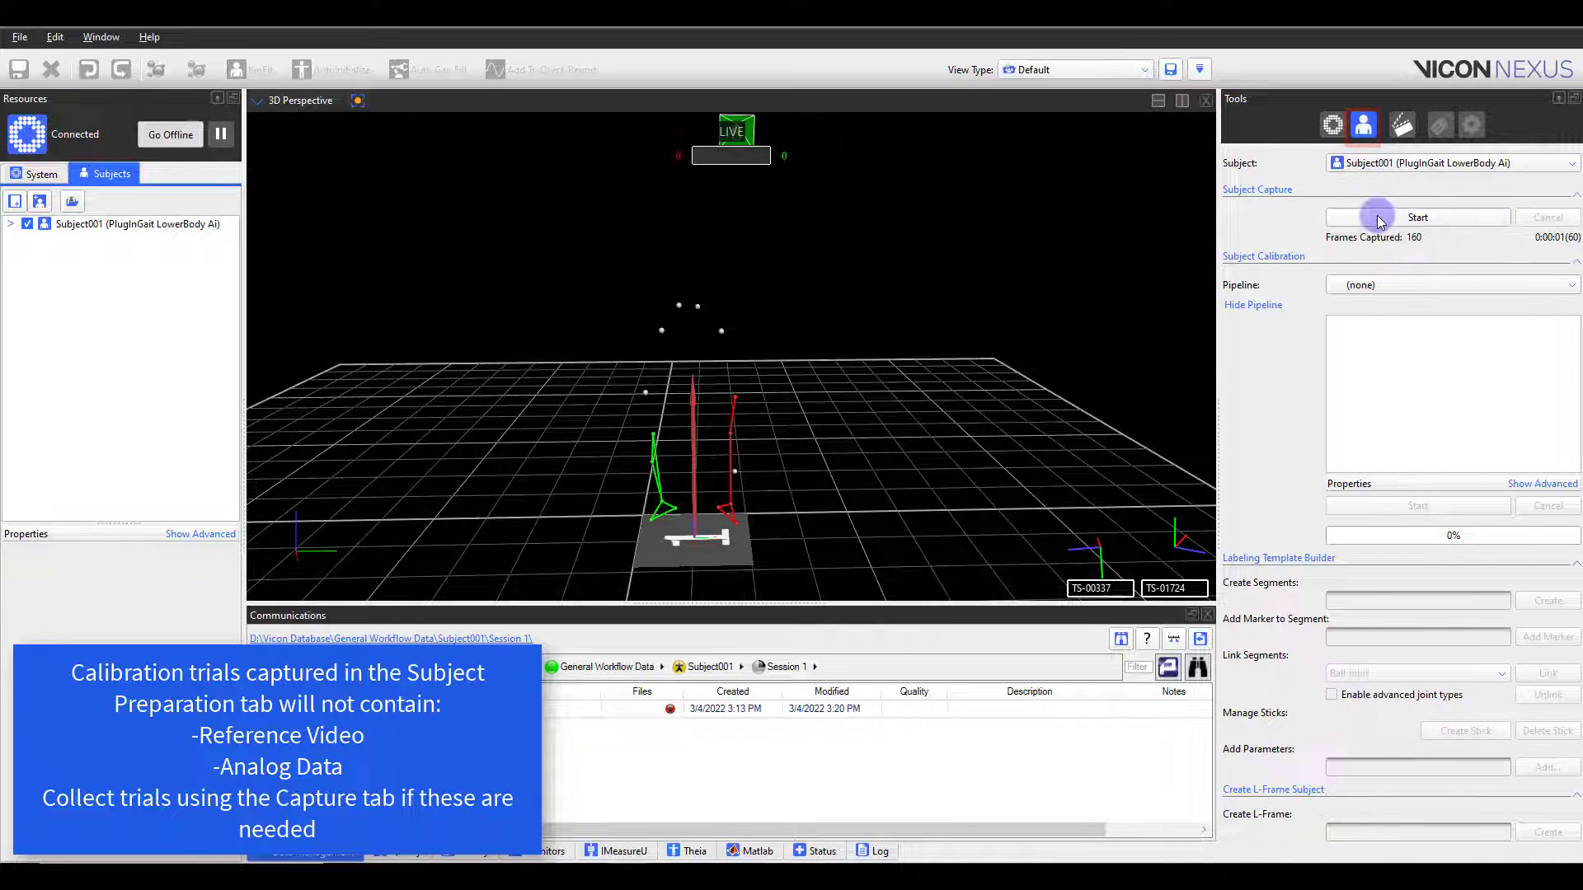
{"action": "mouse_move", "coordinate": [1378, 217]}
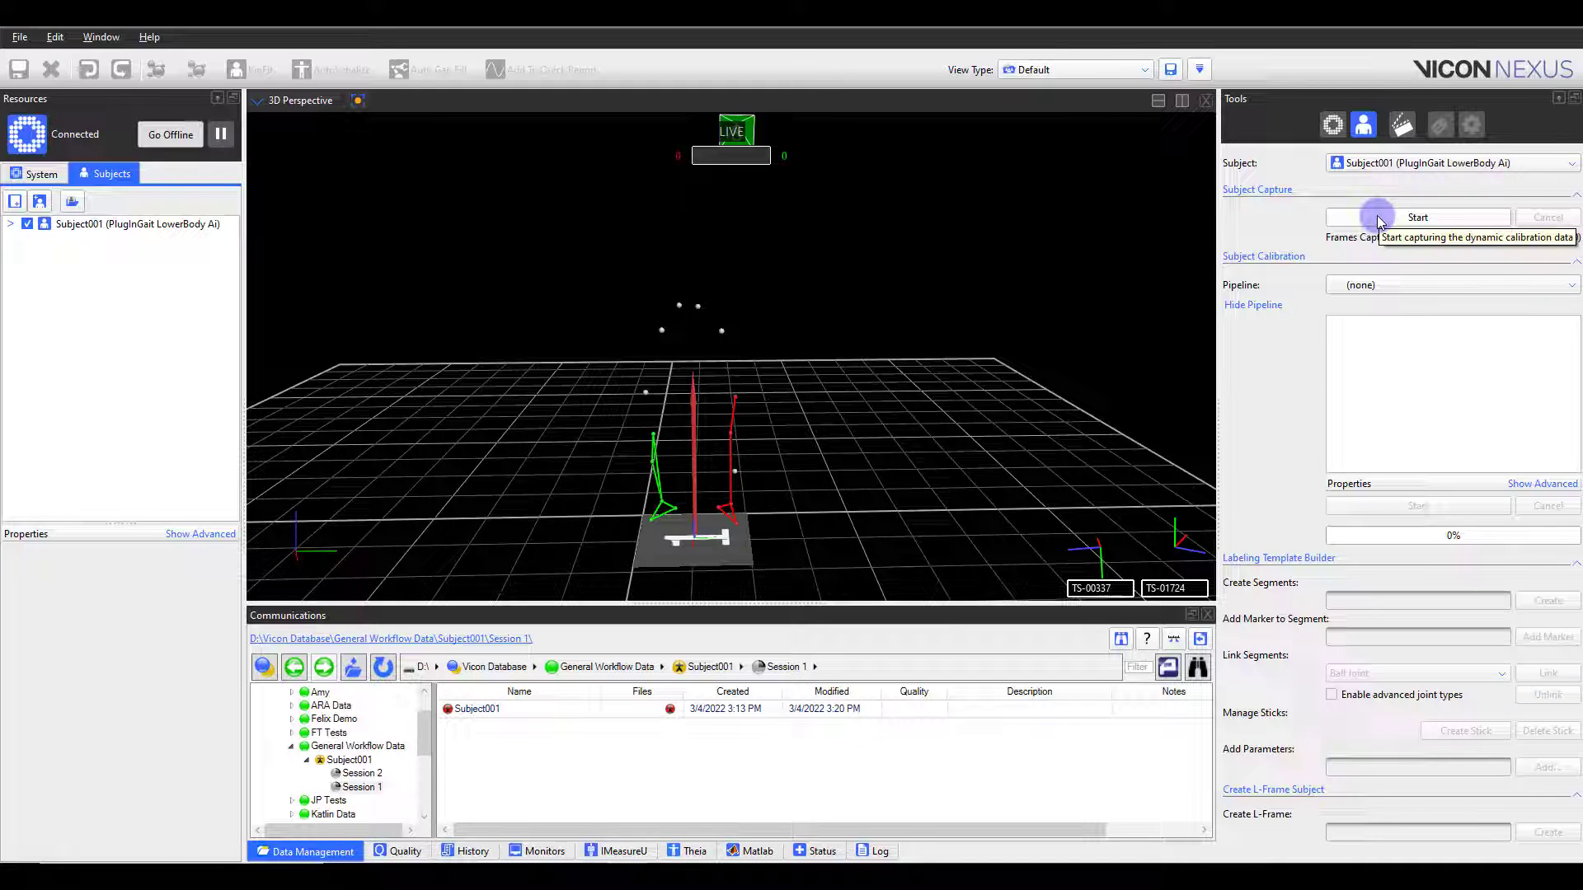
{"action": "left_click", "coordinate": [1415, 217]}
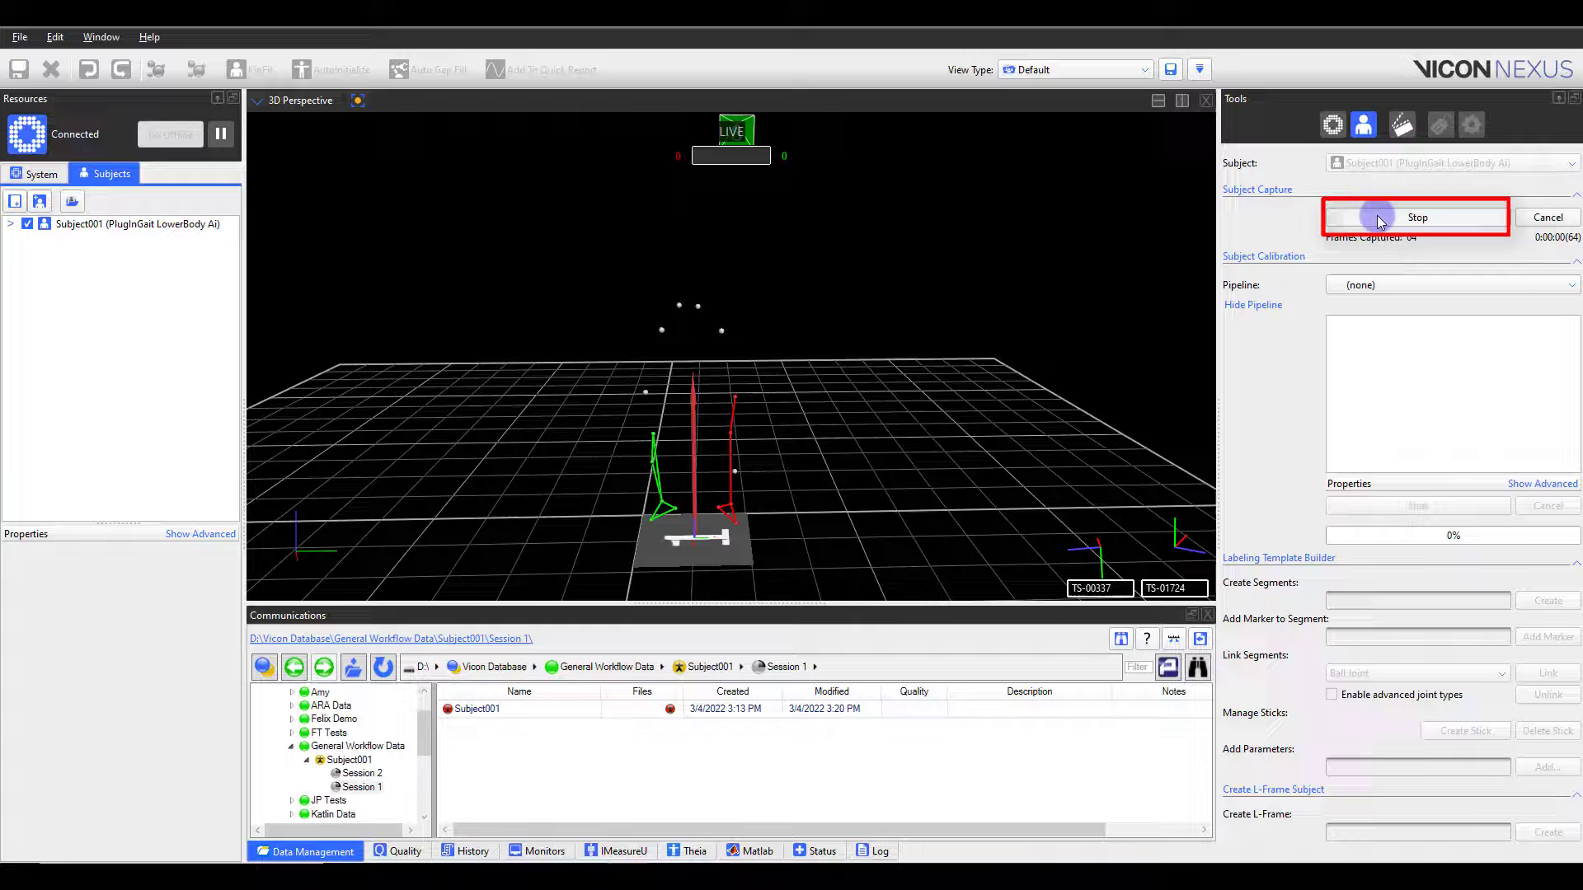
{"action": "left_click", "coordinate": [1416, 217]}
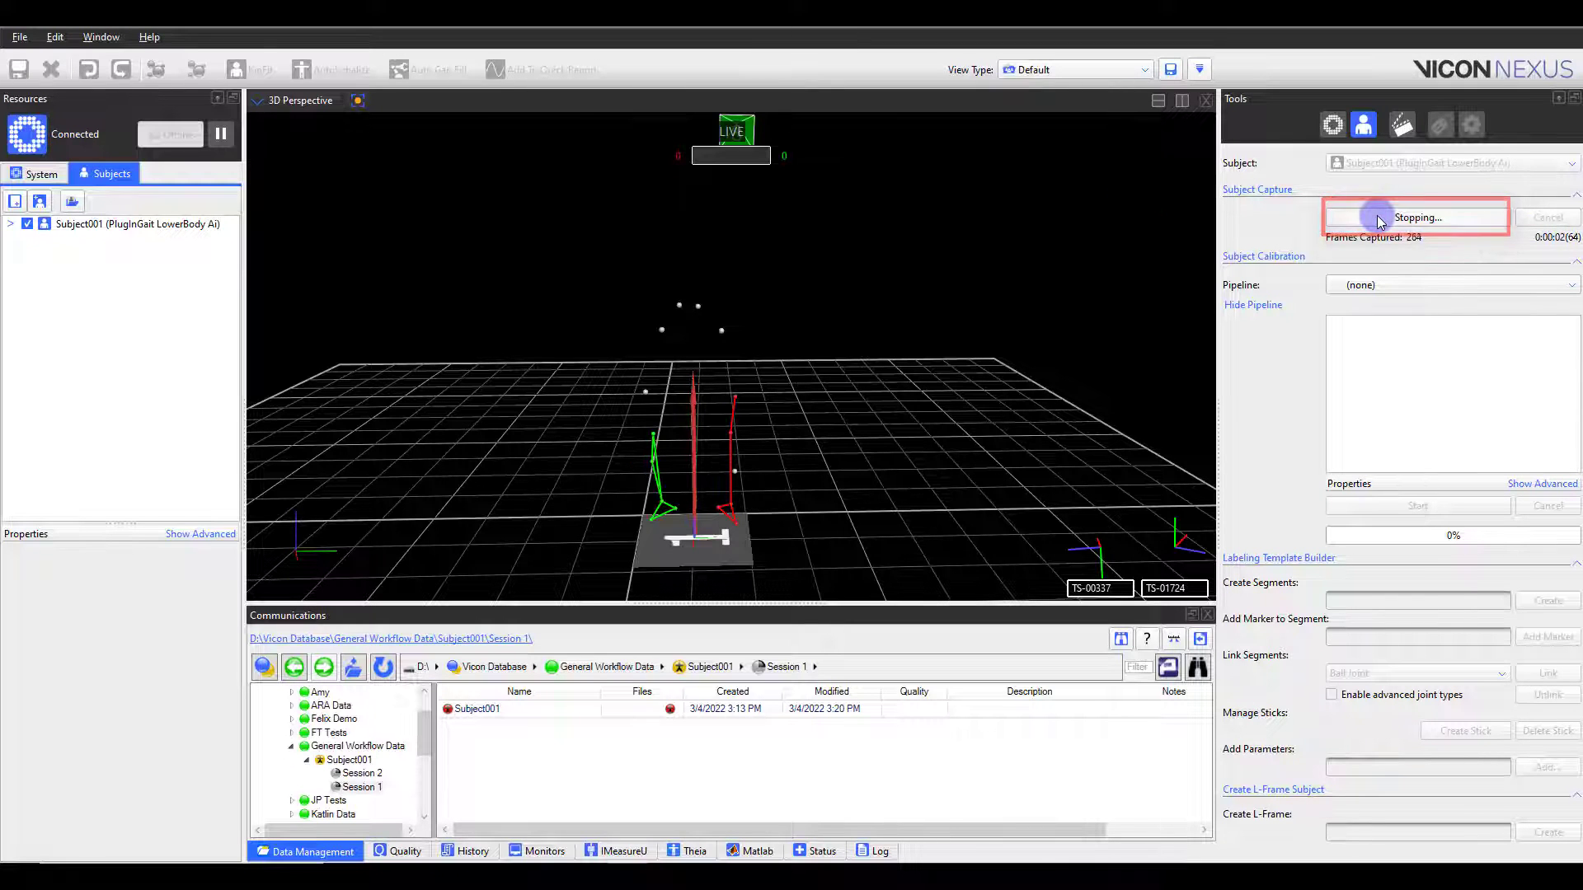
{"action": "left_click", "coordinate": [1381, 217]}
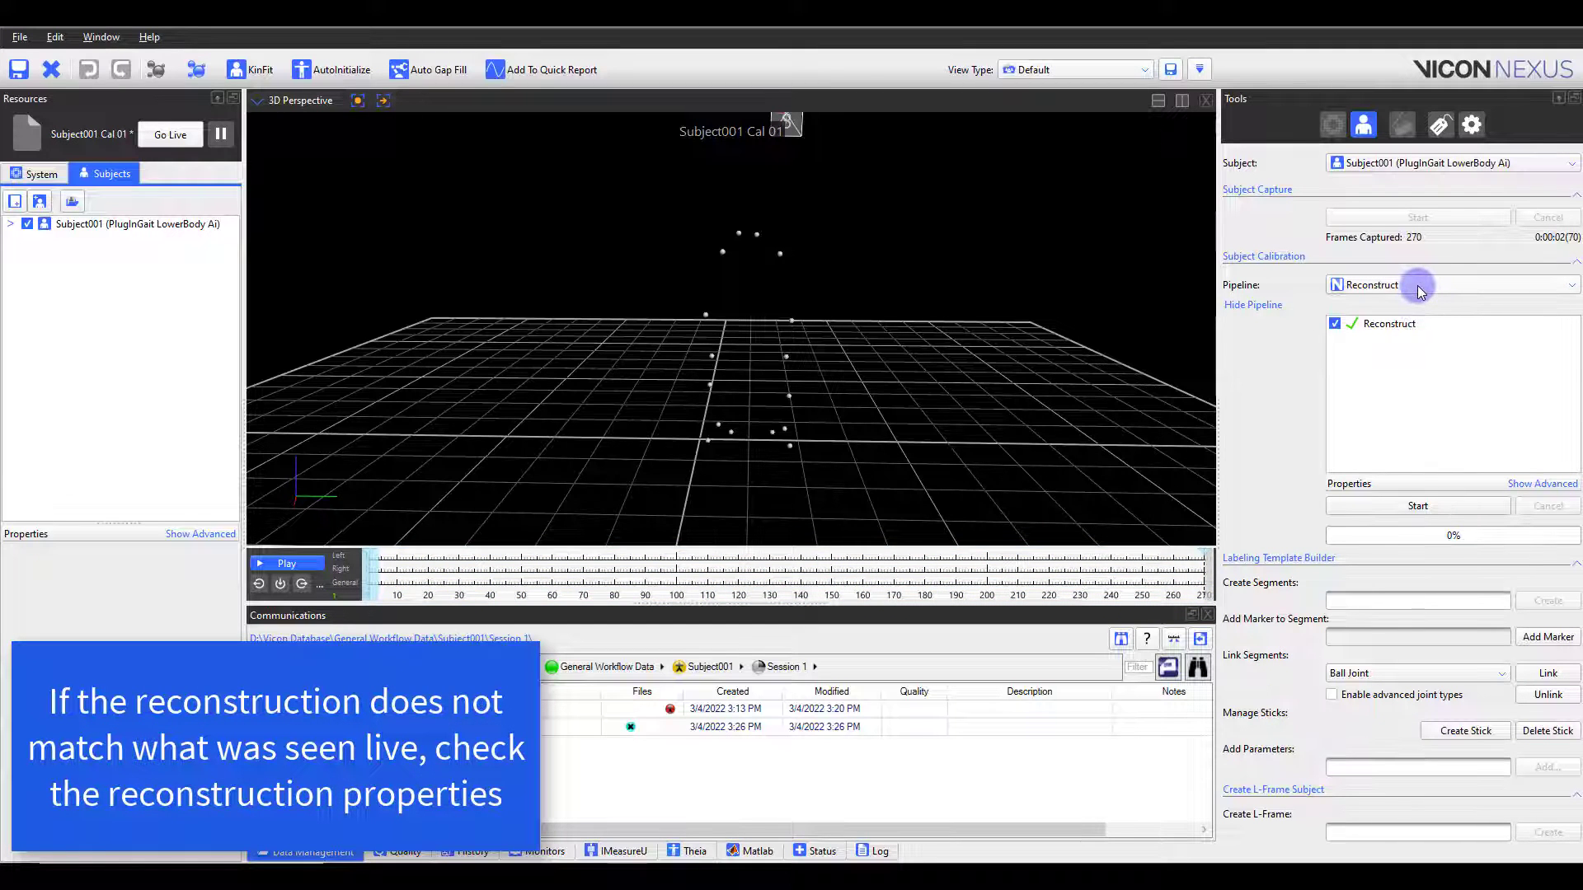
Run the Plug-in Gait Static pipeline on Cal 01 and save the calibrated trial
{"action": "left_click", "coordinate": [1418, 284]}
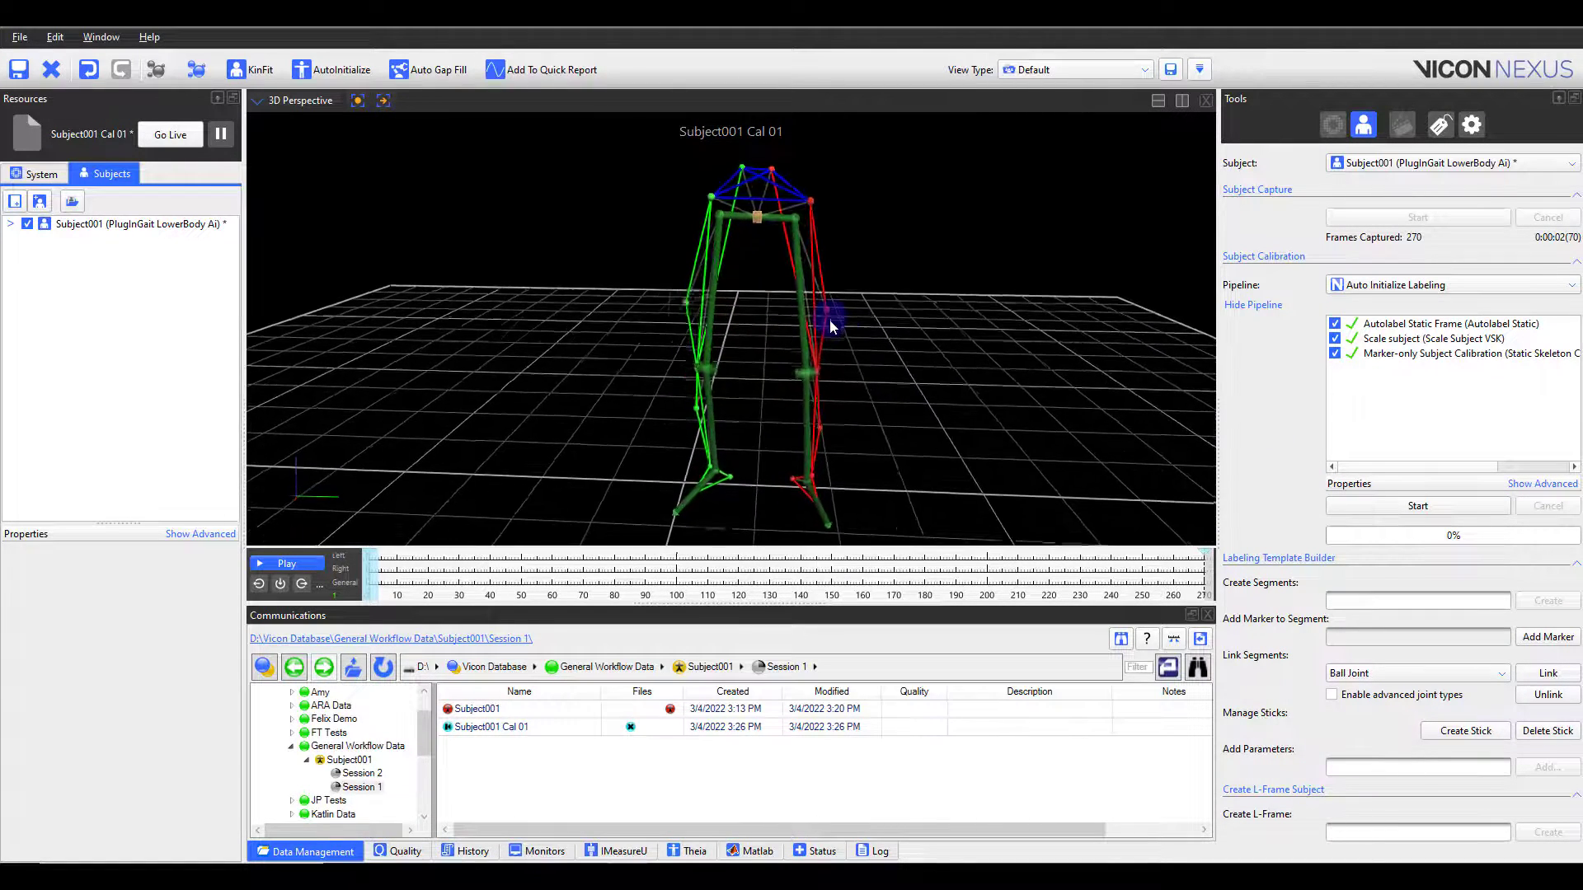
{"action": "key", "text": "Ctrl+Space"}
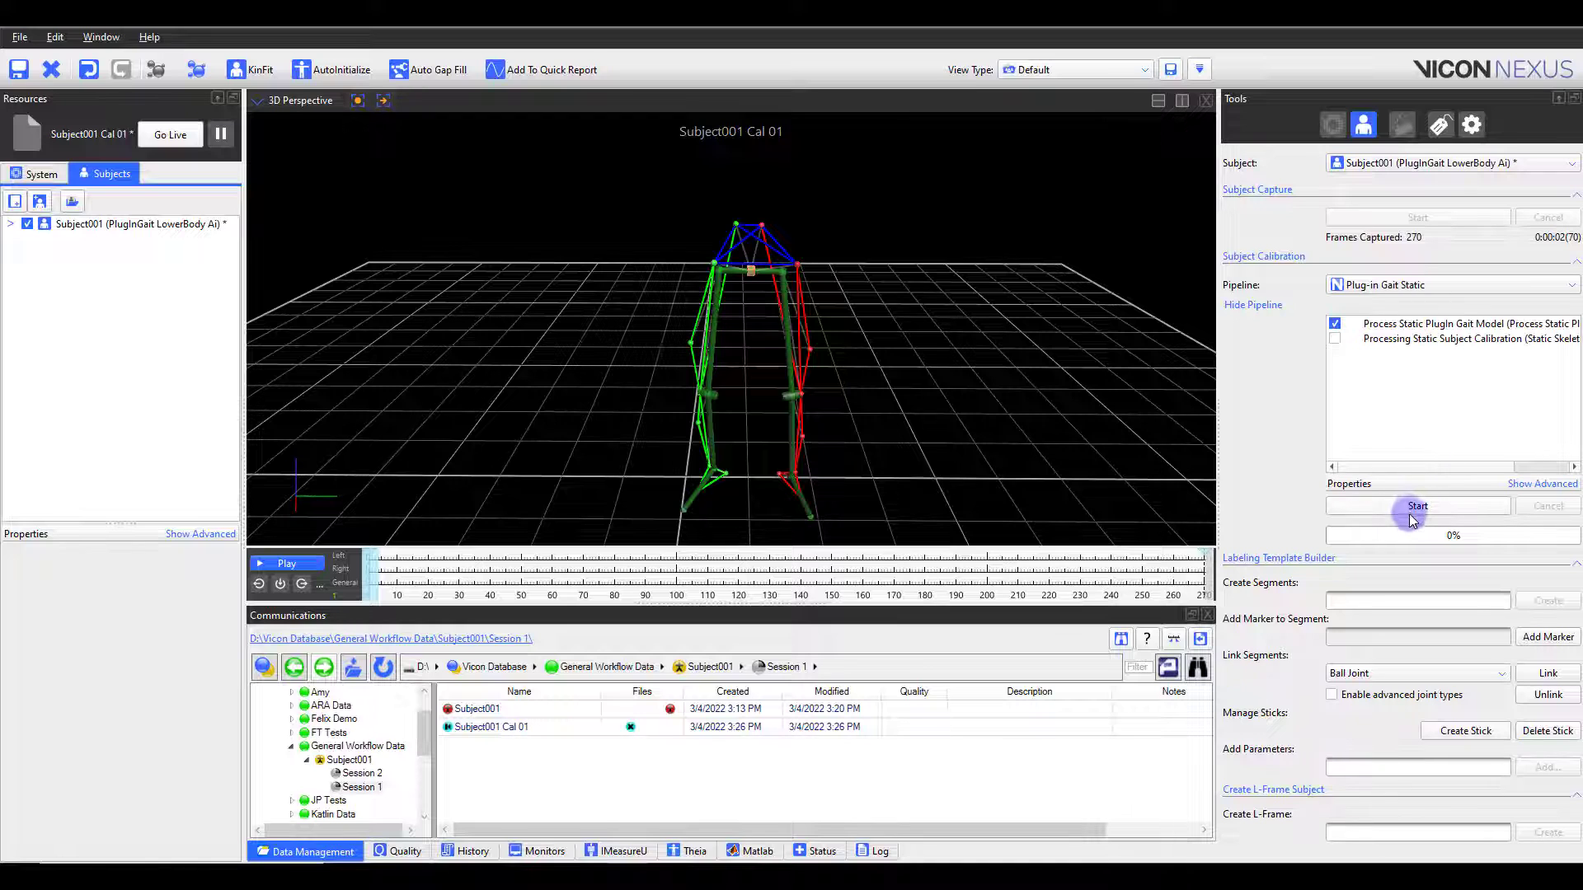
{"action": "left_click", "coordinate": [1418, 506]}
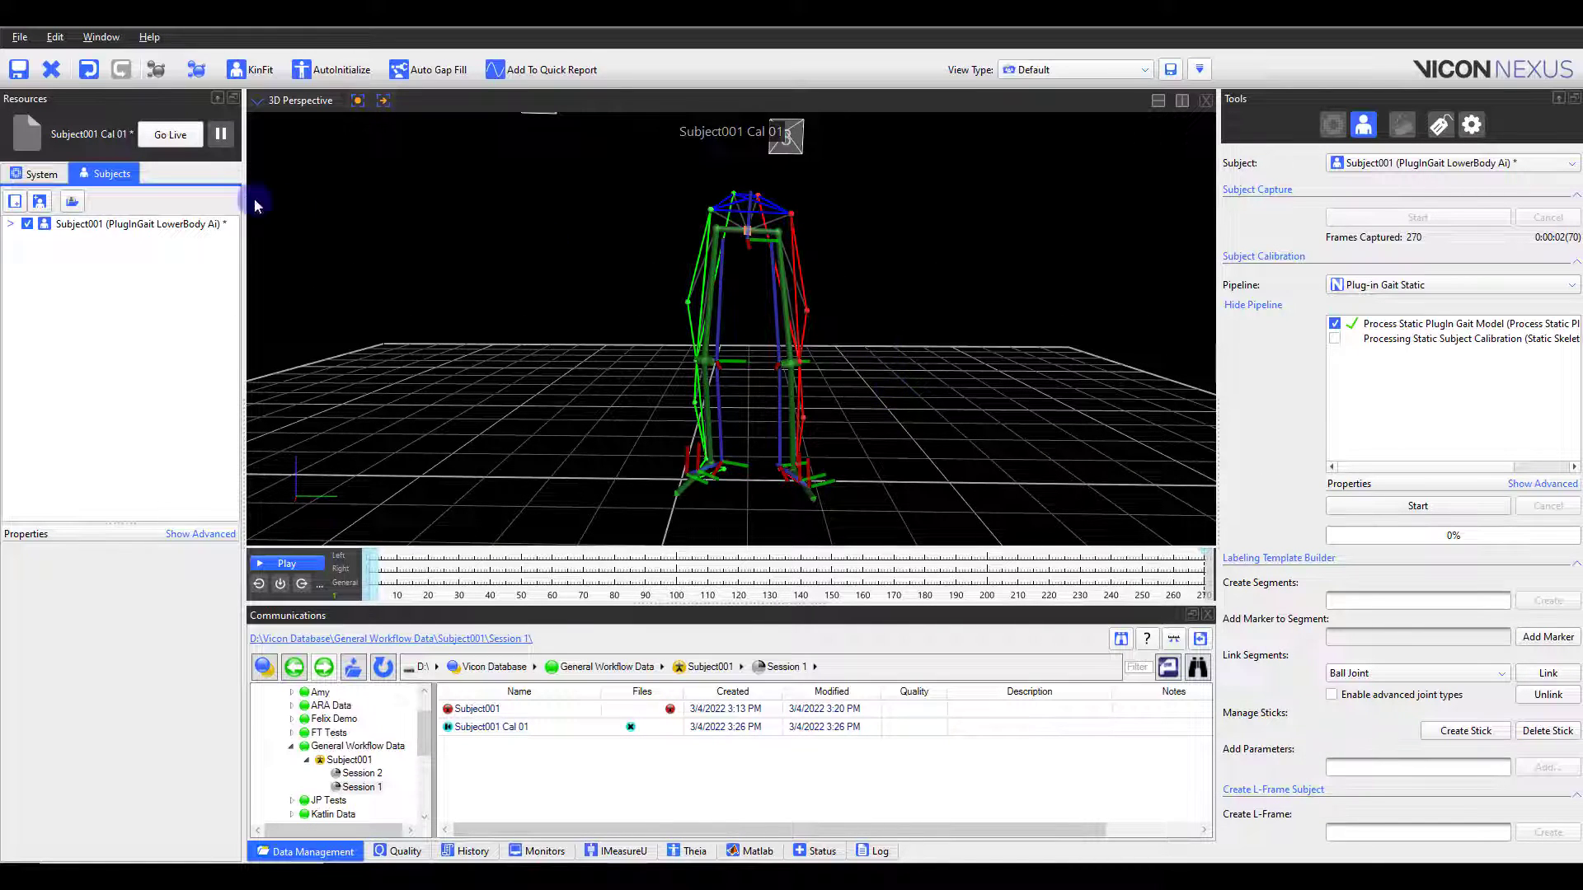
{"action": "left_click", "coordinate": [27, 69]}
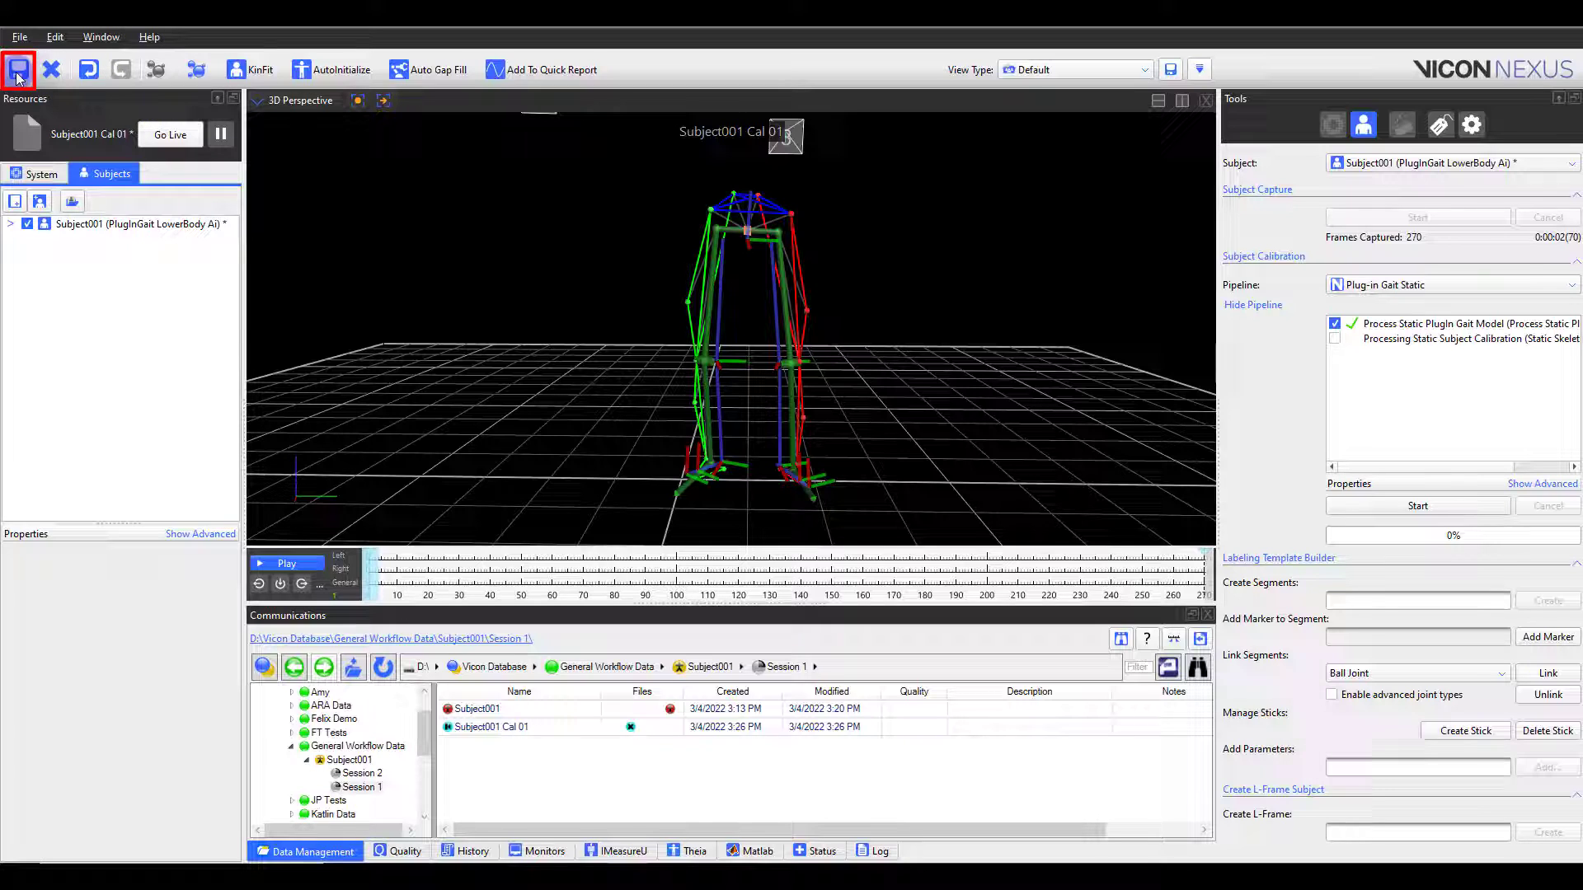
{"action": "left_click", "coordinate": [20, 67]}
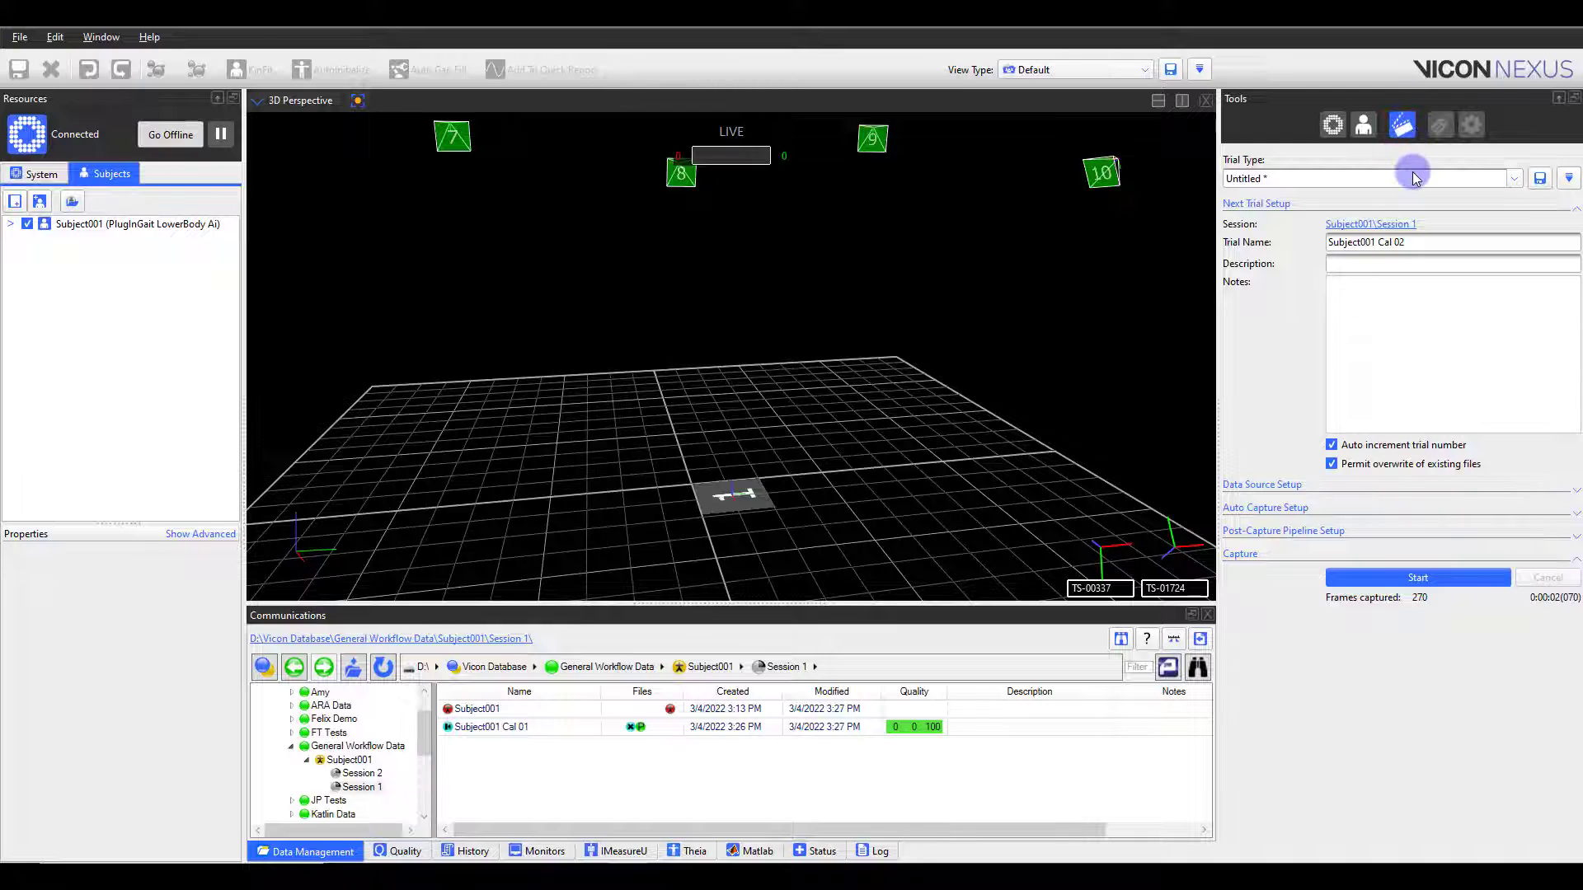
Name the next capture trial Walking01 in the Trial Name field
{"action": "left_click", "coordinate": [1415, 178]}
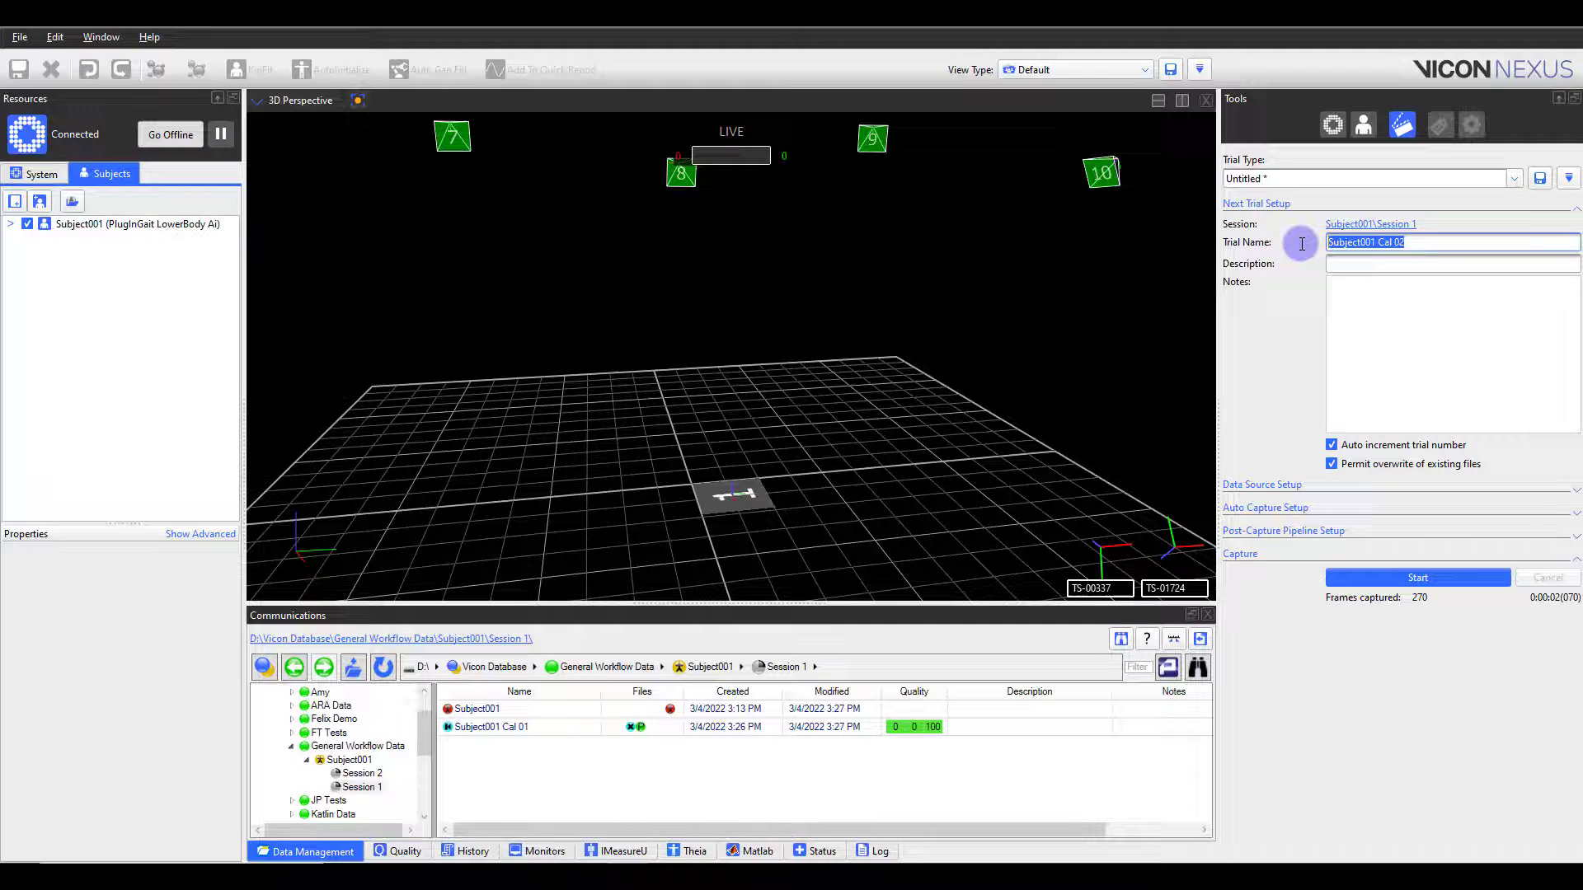
{"action": "type", "text": "Walking01"}
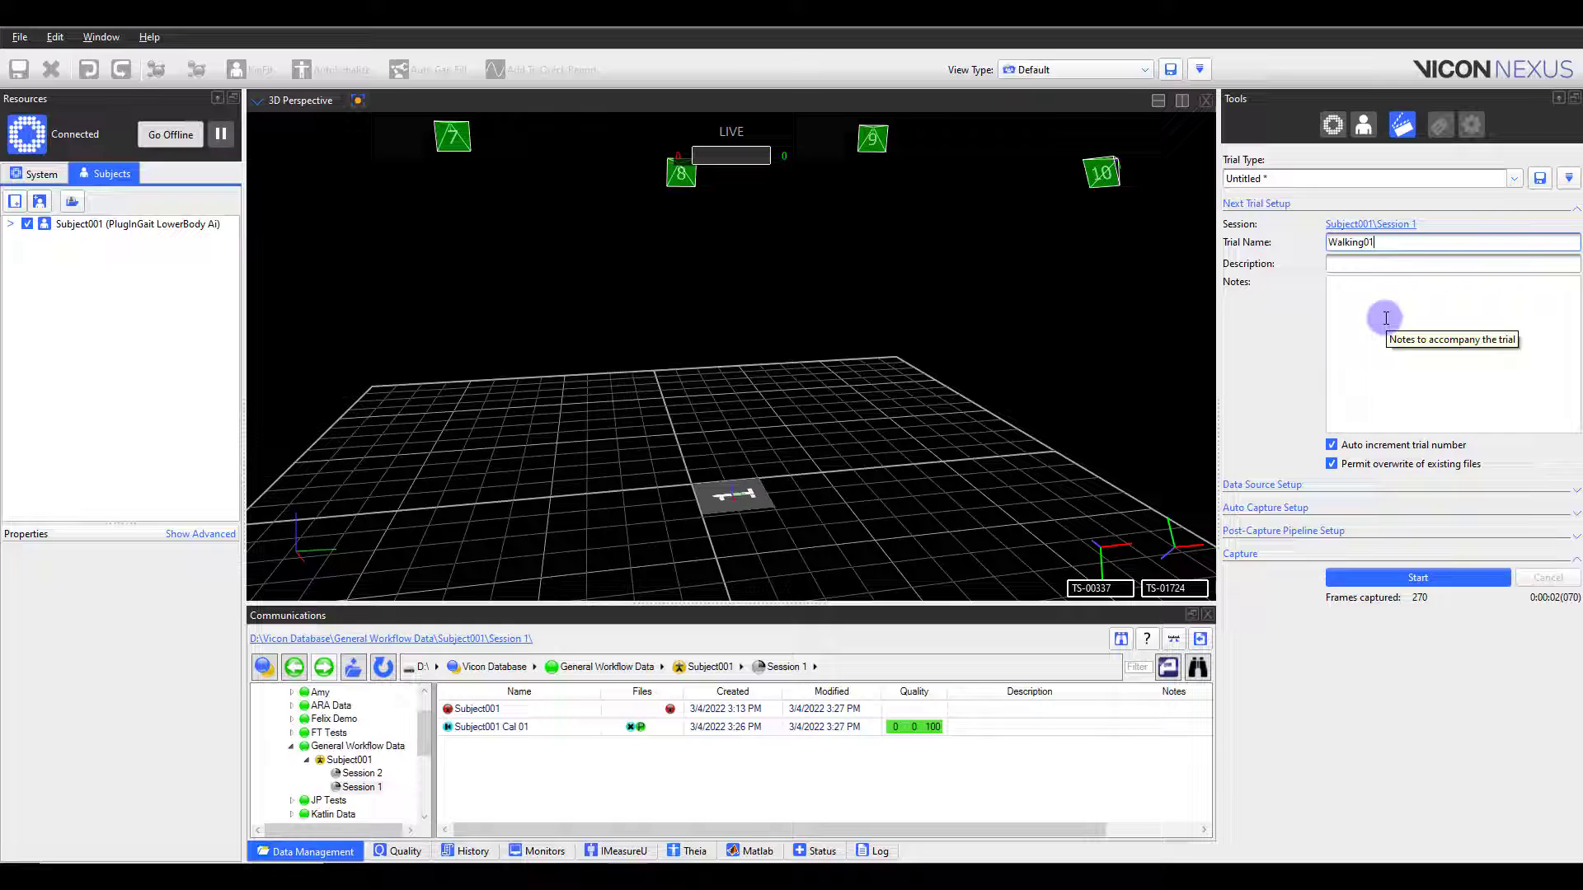
{"action": "left_click", "coordinate": [1262, 485]}
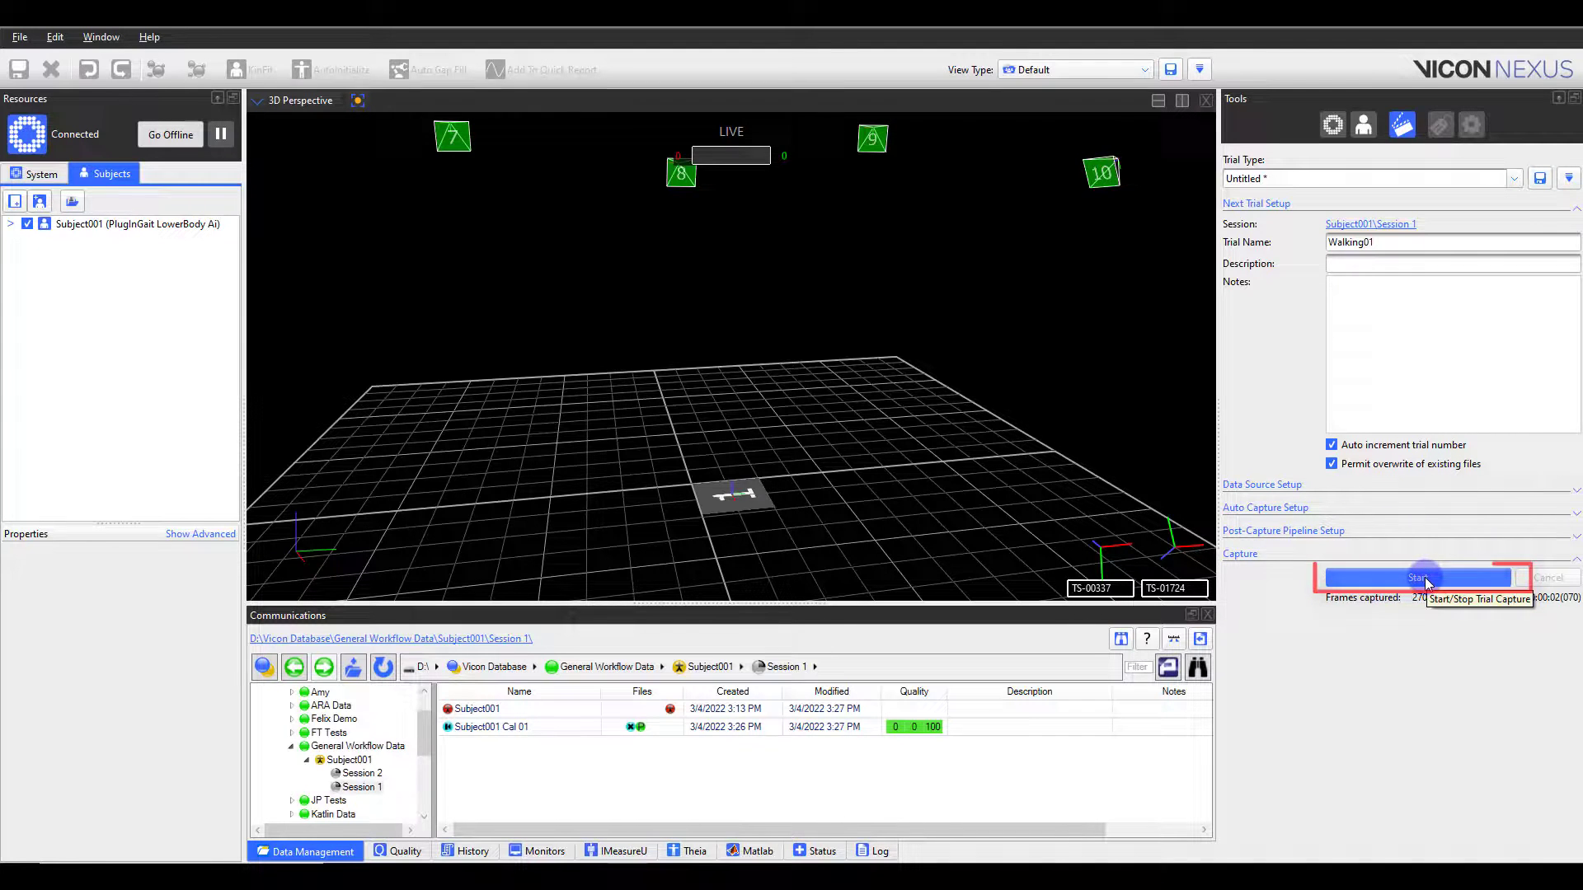
Capture and save the Walking01 trial, then start recording Walking02
{"action": "left_click", "coordinate": [1417, 577]}
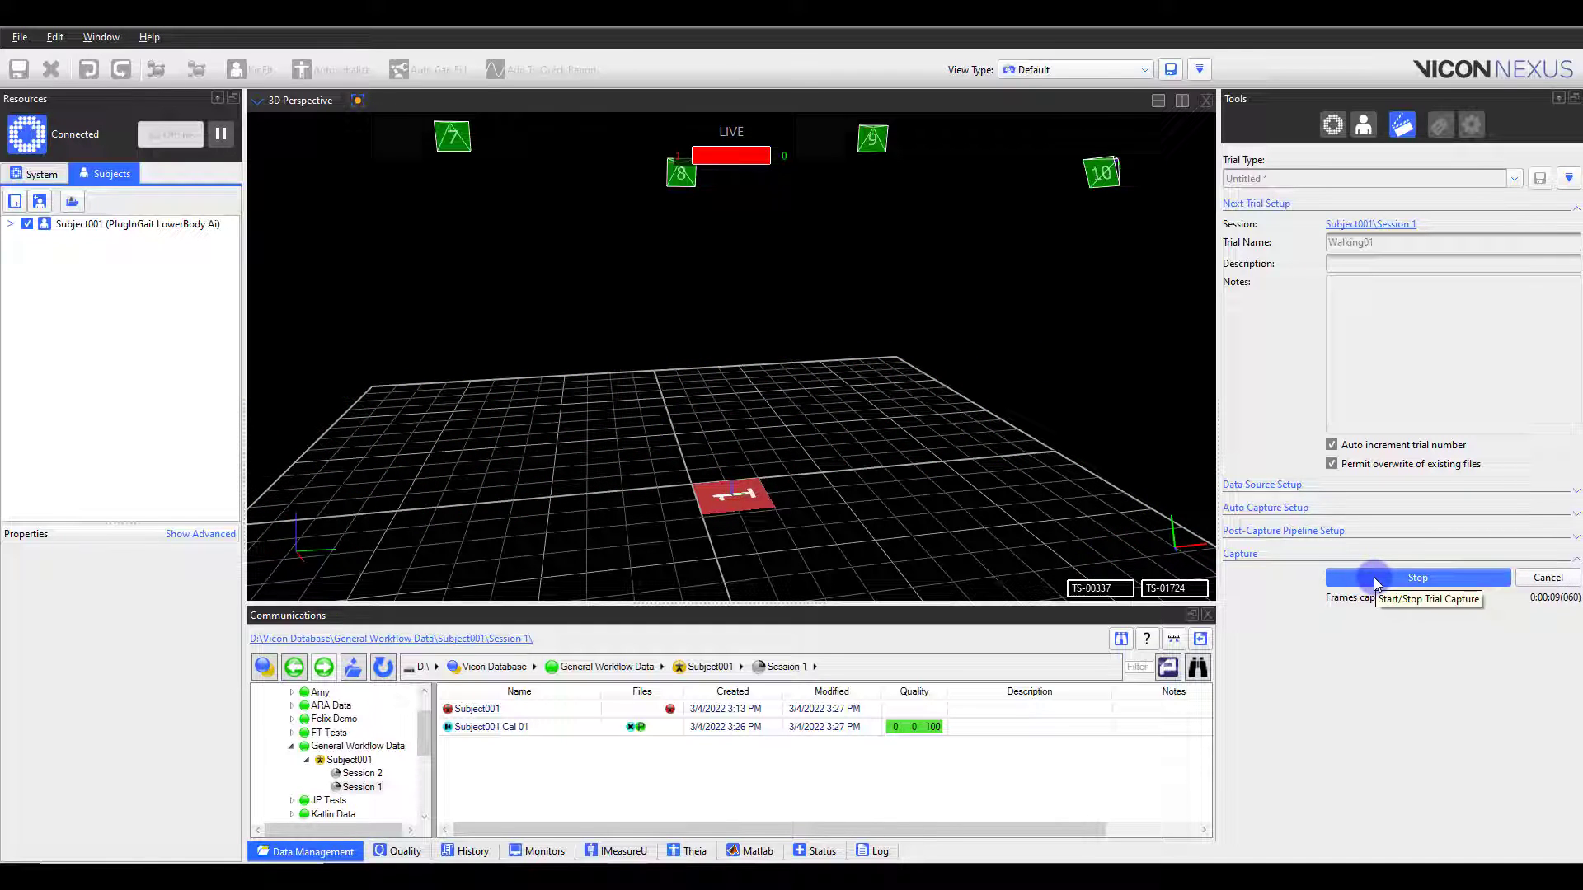
{"action": "left_click", "coordinate": [1418, 577]}
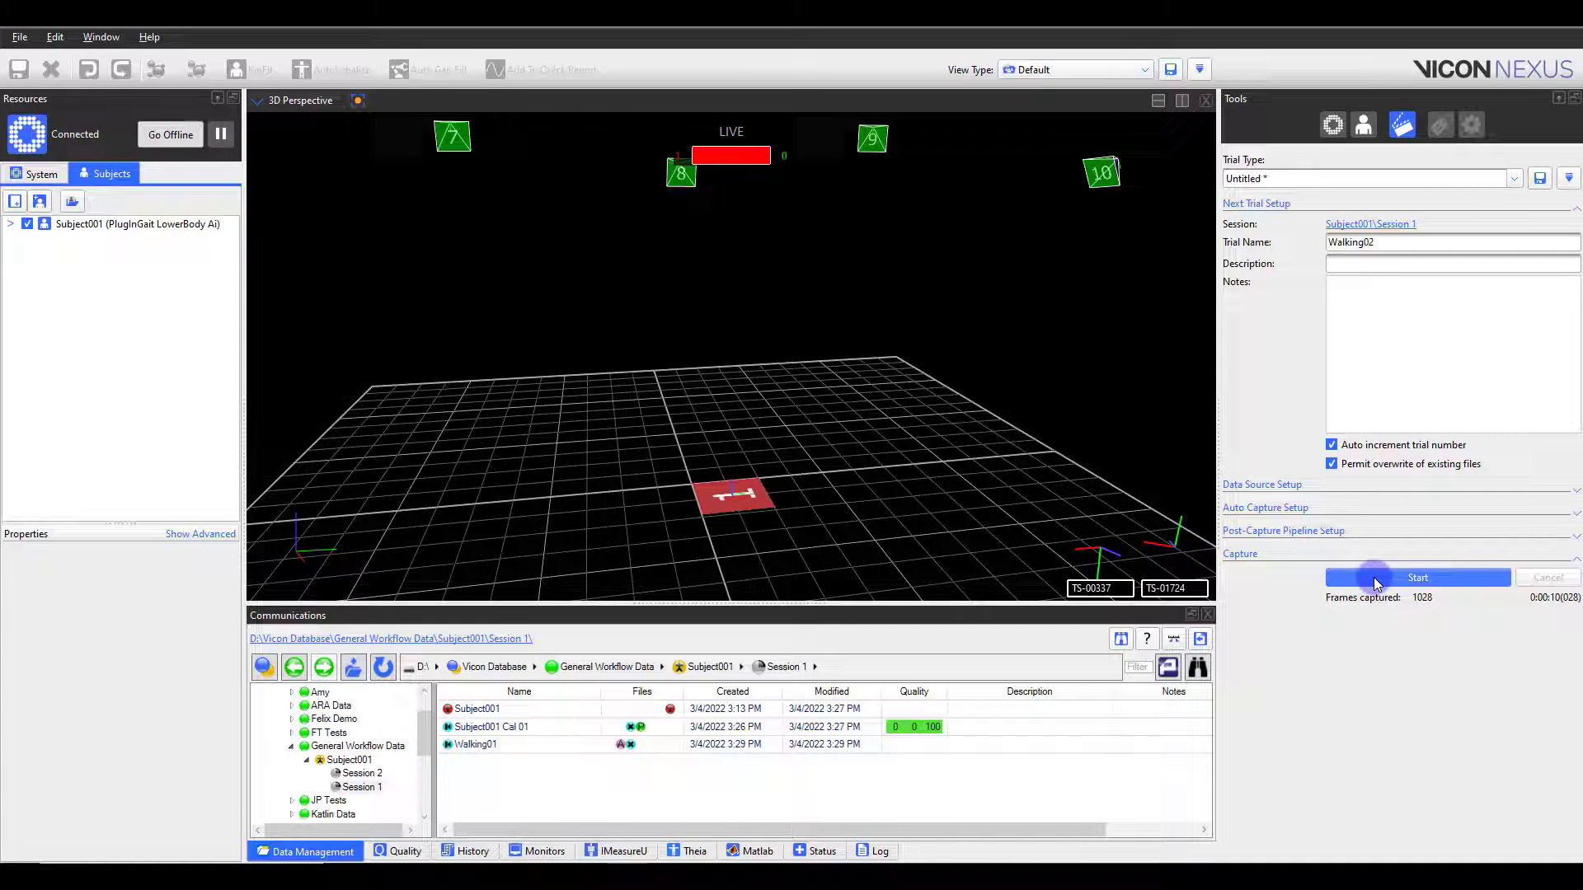
{"action": "left_click", "coordinate": [1418, 577]}
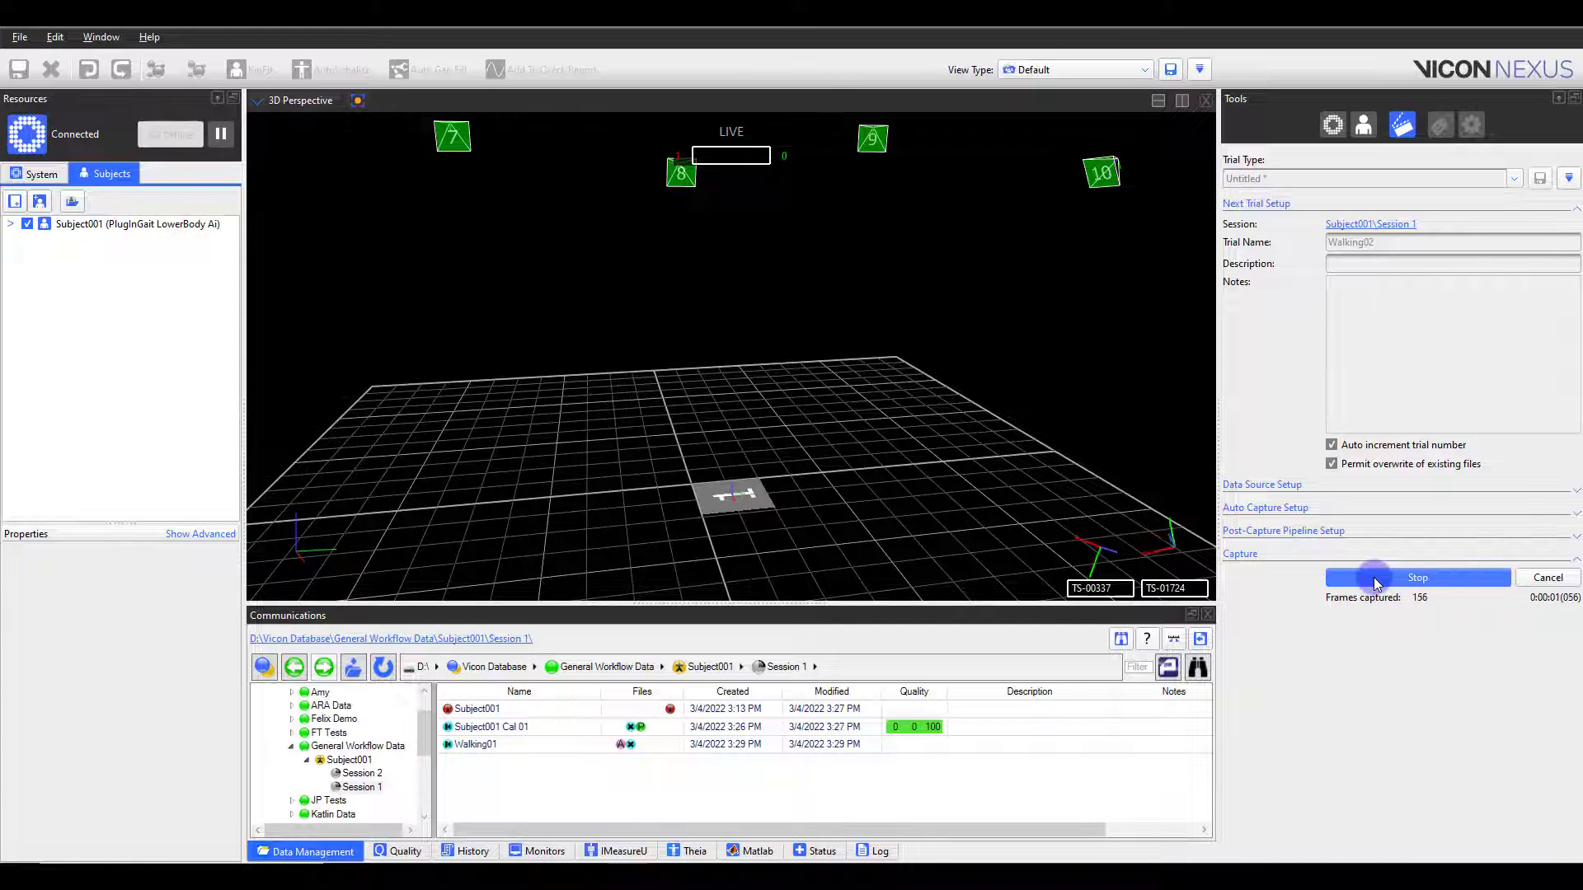